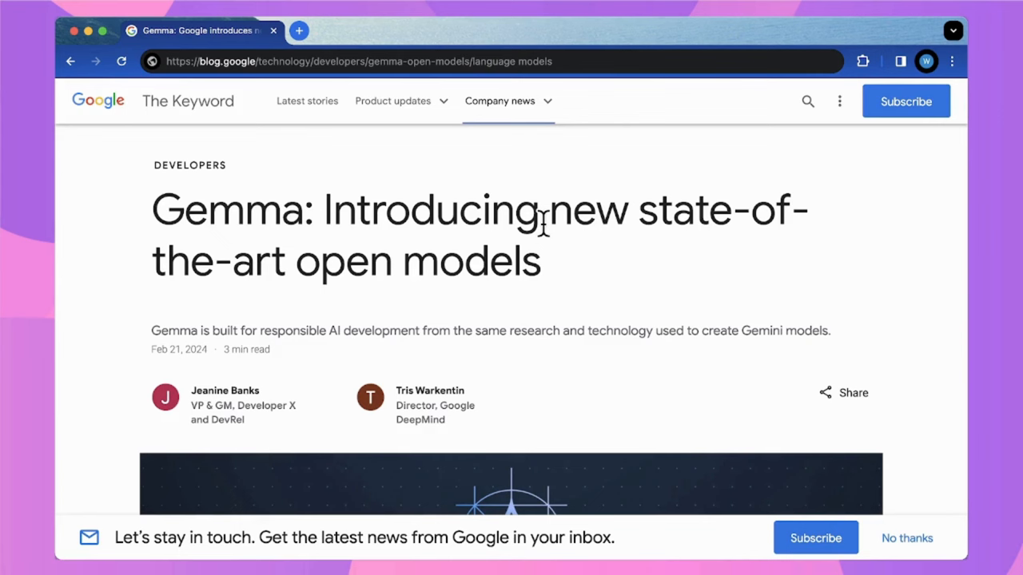
Read down the Gemma announcement past the key details list toward the benchmark section.
scroll("down", 3)
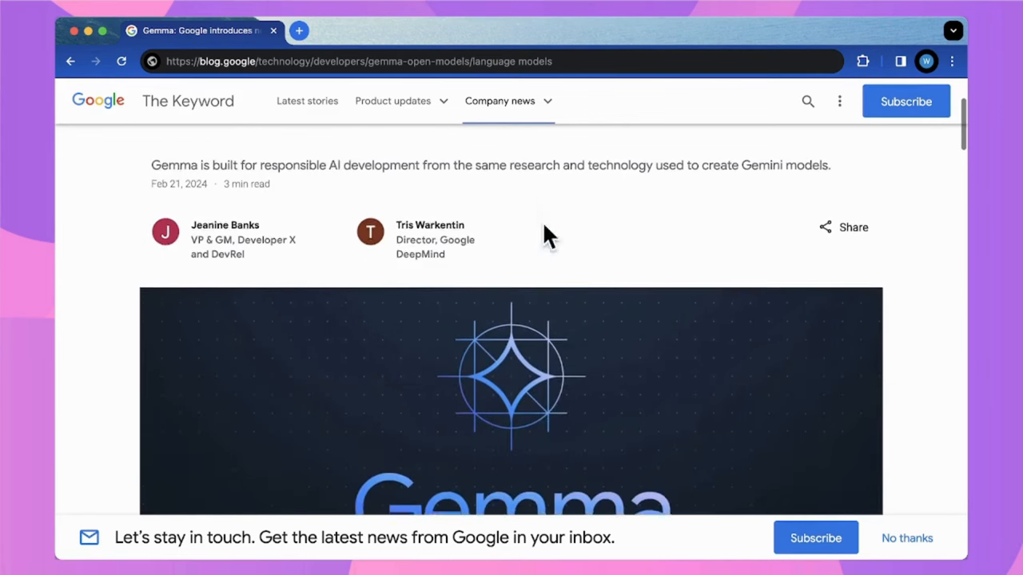
scroll("down", 3)
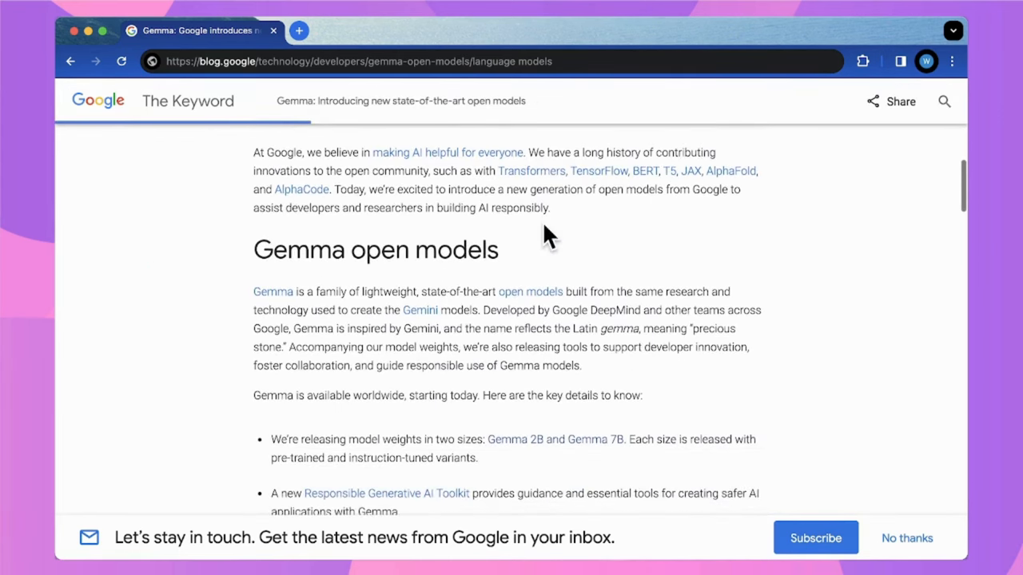
scroll("down", 3)
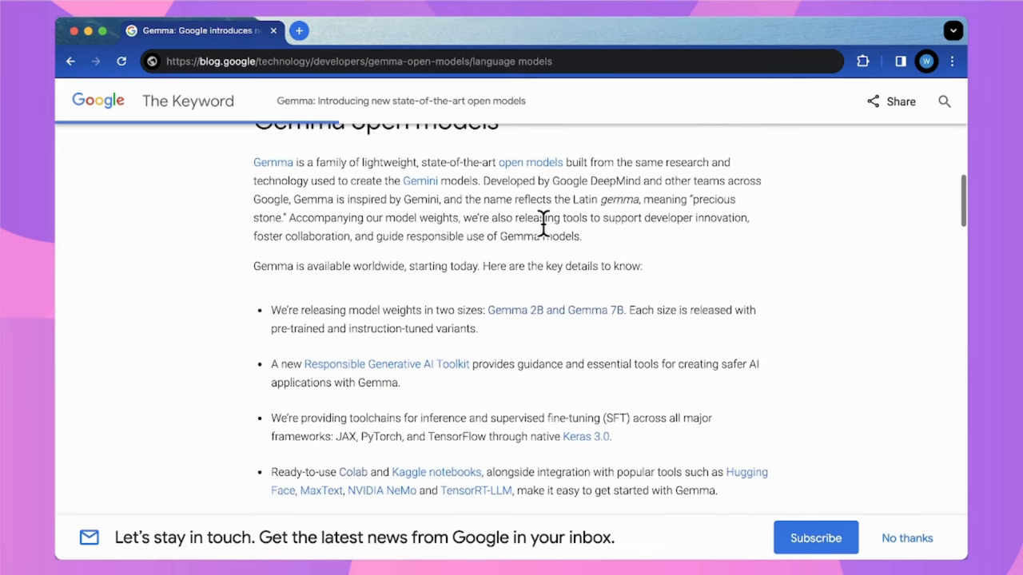
scroll("down", 3)
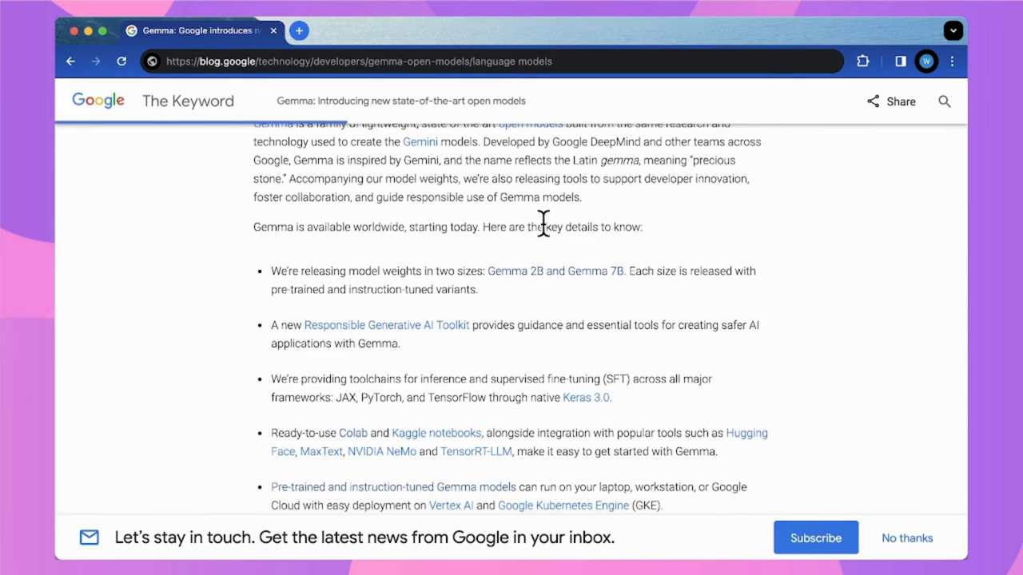
mouse_move(534, 297)
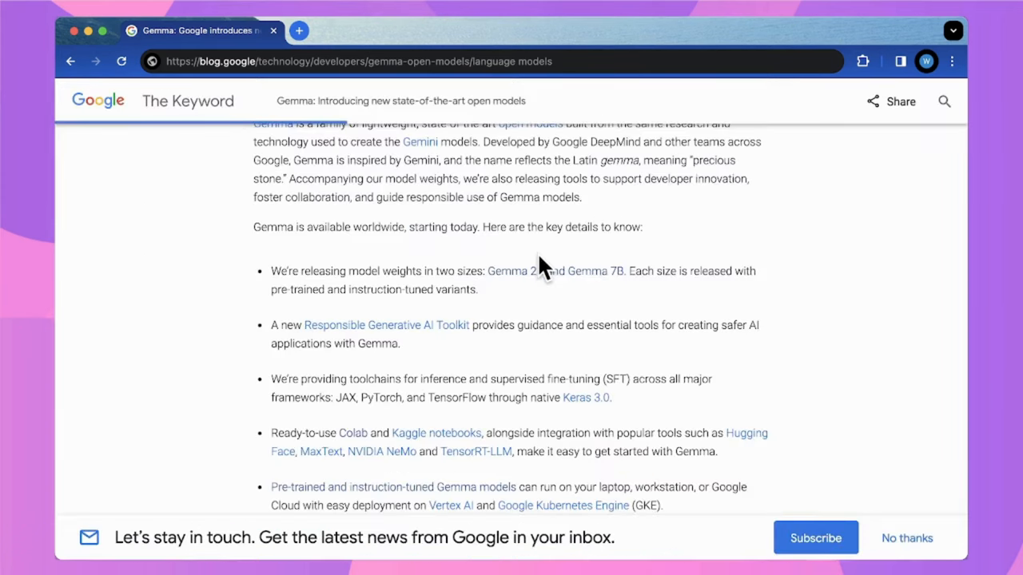
scroll("down", 3)
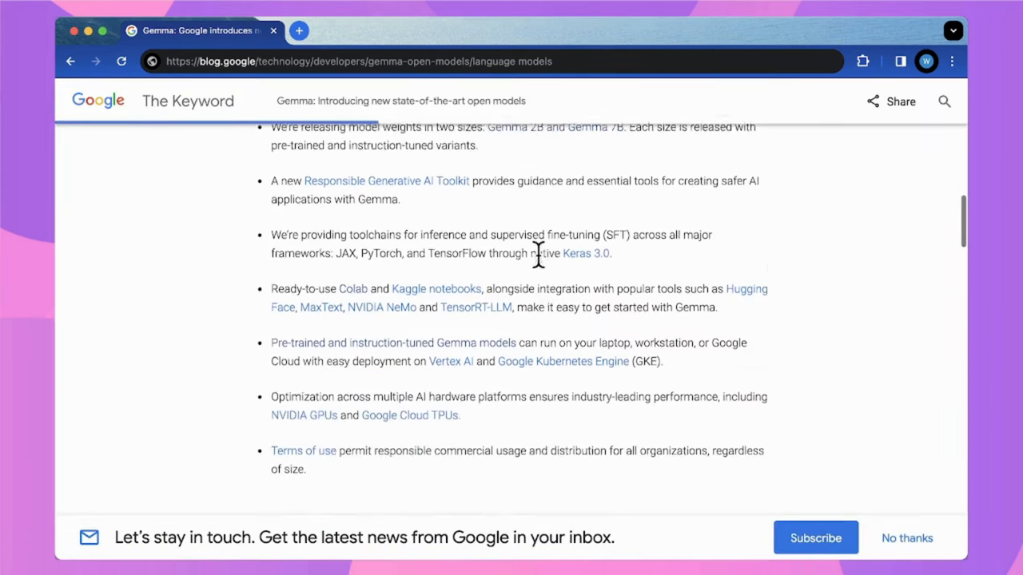
scroll("down", 3)
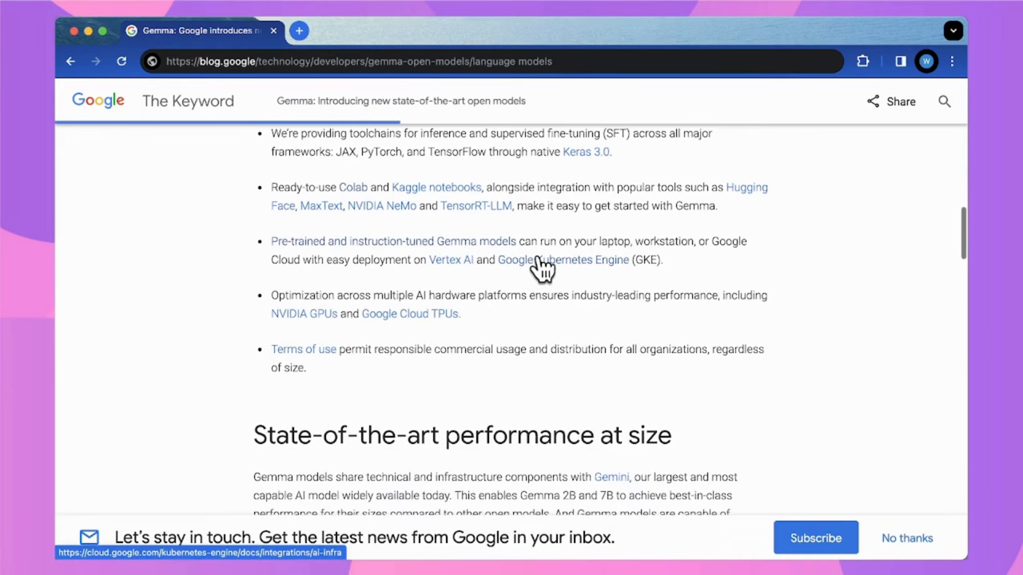
scroll("down", 3)
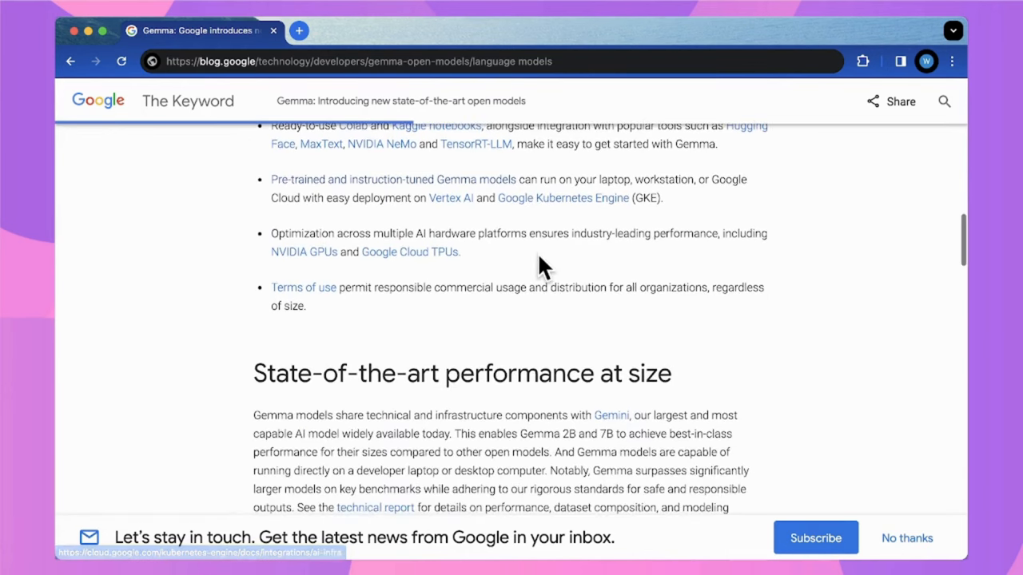
scroll("down", 3)
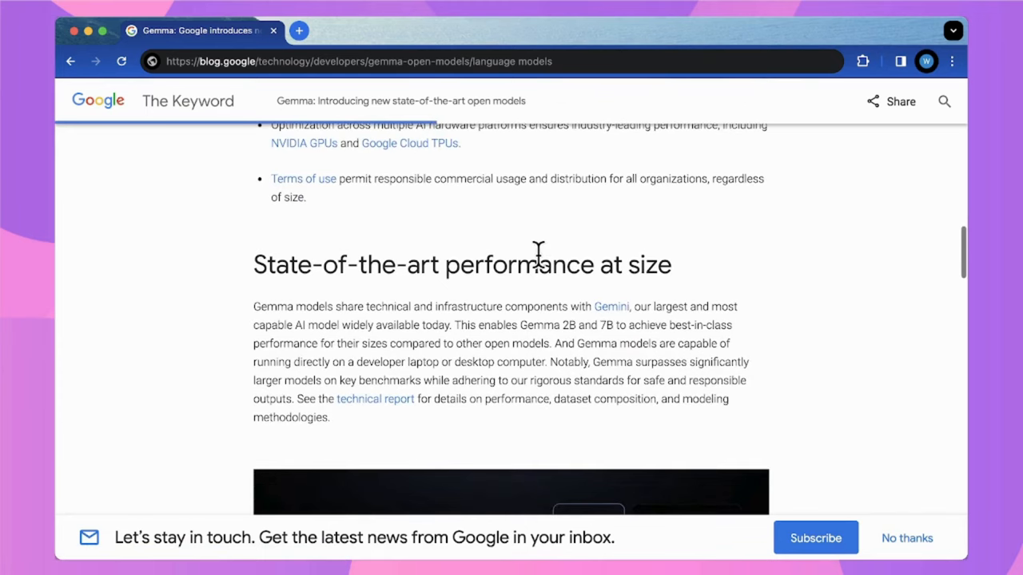
Bring the benchmark table comparing Gemma 7B with Llama-2 7B and 13B into full view.
scroll("down", 3)
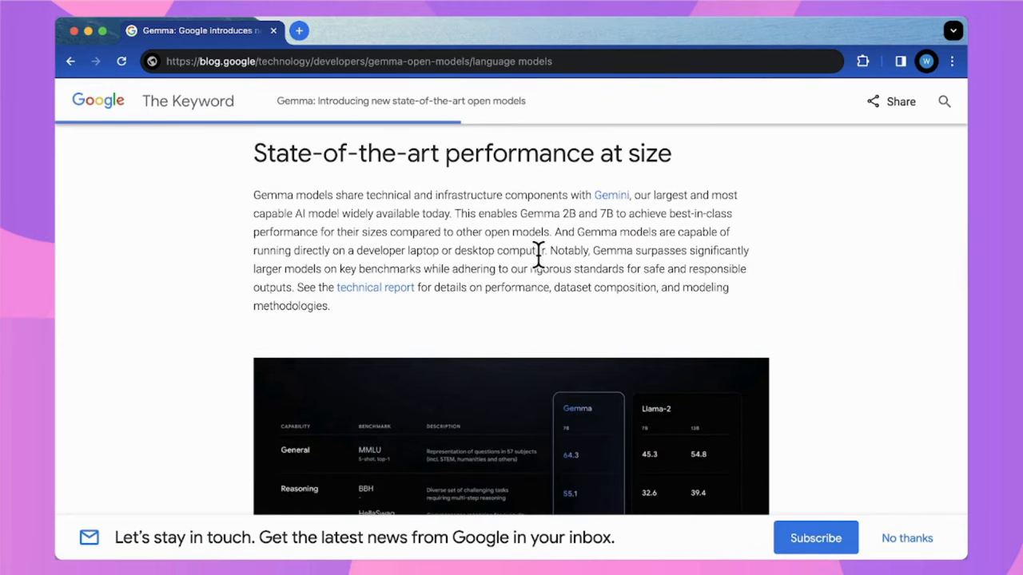
scroll("down", 3)
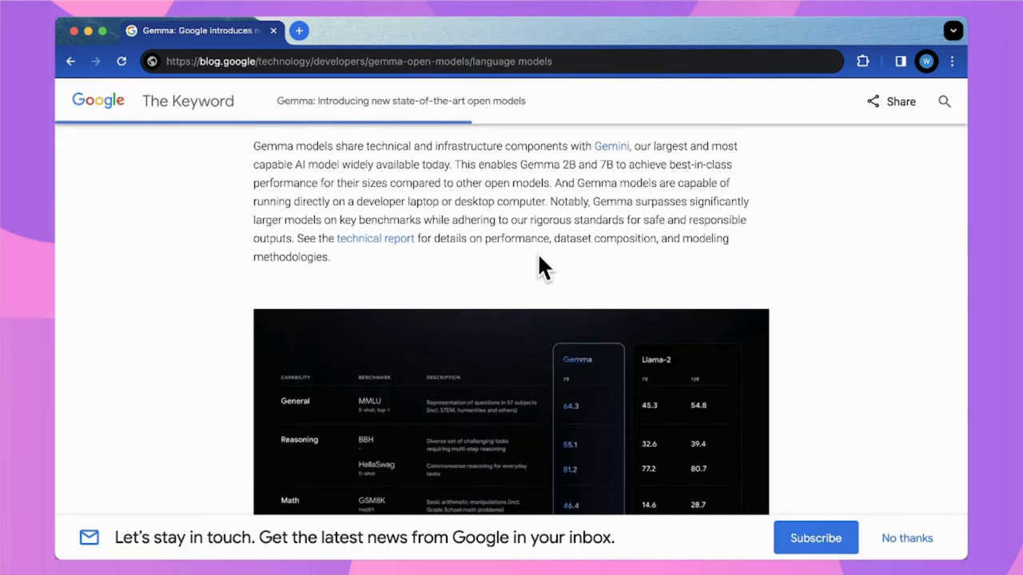
scroll("down", 3)
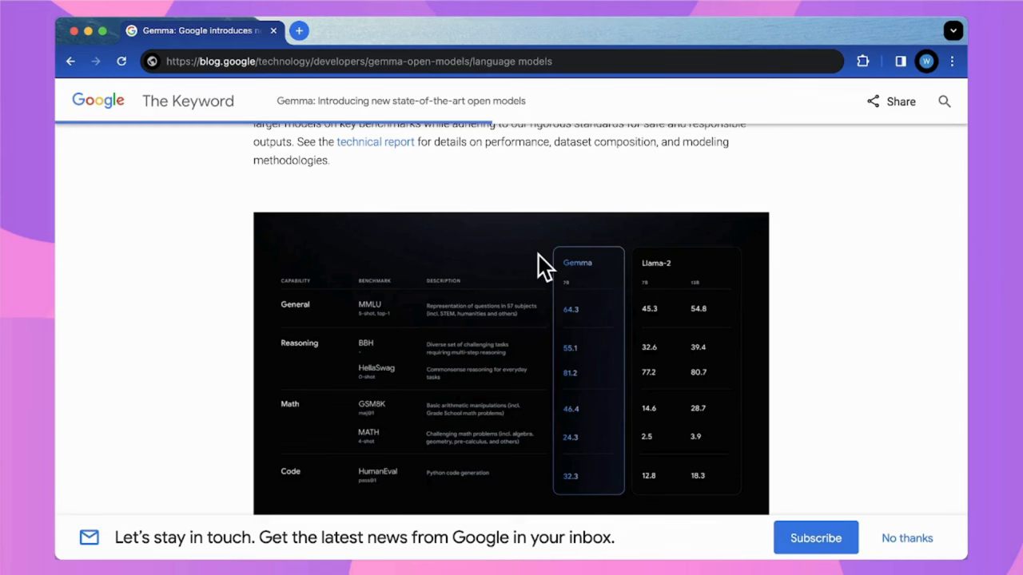
scroll("down", 3)
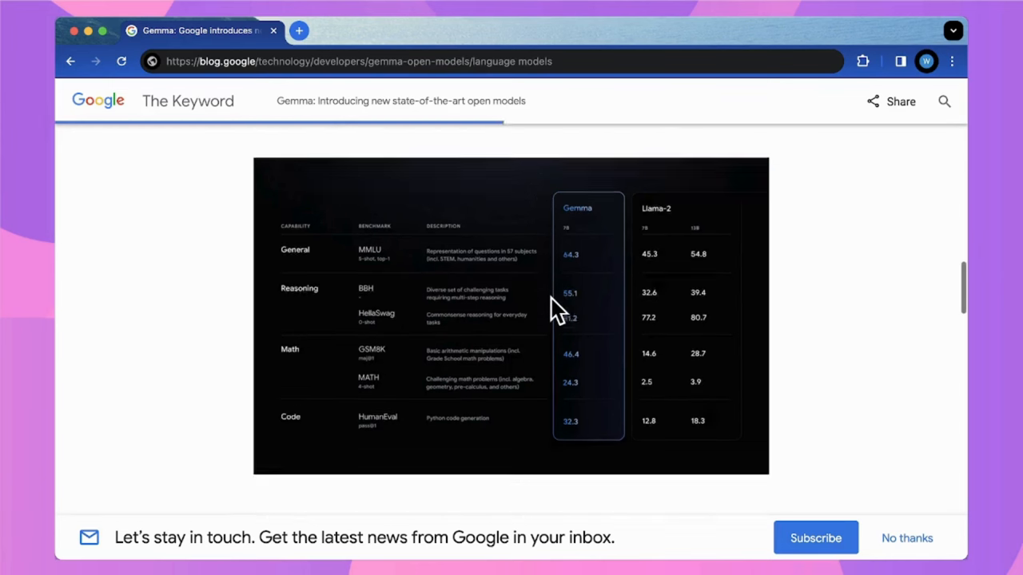
scroll("down", 3)
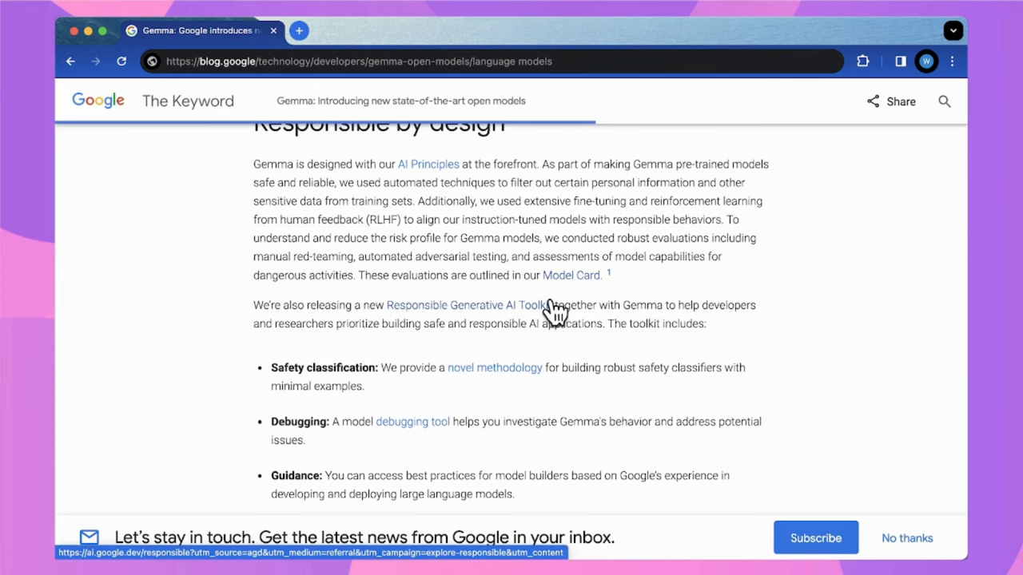
scroll("up", 3)
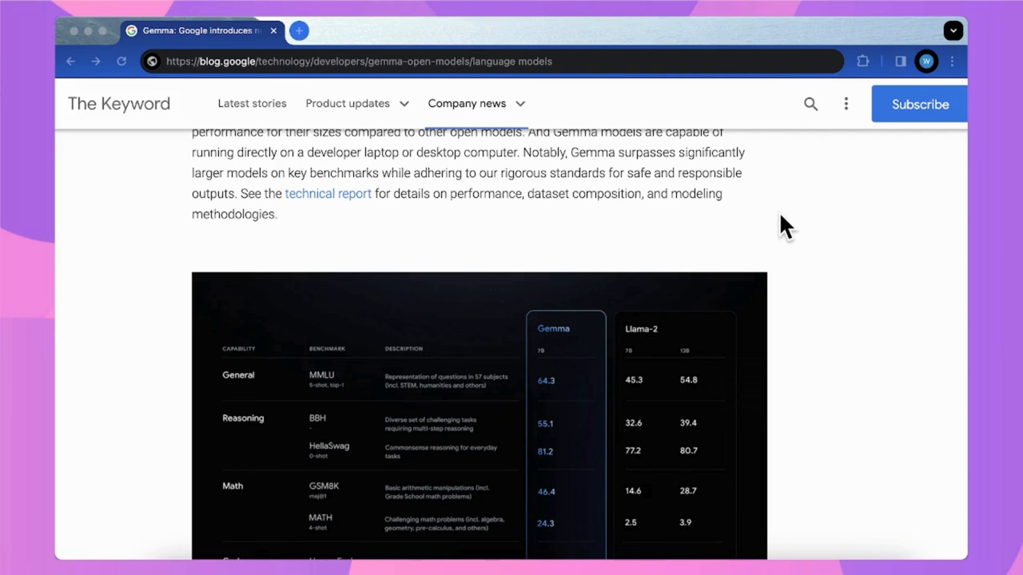
mouse_move(672, 331)
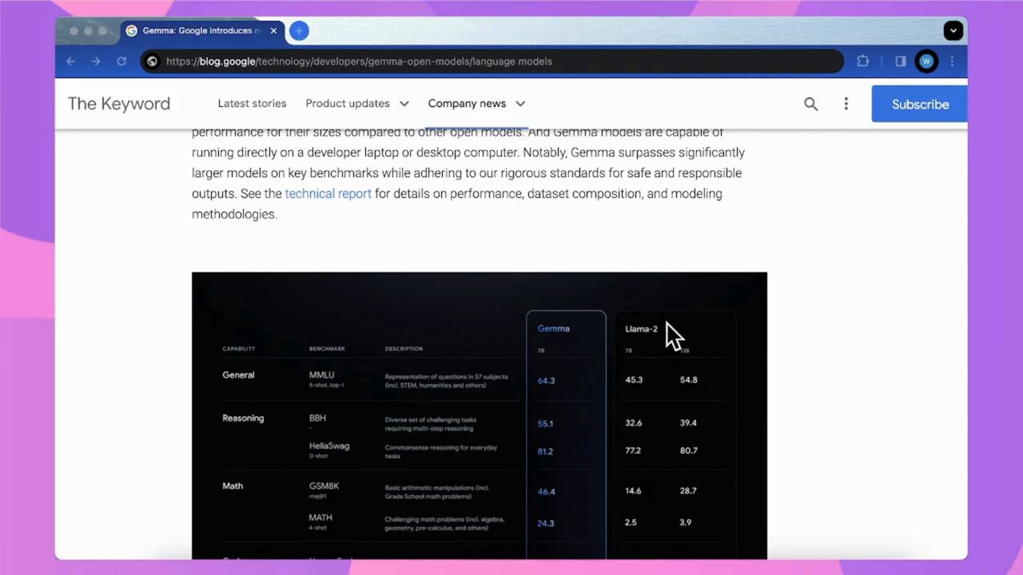
mouse_move(626, 406)
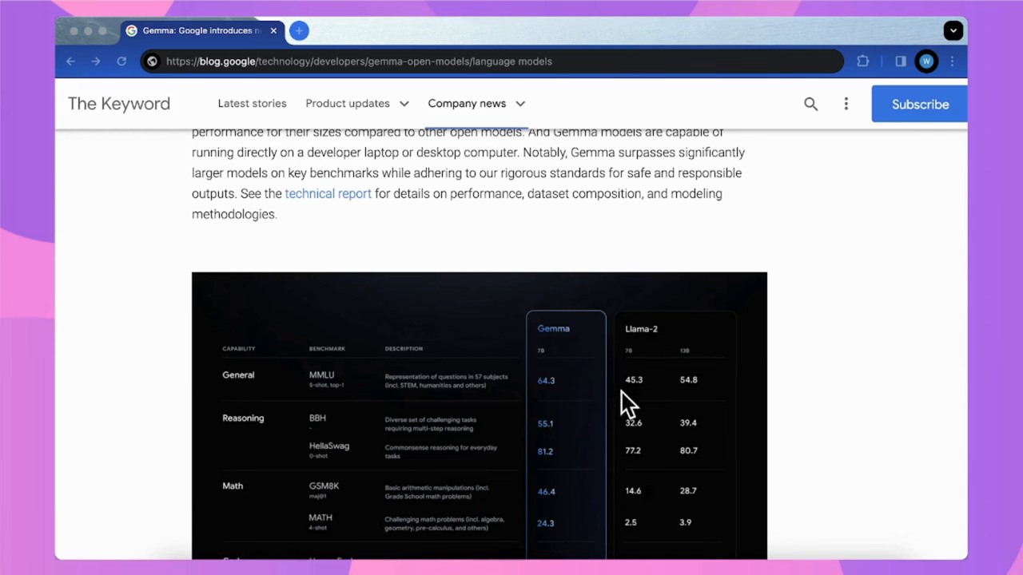
scroll("down", 3)
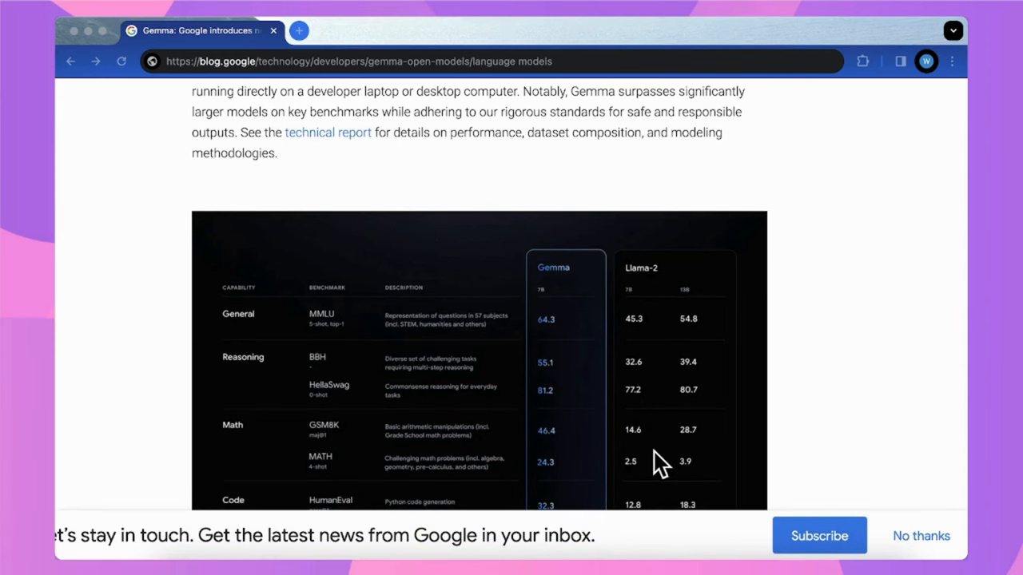
scroll("down", 3)
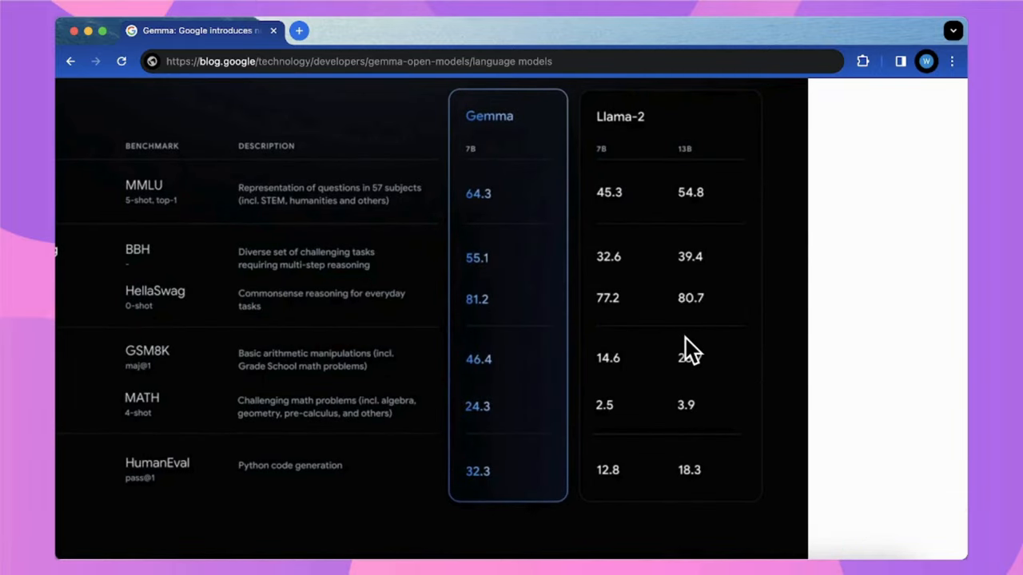
mouse_move(774, 230)
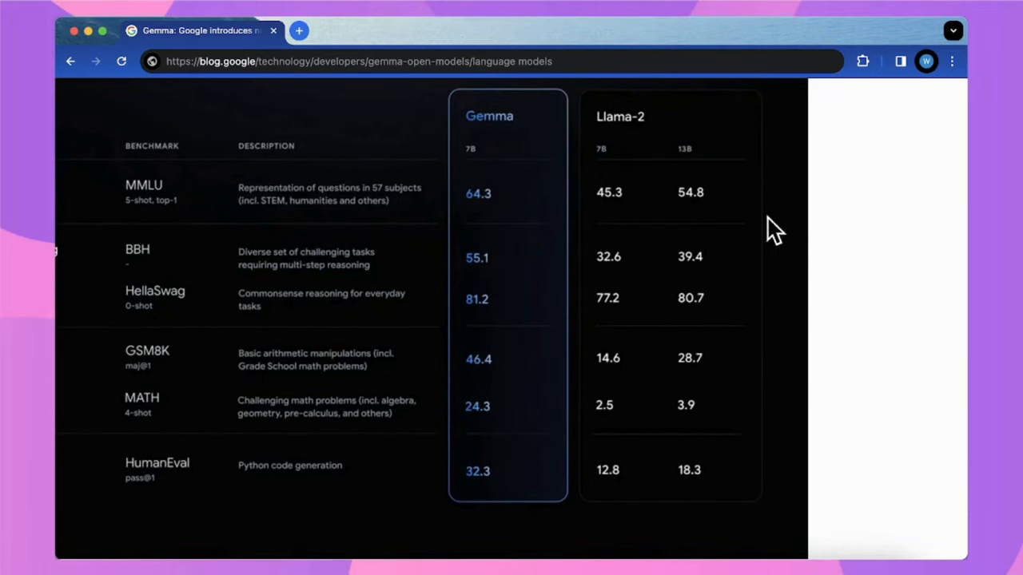
mouse_move(700, 195)
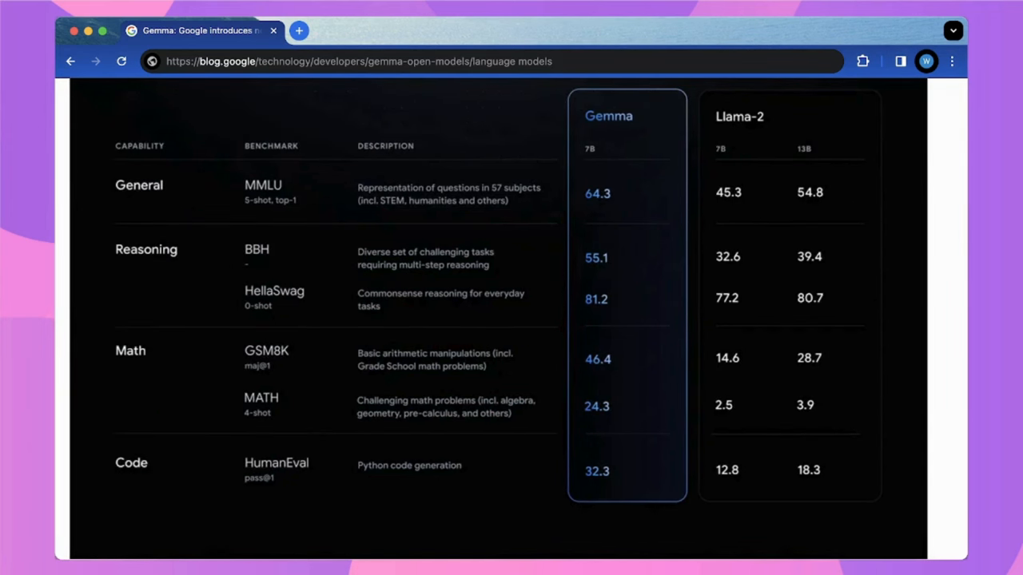
mouse_move(151, 412)
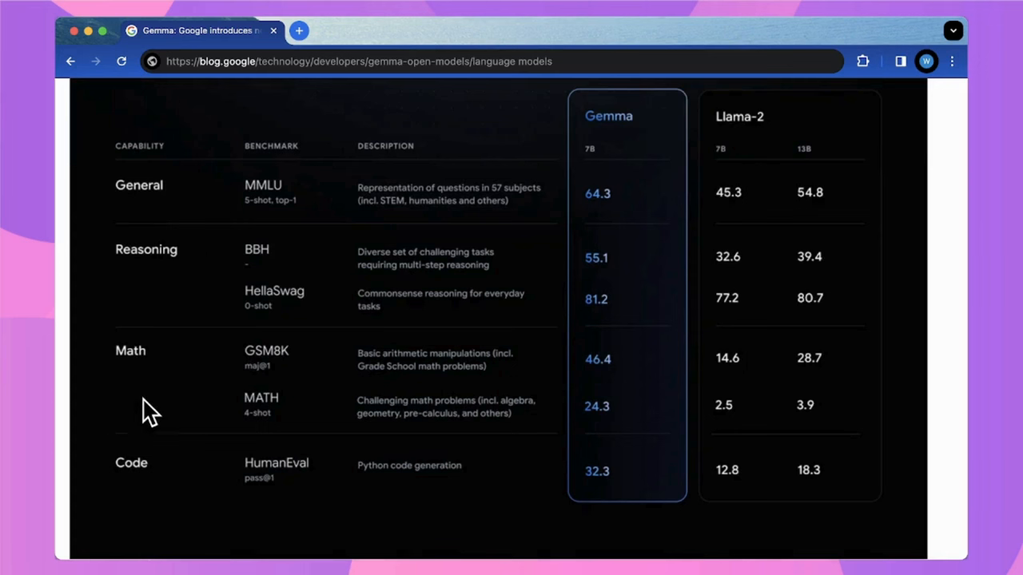
mouse_move(568, 334)
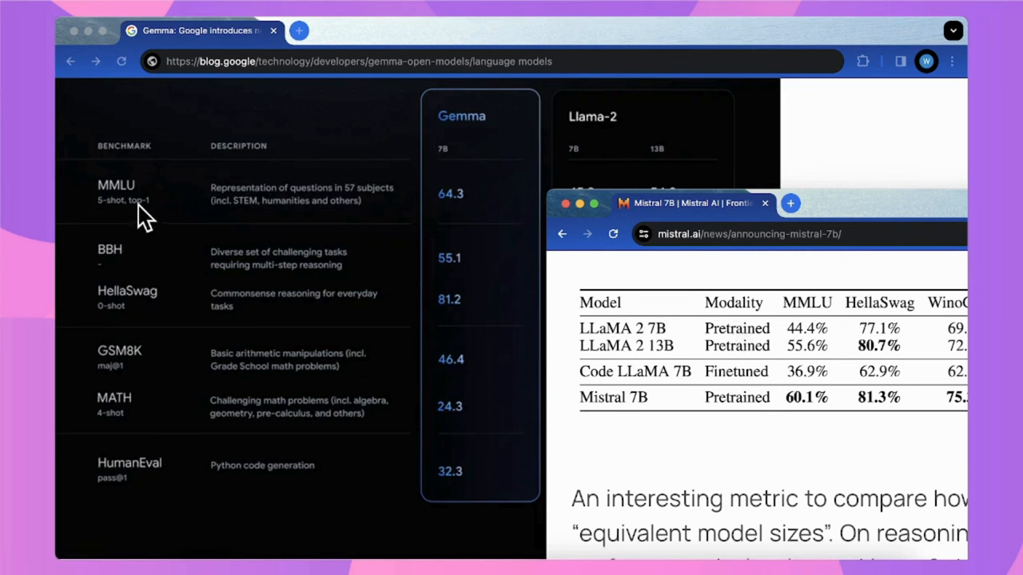
mouse_move(510, 222)
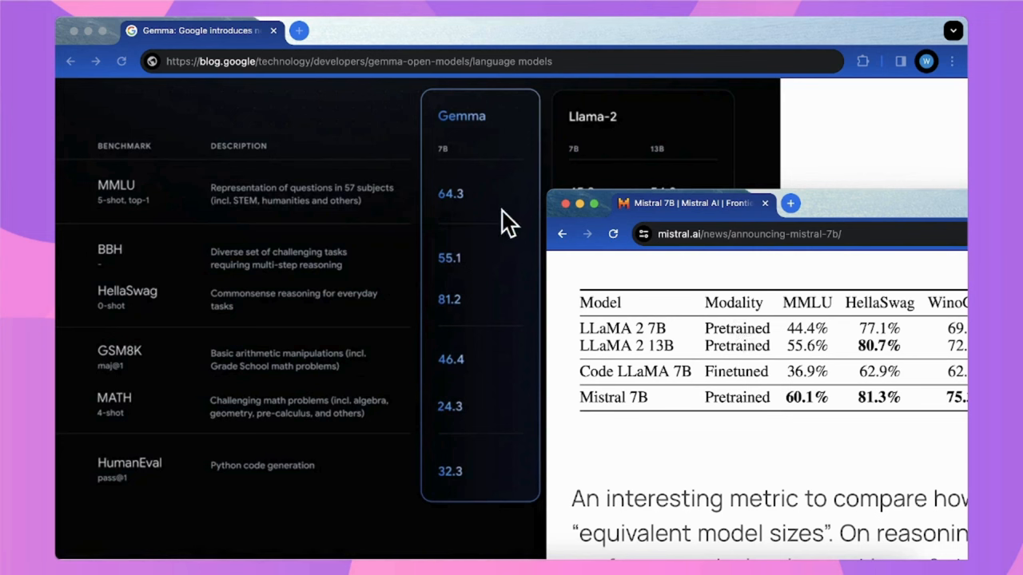
mouse_move(483, 211)
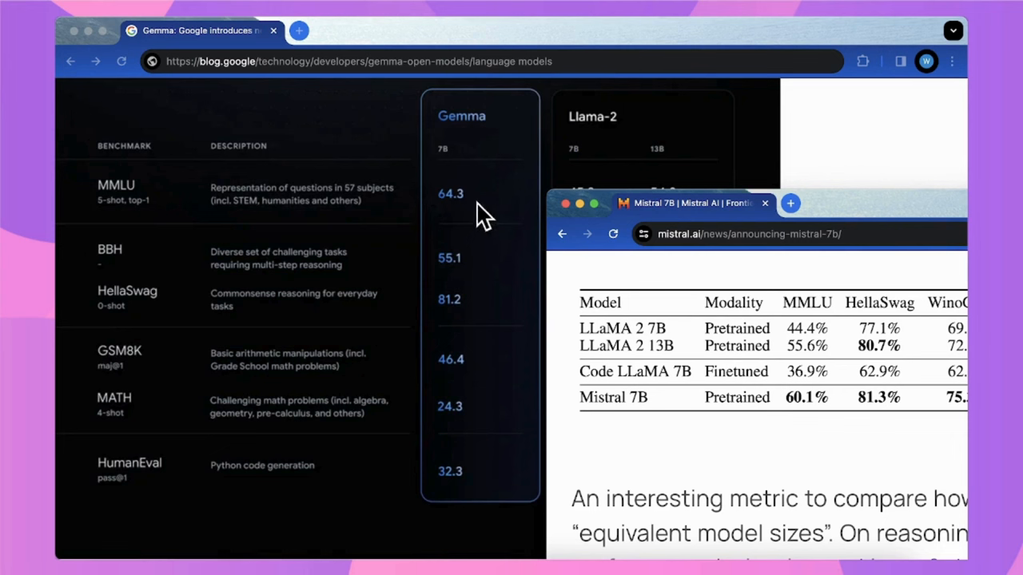
mouse_move(799, 400)
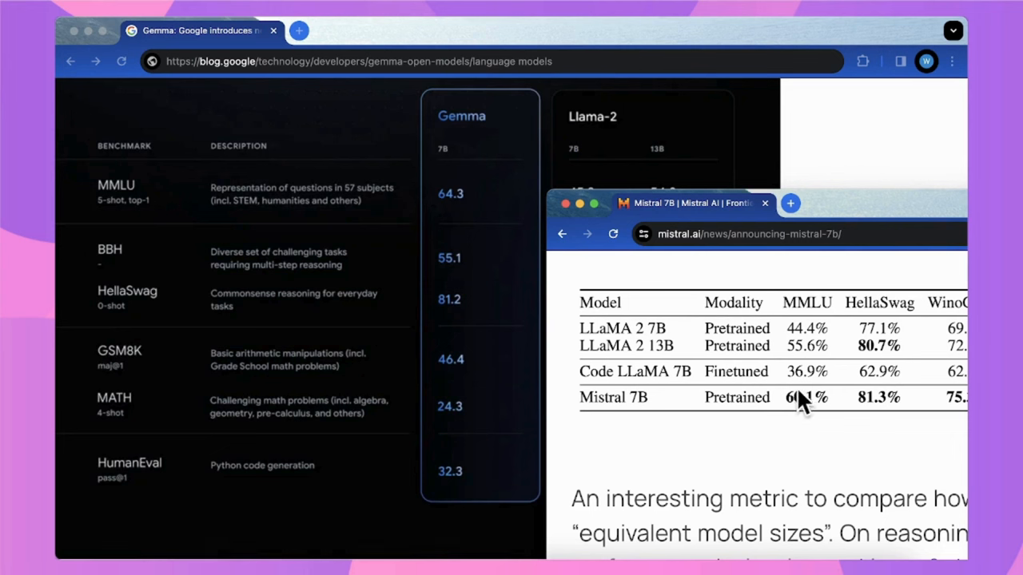
mouse_move(887, 415)
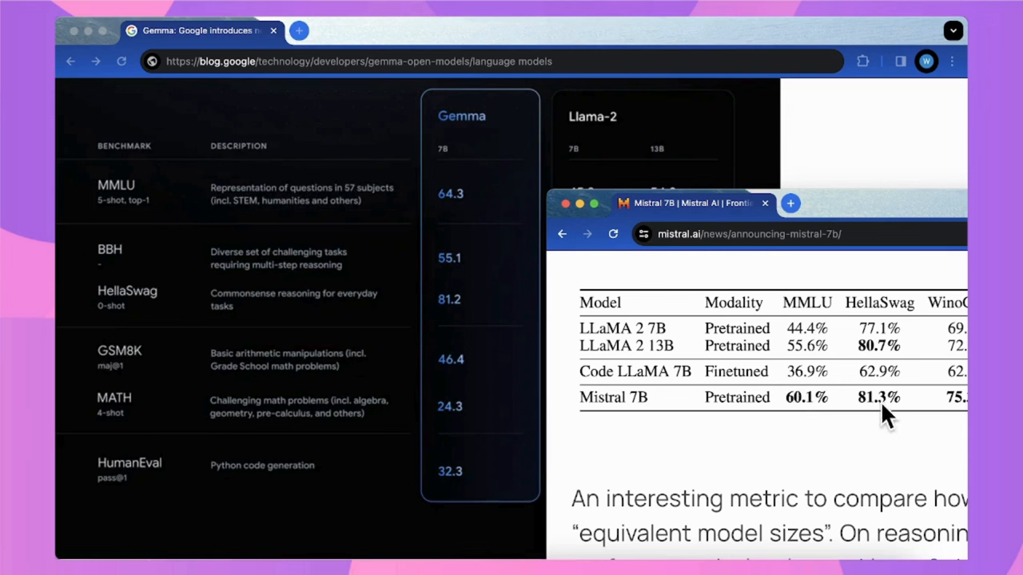
mouse_move(875, 403)
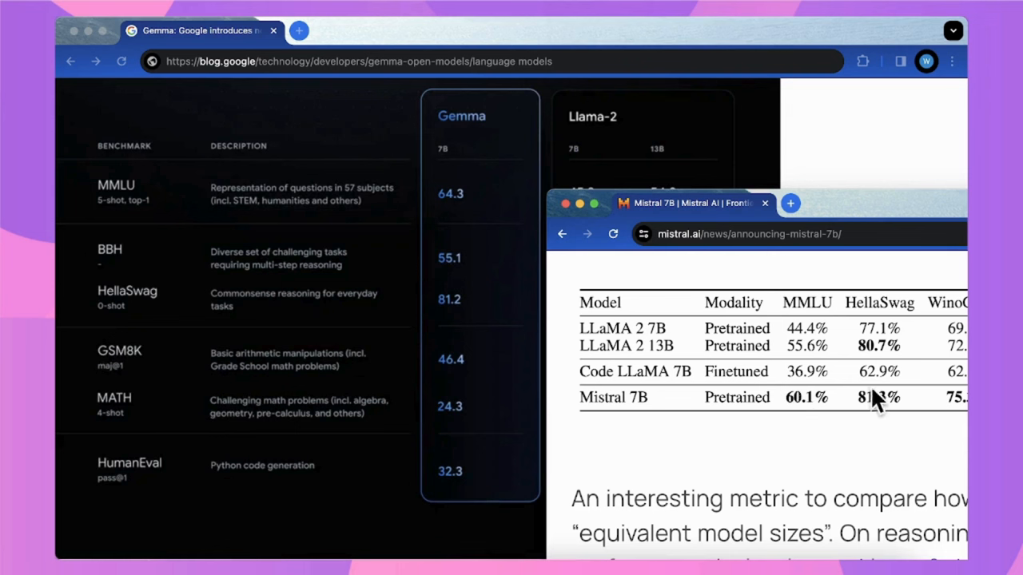
mouse_move(455, 320)
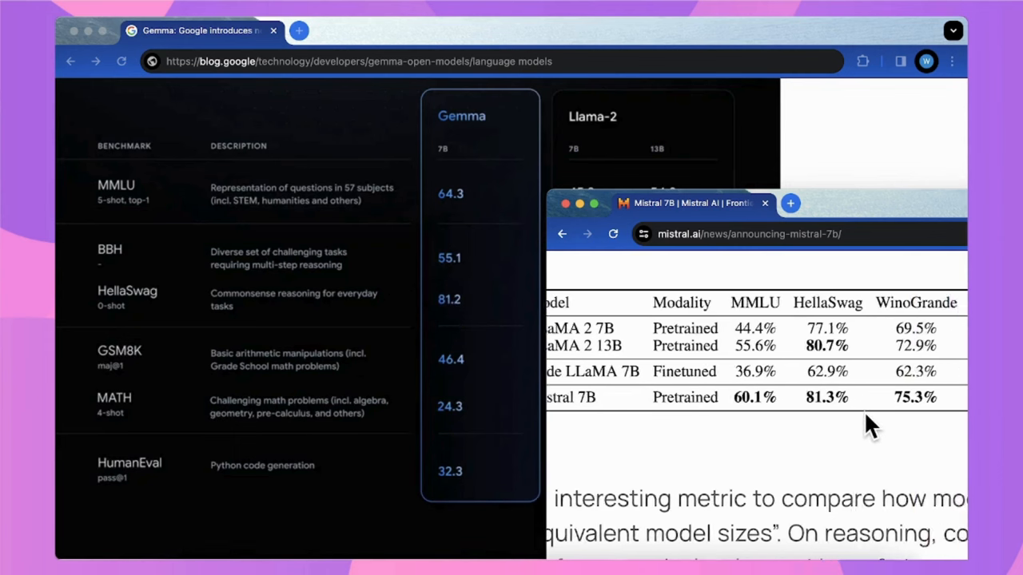
Scroll Mistral 7B's benchmark table sideways to reveal WinoGrande, NQ, TriviaQA, HumanEval, MBPP and MATH scores.
scroll("right", 3)
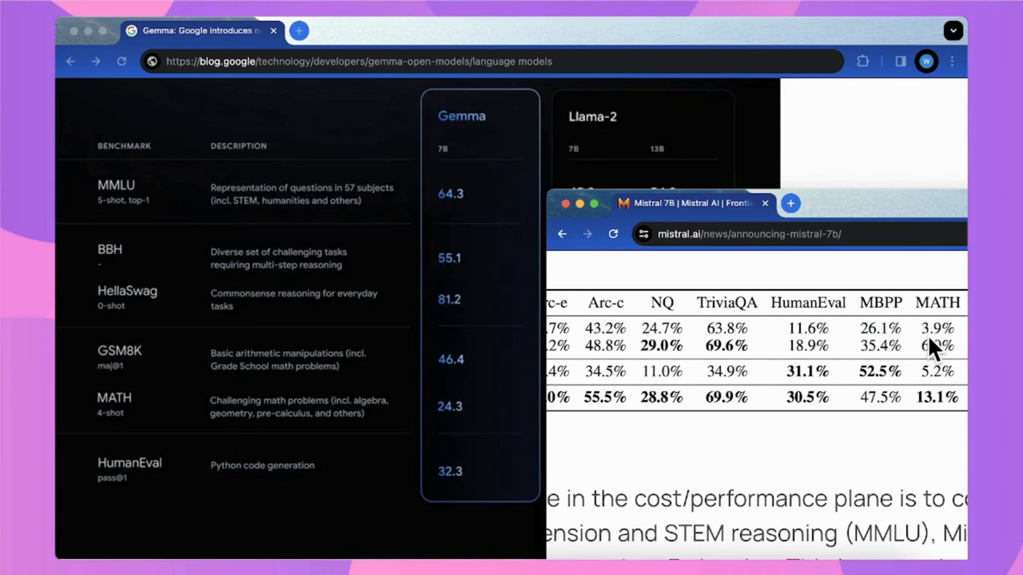
mouse_move(639, 464)
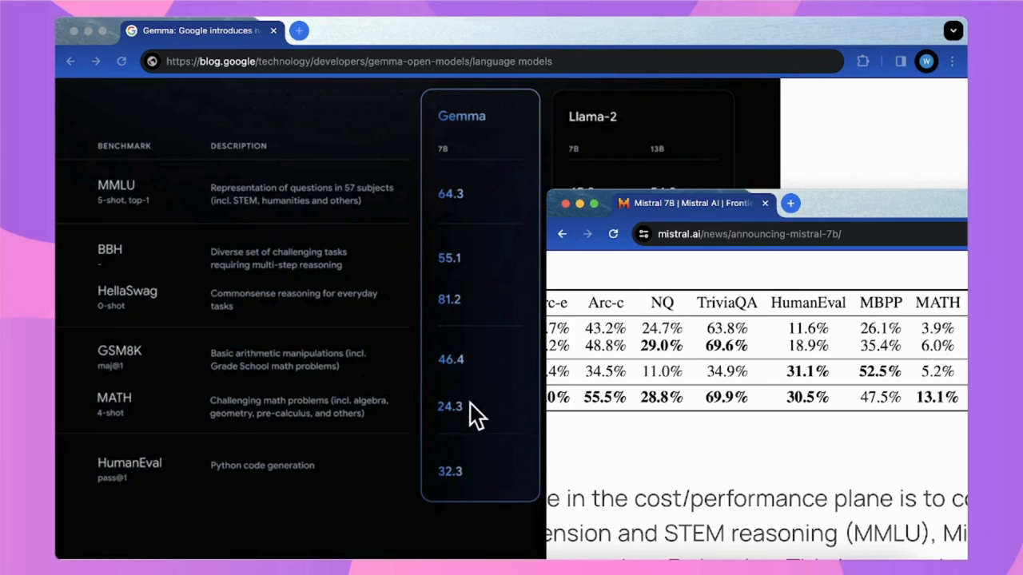
mouse_move(919, 403)
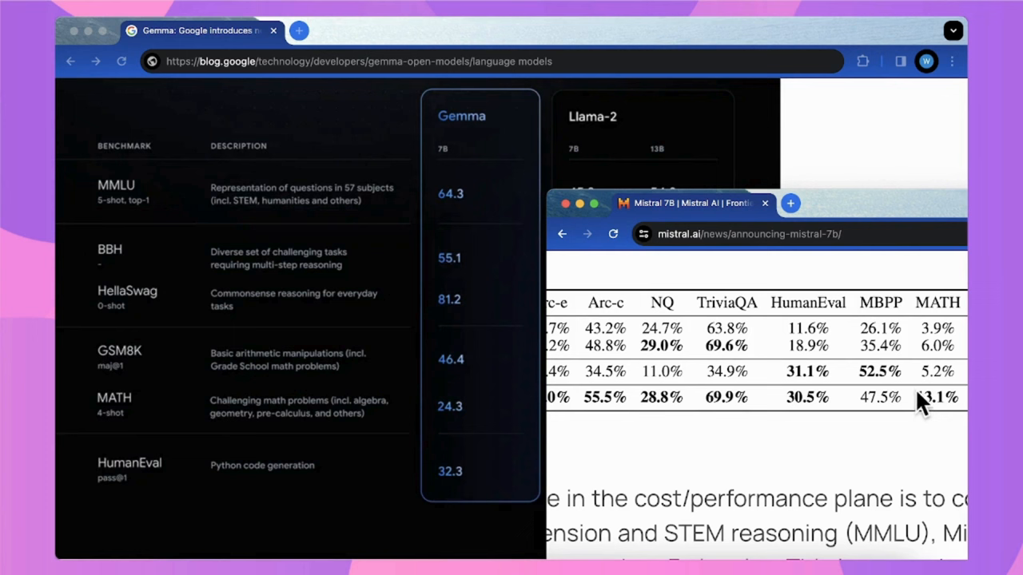
mouse_move(796, 413)
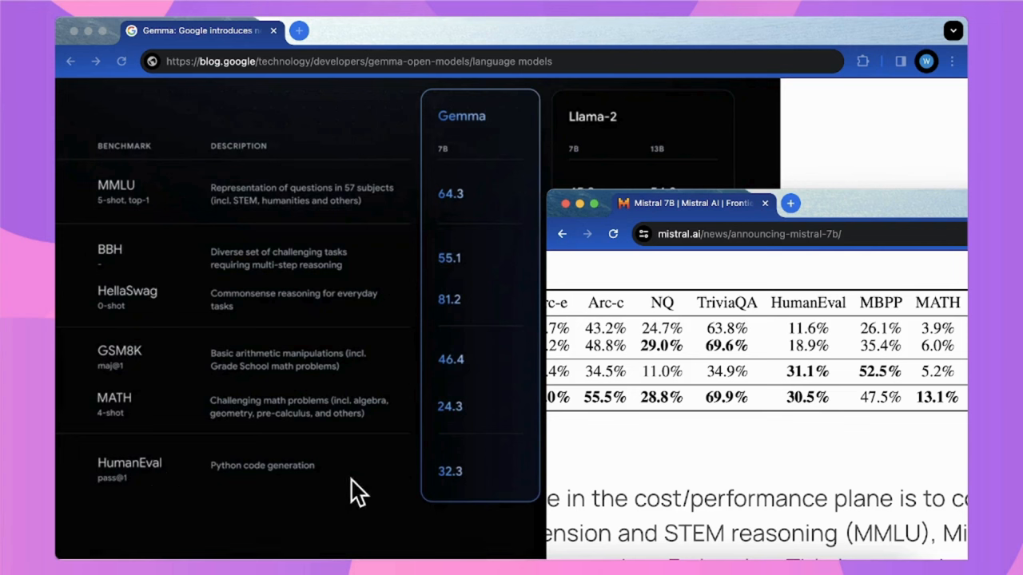
mouse_move(439, 504)
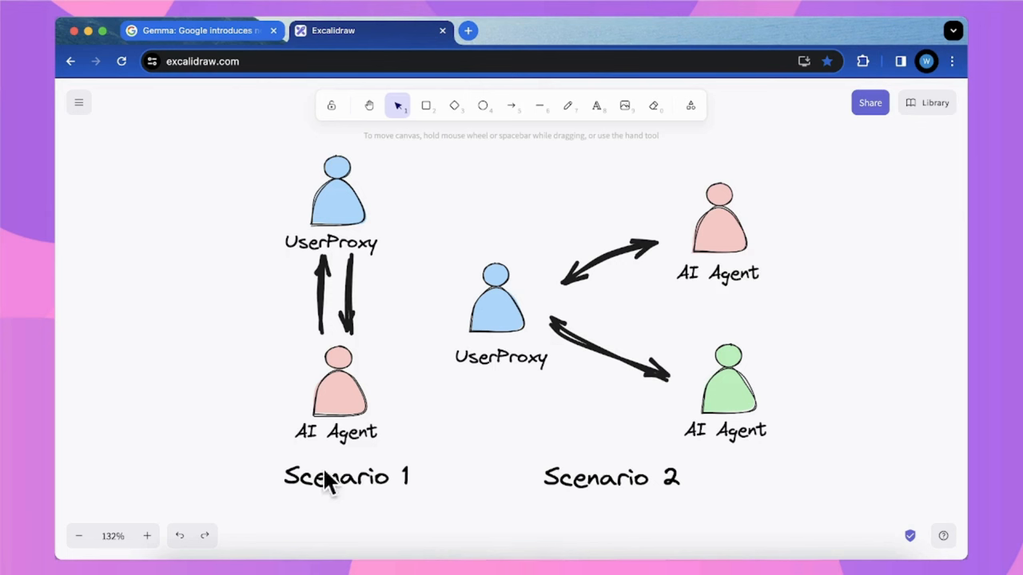
mouse_move(323, 268)
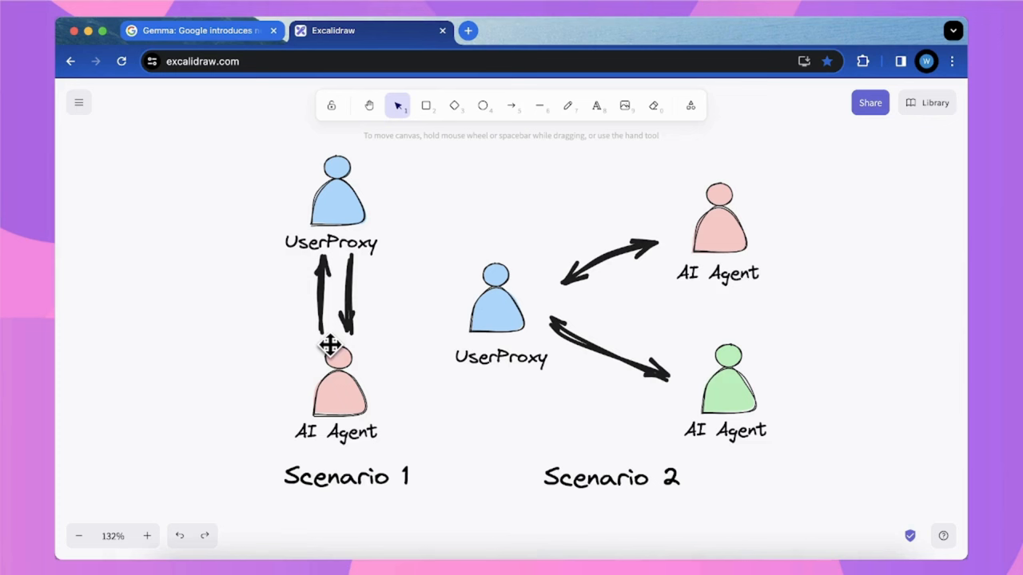
mouse_move(579, 392)
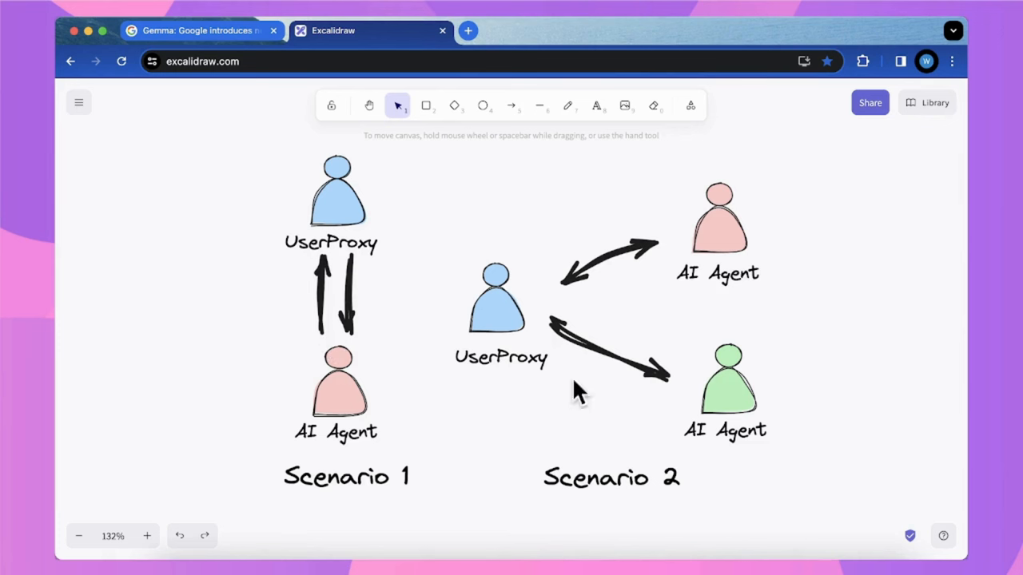
mouse_move(663, 352)
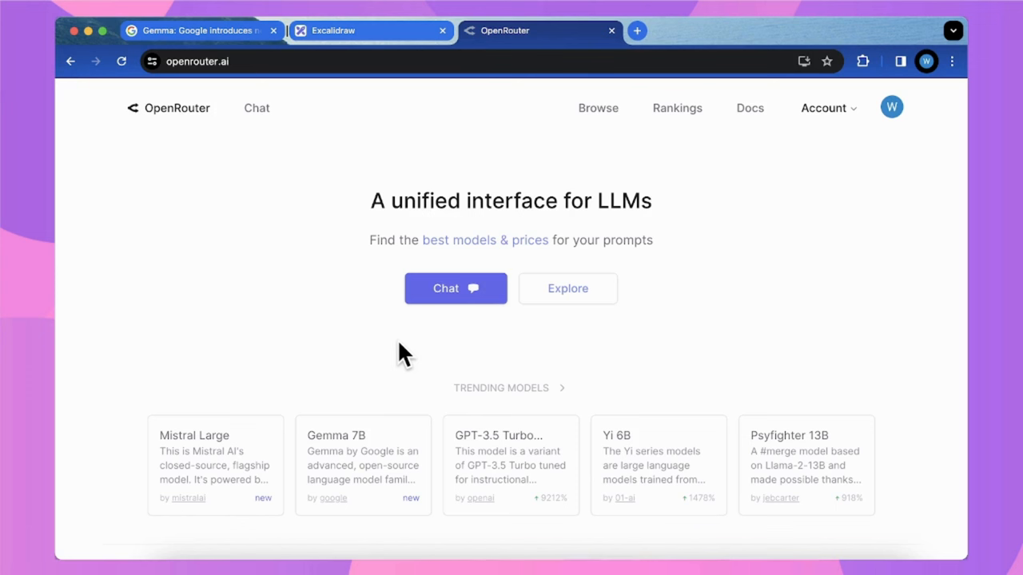
mouse_move(387, 299)
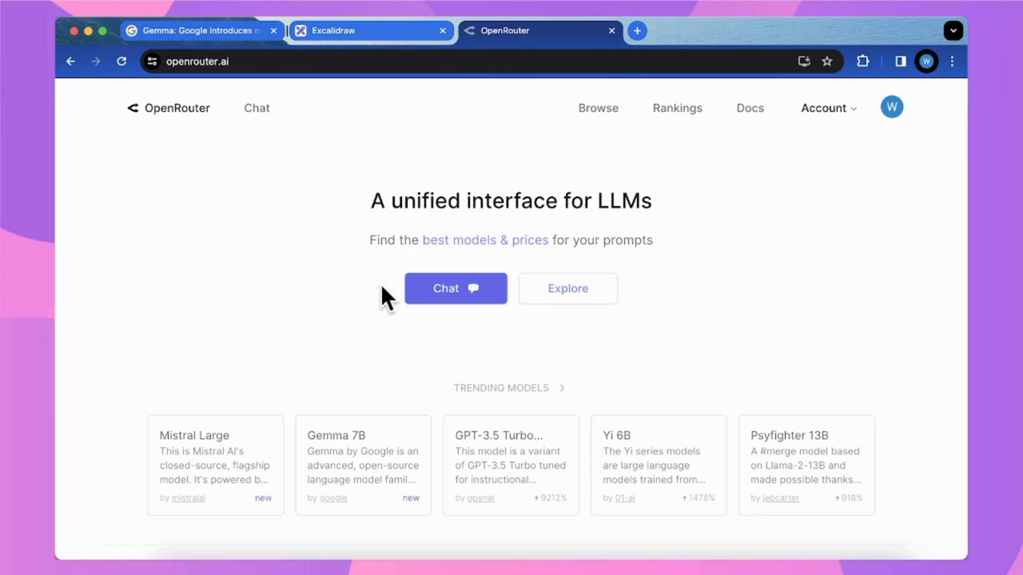
mouse_move(560, 331)
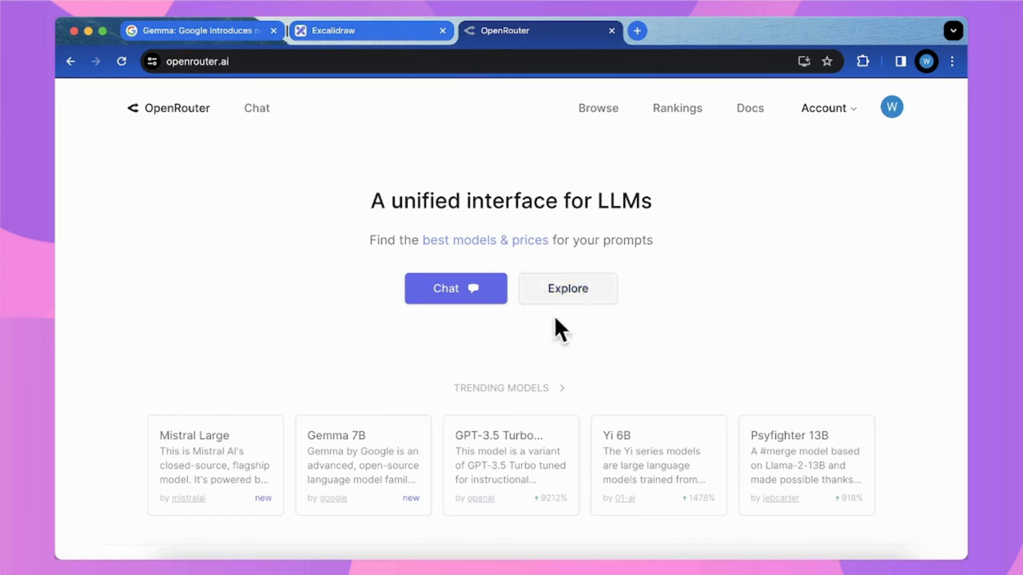
mouse_move(143, 115)
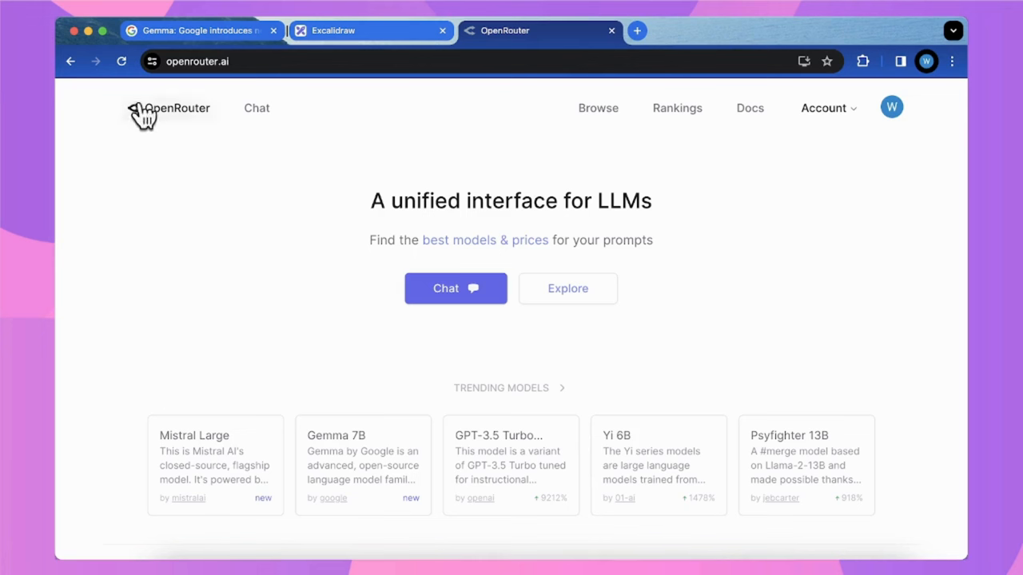
mouse_move(399, 285)
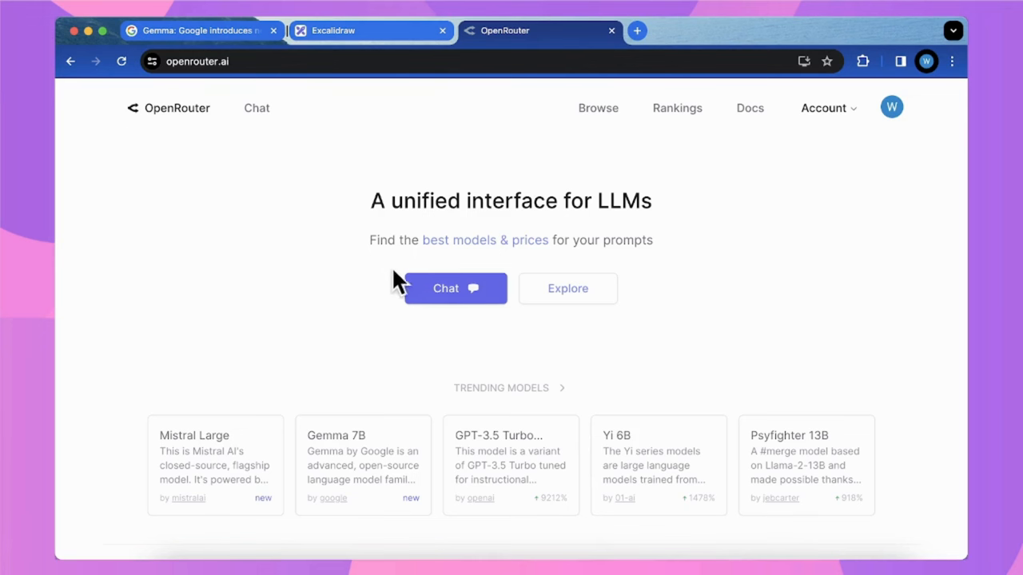
Open the Gemma 7B (free) model page from OpenRouter's Trending Models, showing 8,000 context and $0 prices.
scroll("down", 3)
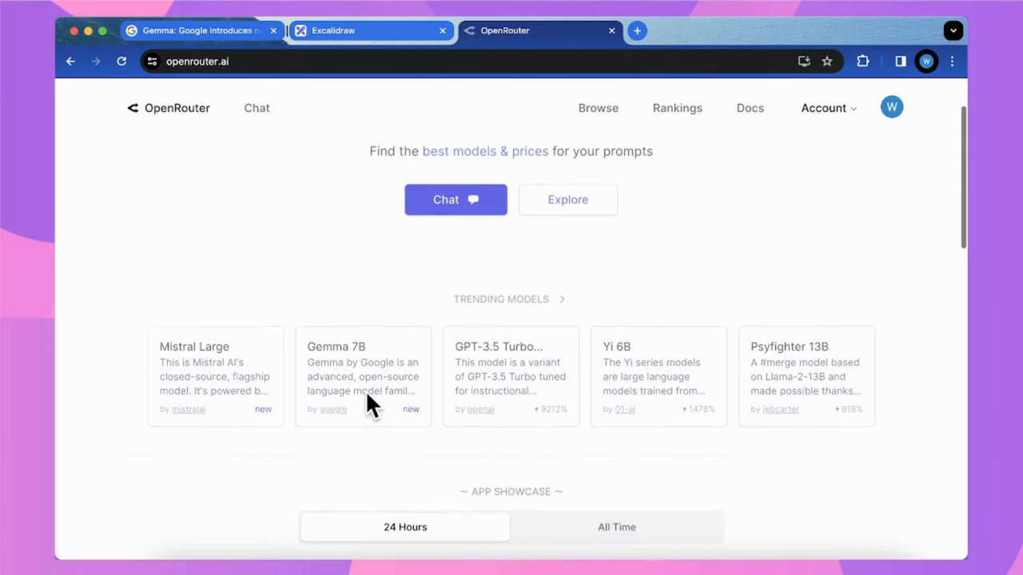
mouse_move(320, 329)
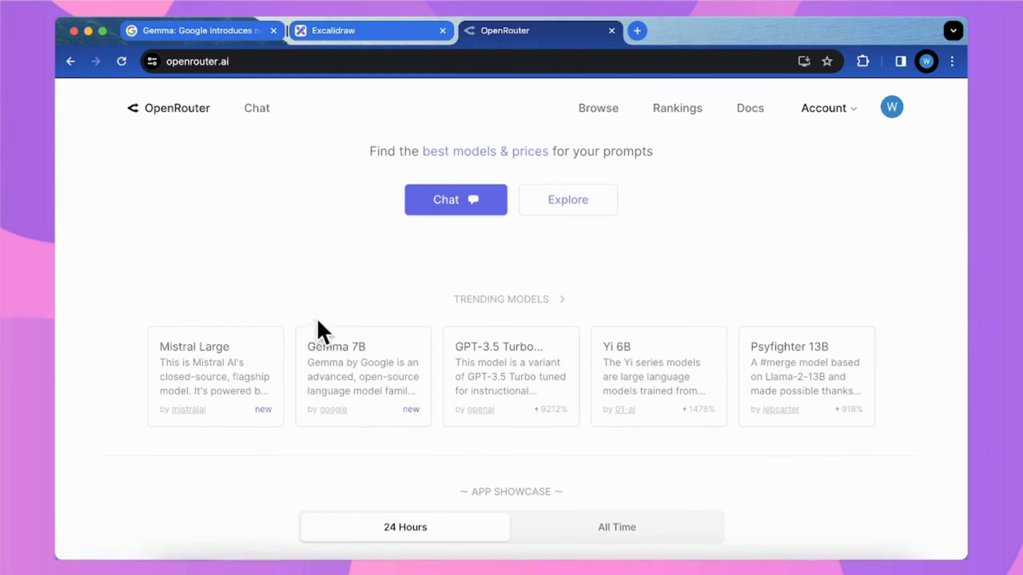
mouse_move(348, 403)
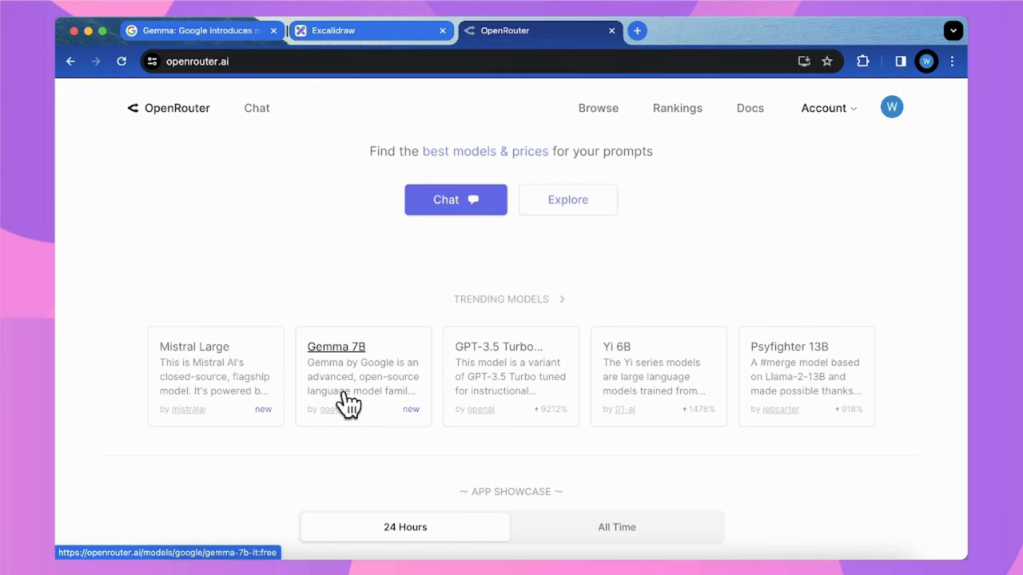
left_click(336, 345)
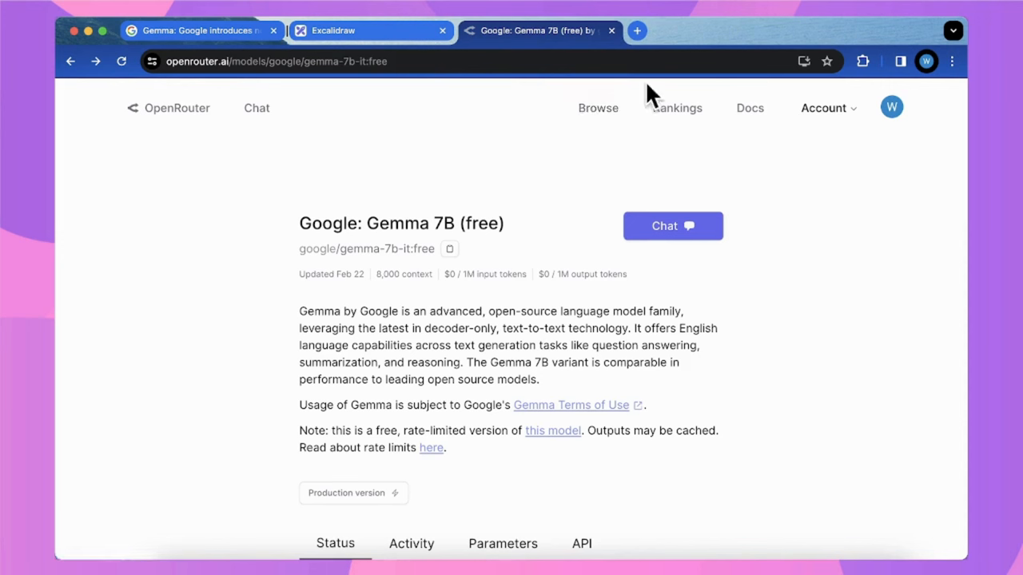
Switch to the paid google/gemma-7b-it page listing $0.13 per 1M input and output tokens.
left_click(598, 109)
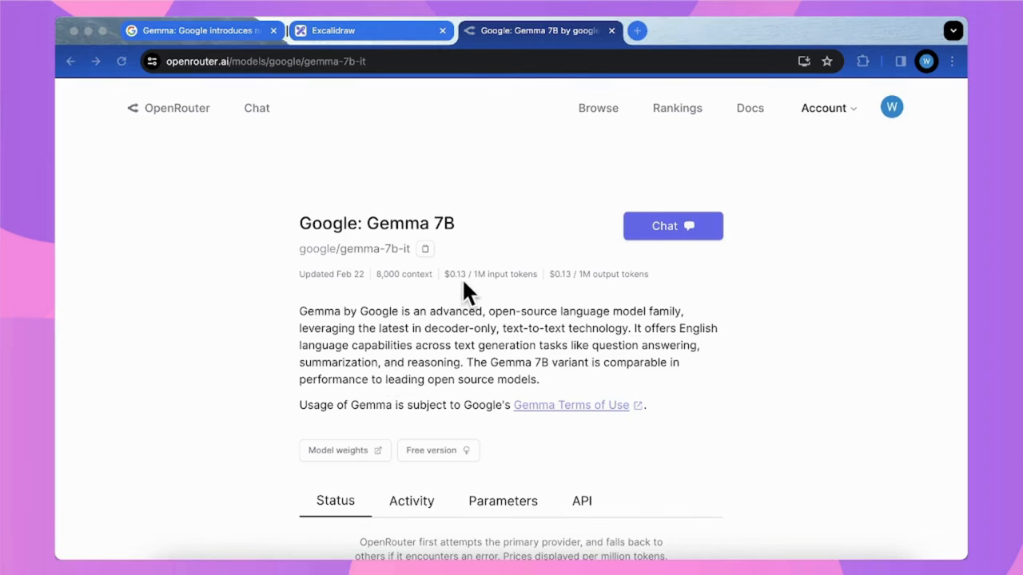
mouse_move(502, 289)
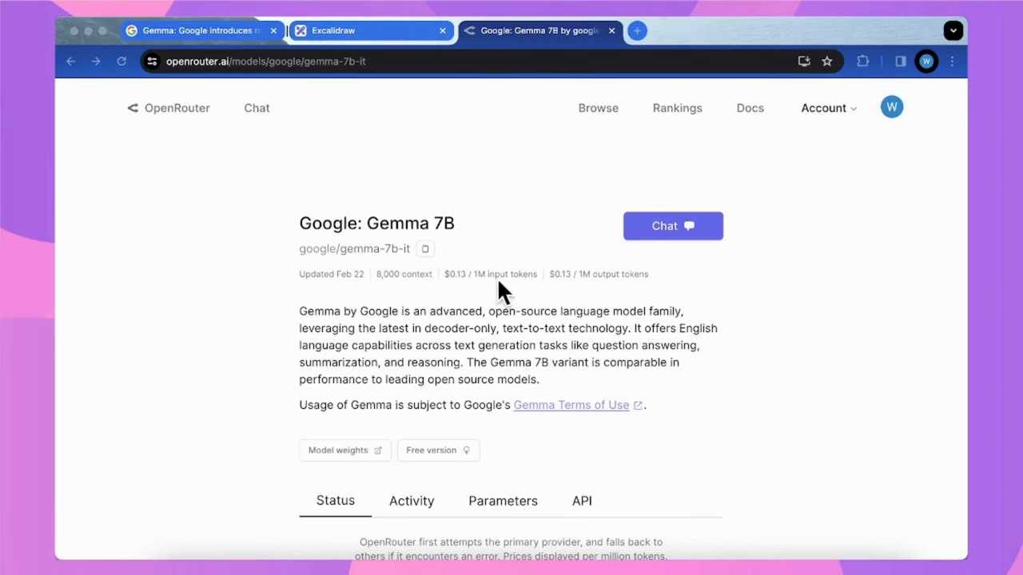
mouse_move(637, 301)
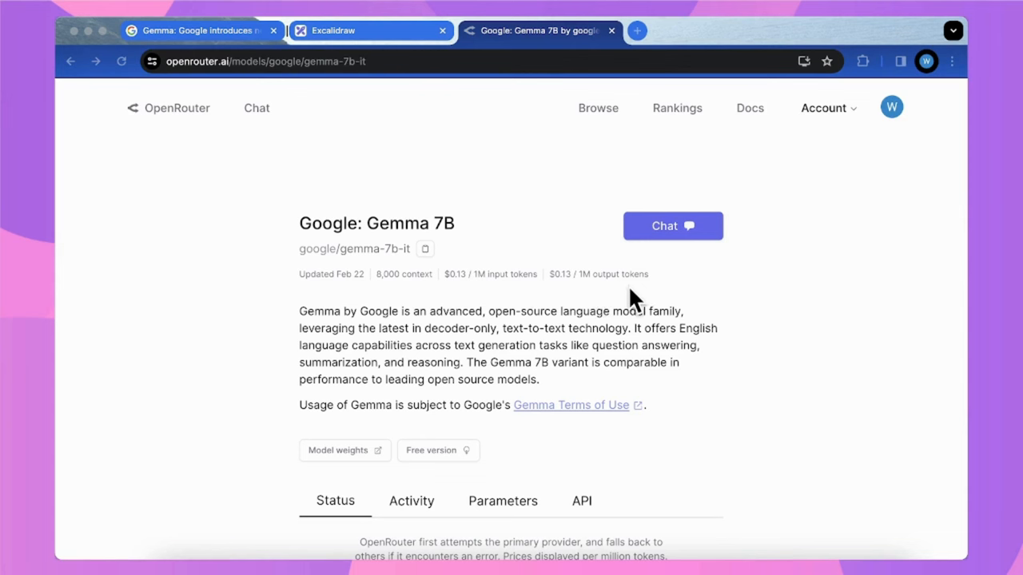
mouse_move(382, 252)
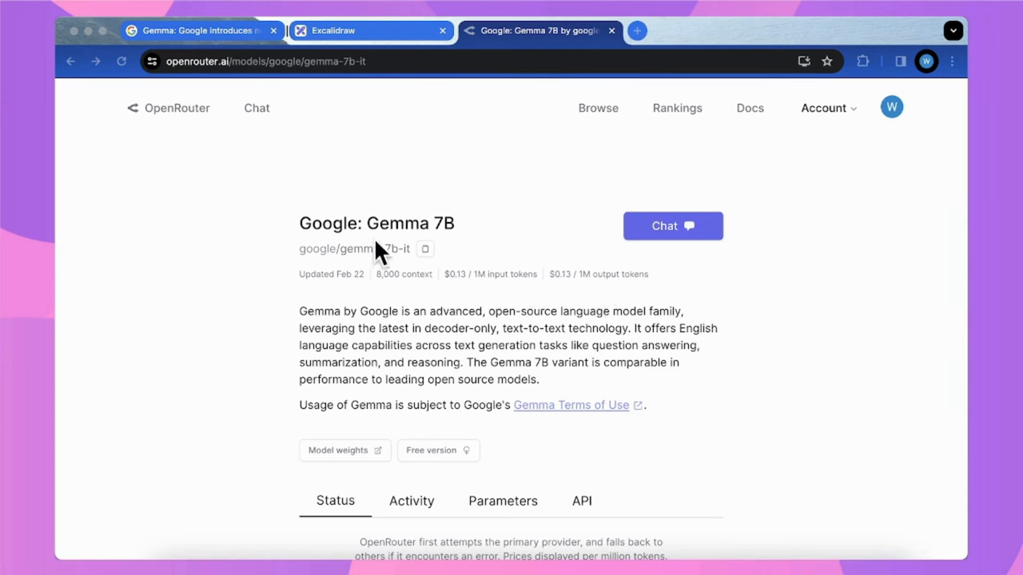
mouse_move(502, 334)
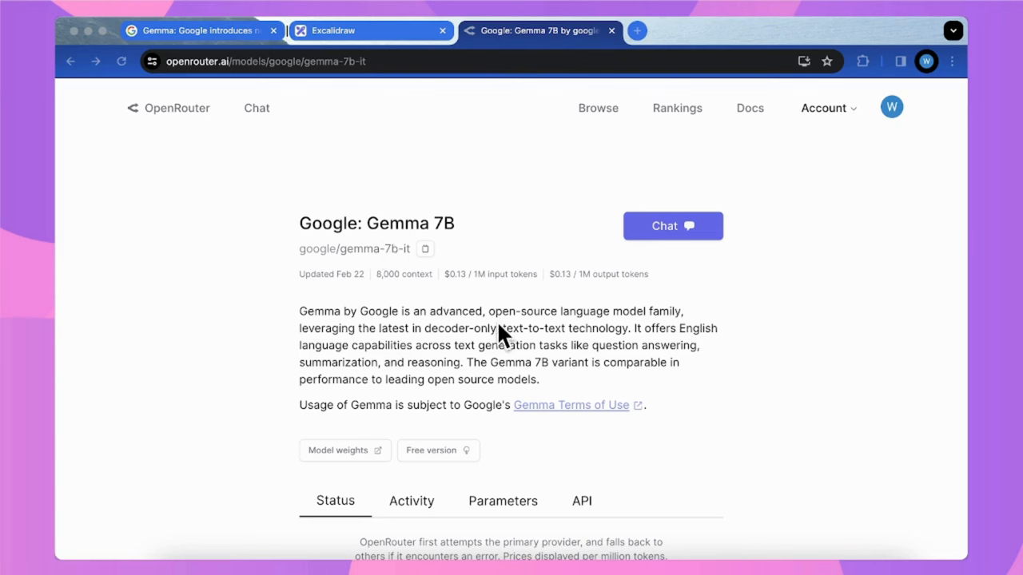
mouse_move(535, 179)
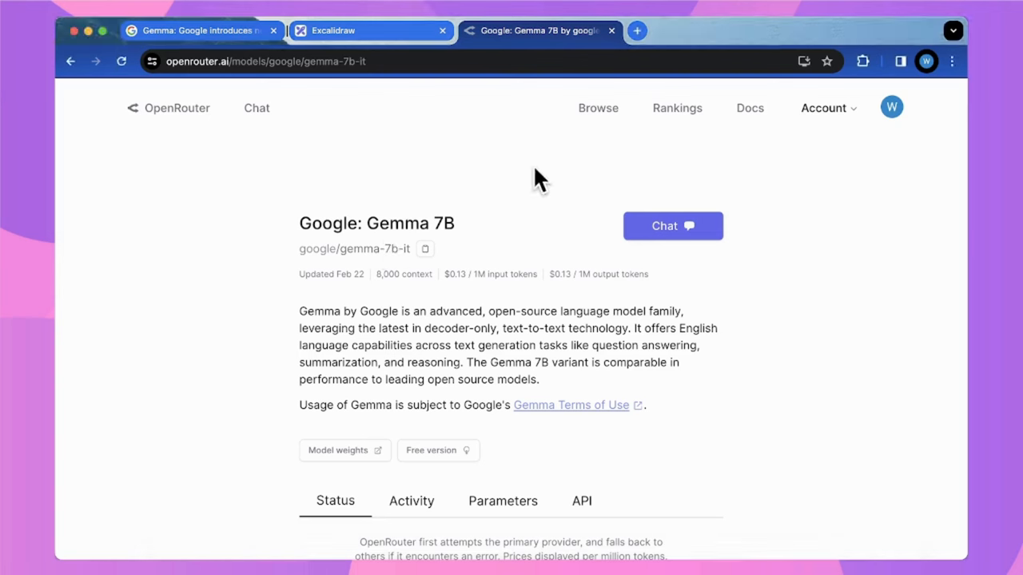
mouse_move(754, 201)
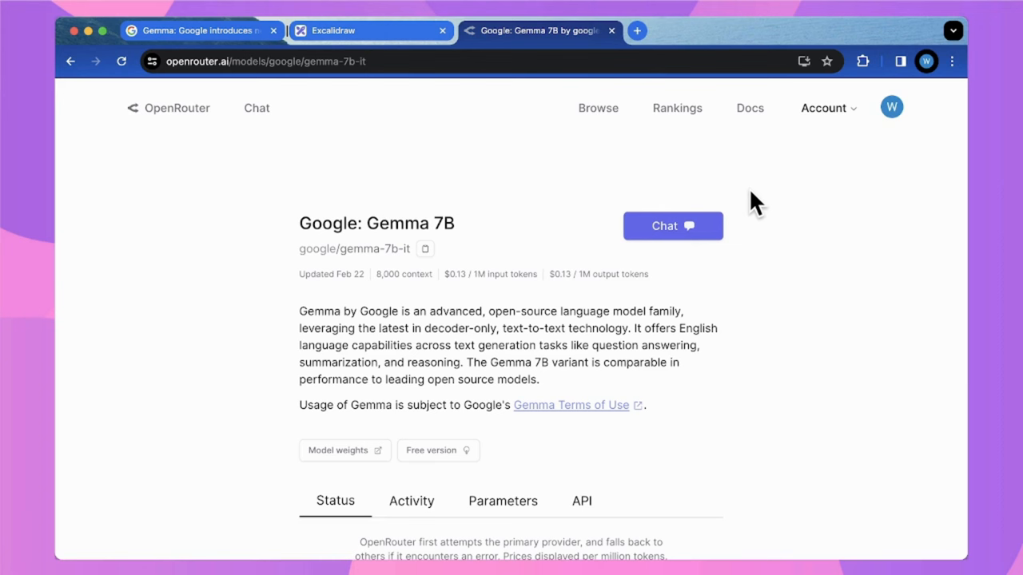
mouse_move(750, 108)
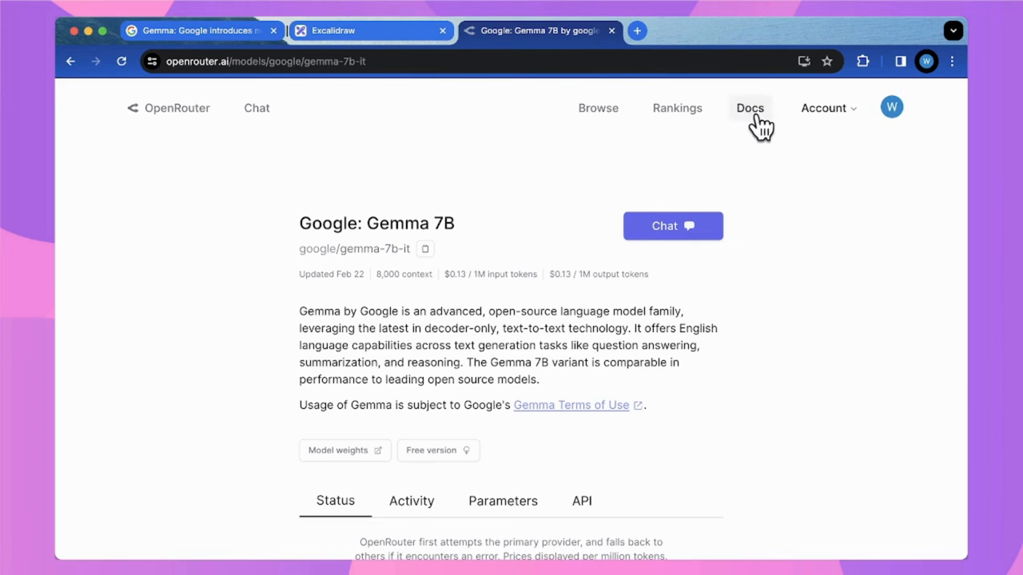
Bring up the Quick Start Python example of calling OpenRouter through OpenAI's client in the docs.
left_click(750, 109)
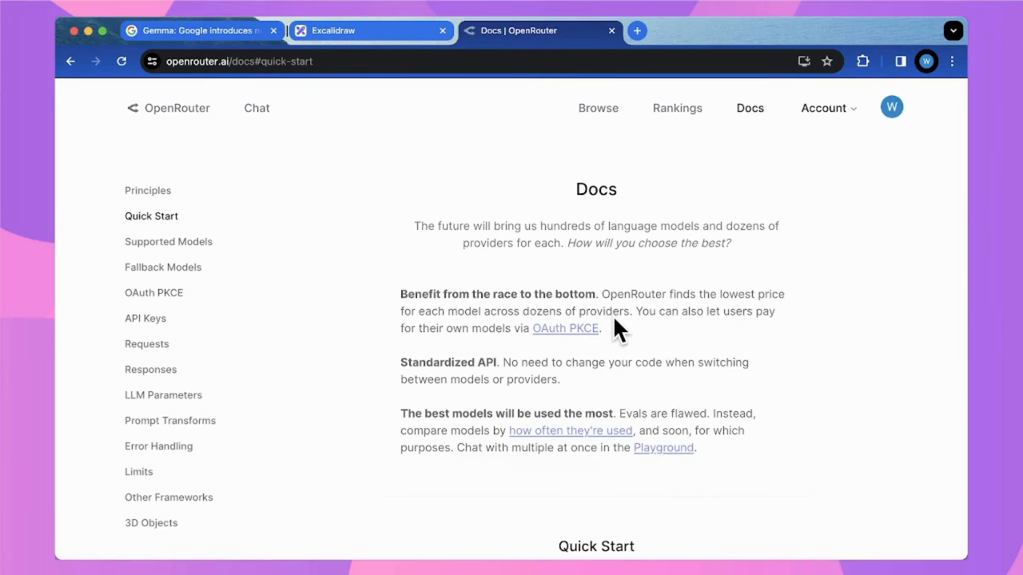
scroll("down", 3)
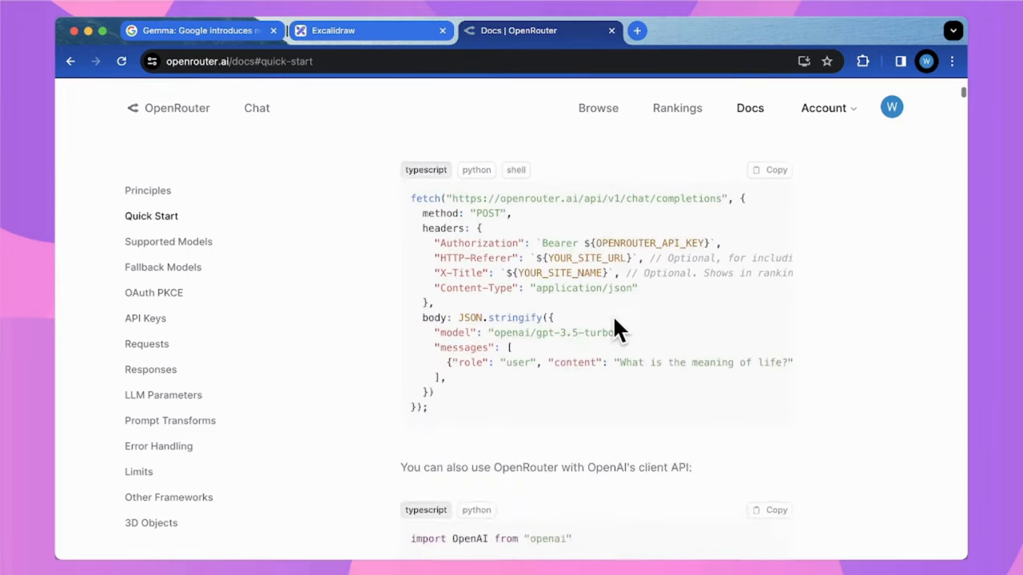
left_click(170, 241)
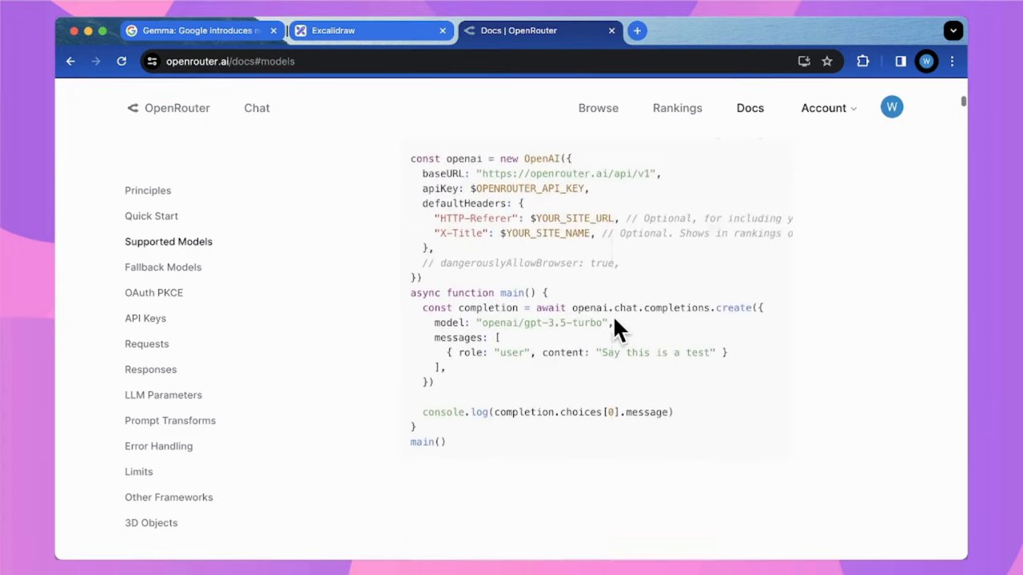
left_click(477, 231)
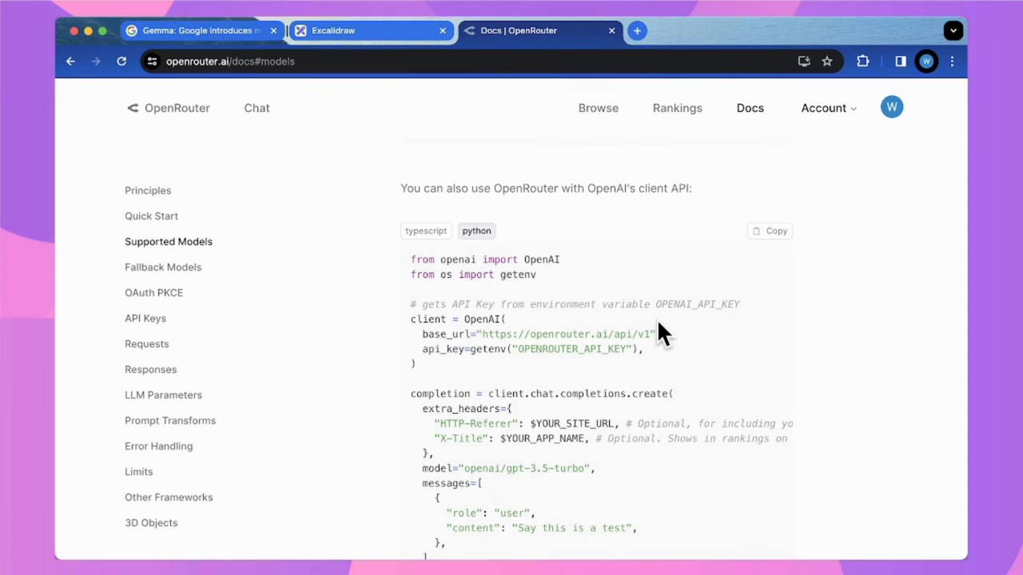
mouse_move(497, 368)
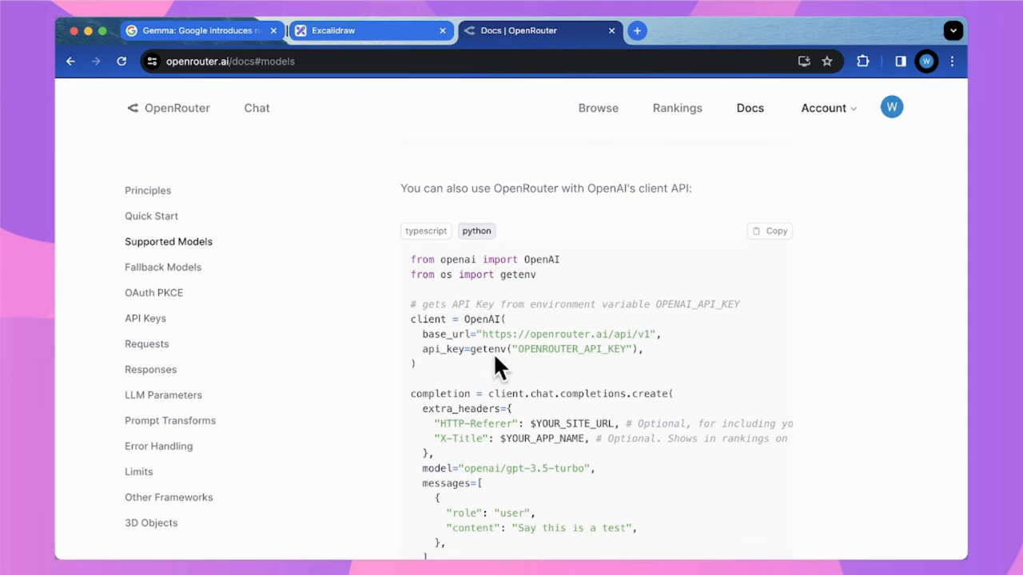
scroll("down", 3)
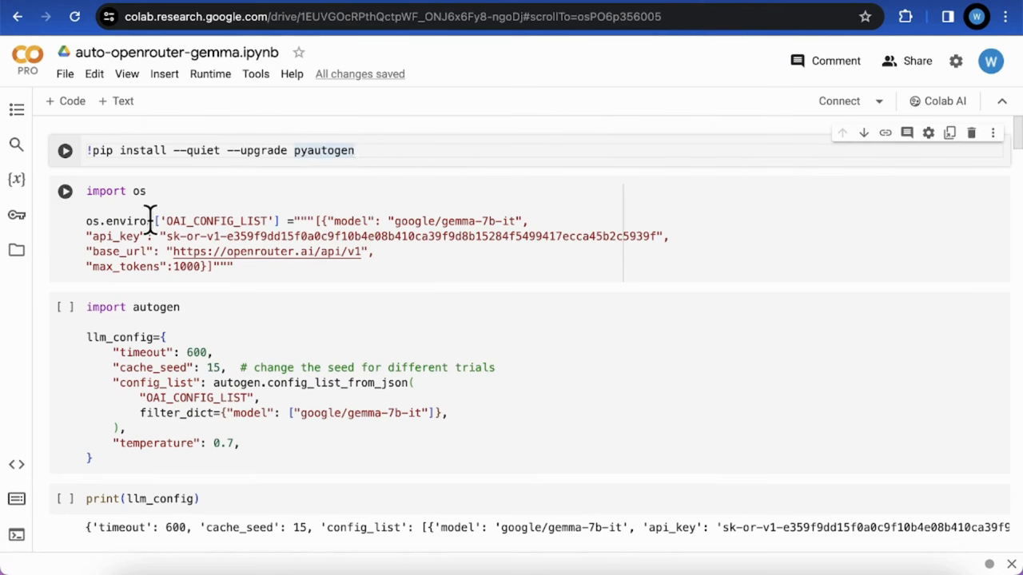
mouse_move(224, 221)
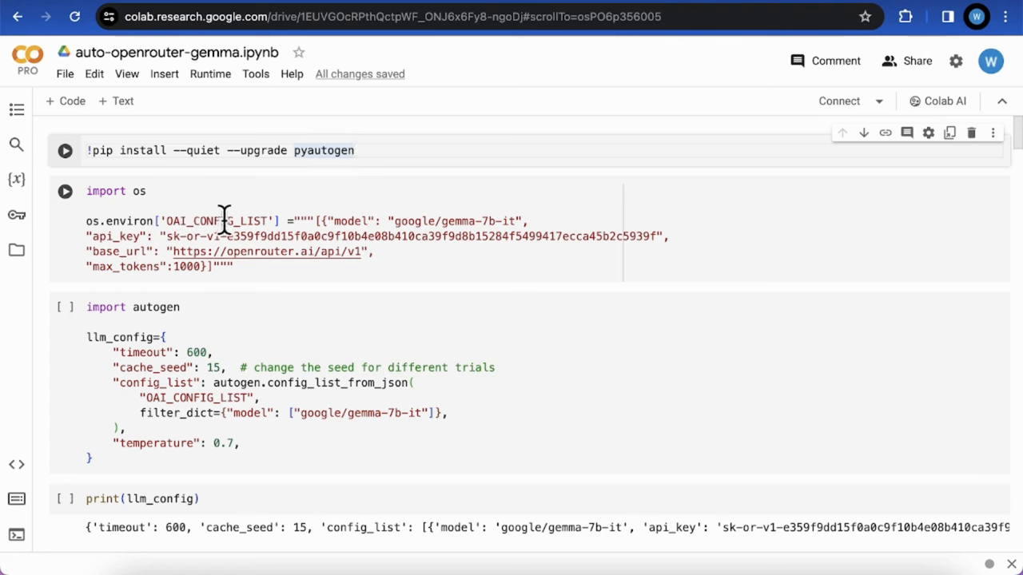
mouse_move(419, 226)
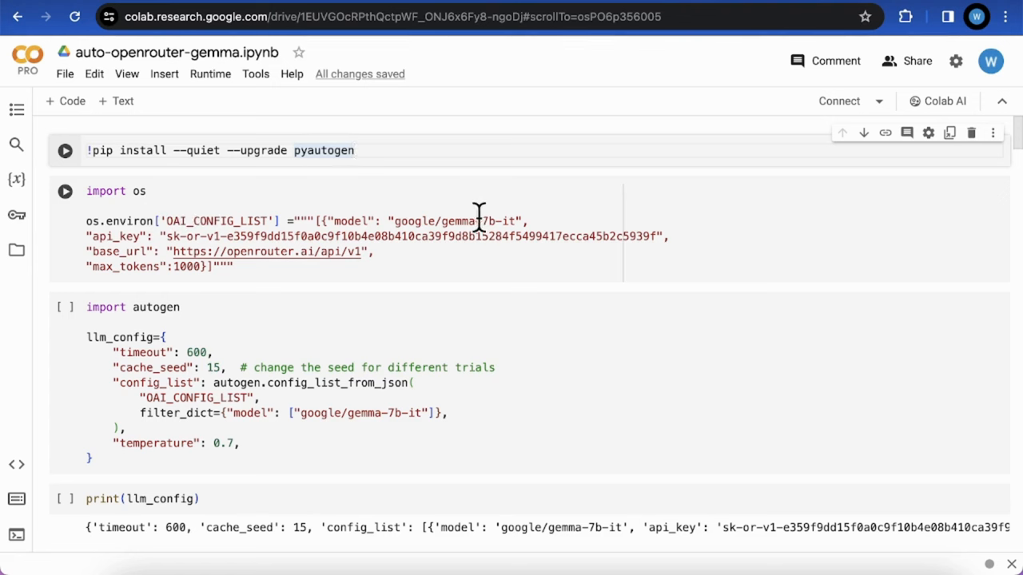
mouse_move(520, 220)
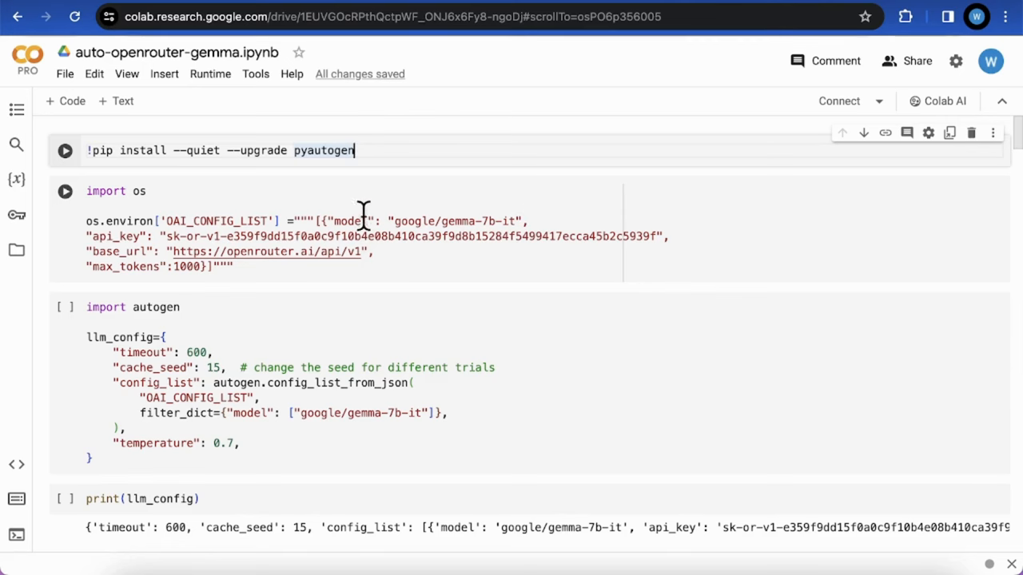
left_click(429, 220)
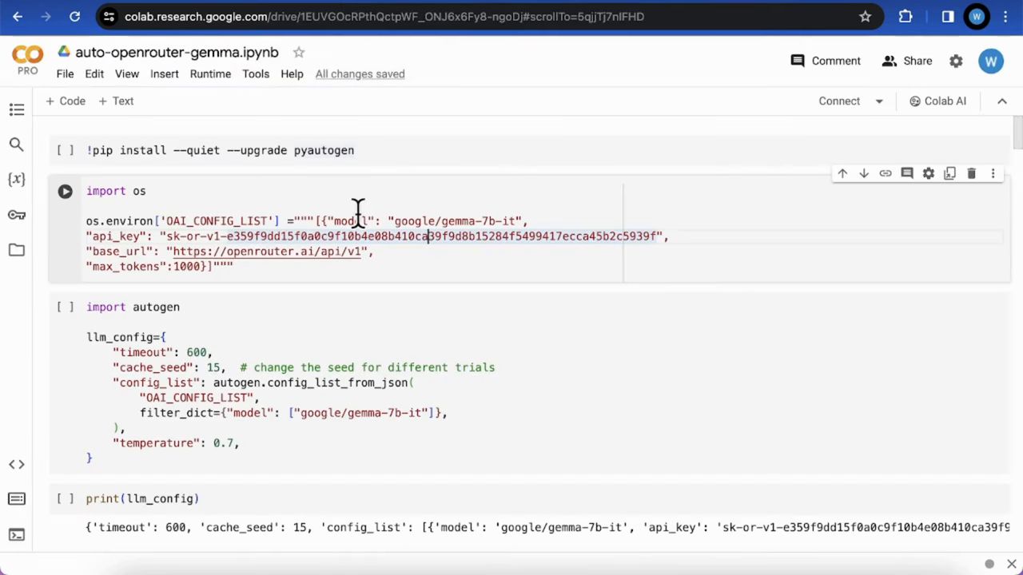
mouse_move(286, 249)
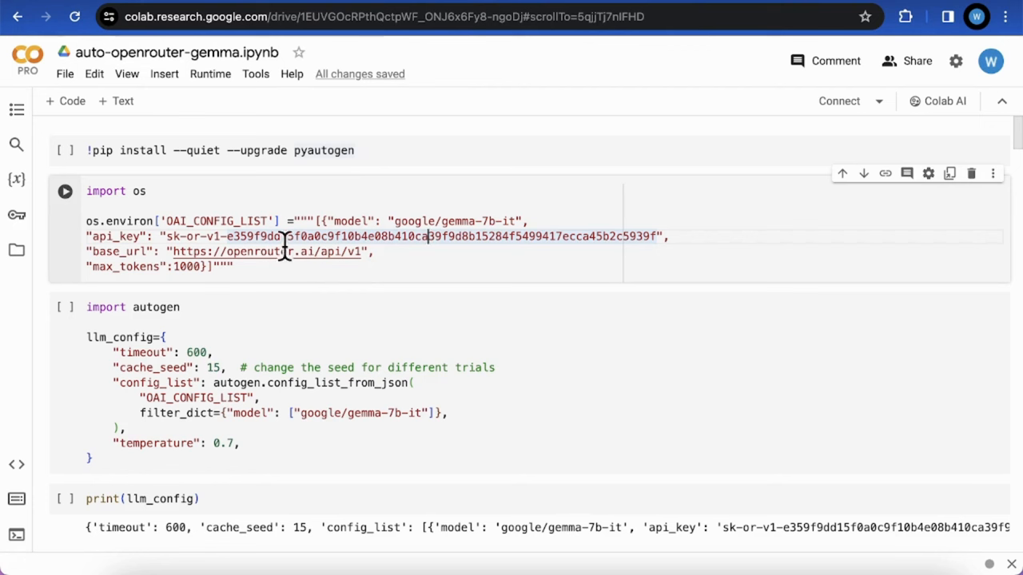
mouse_move(428, 236)
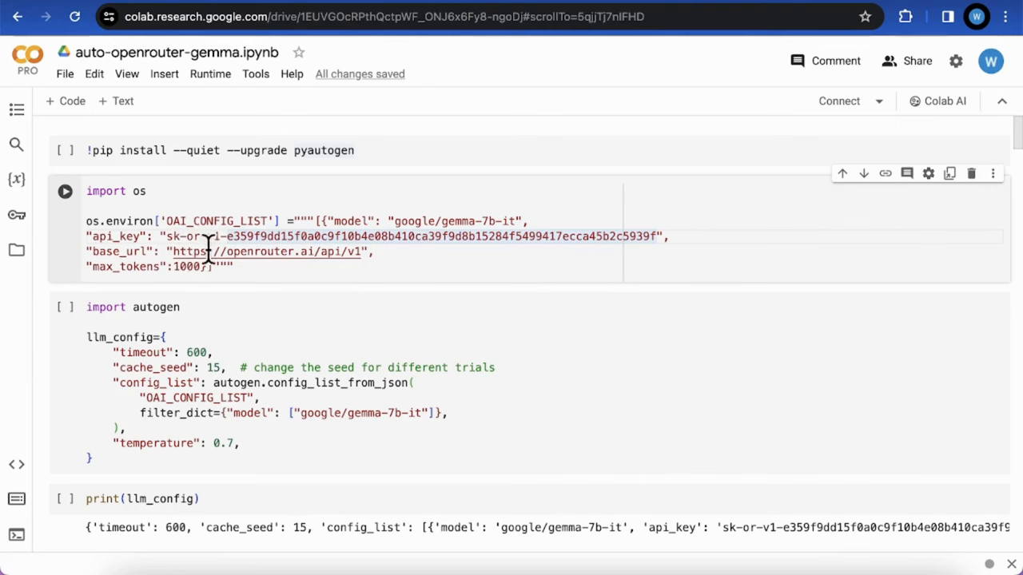
mouse_move(310, 264)
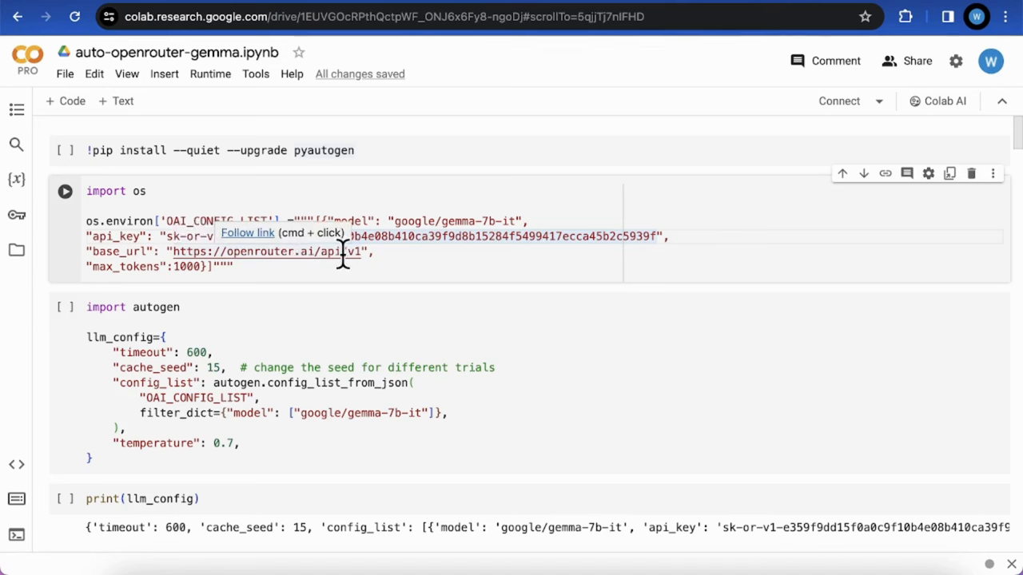
mouse_move(344, 269)
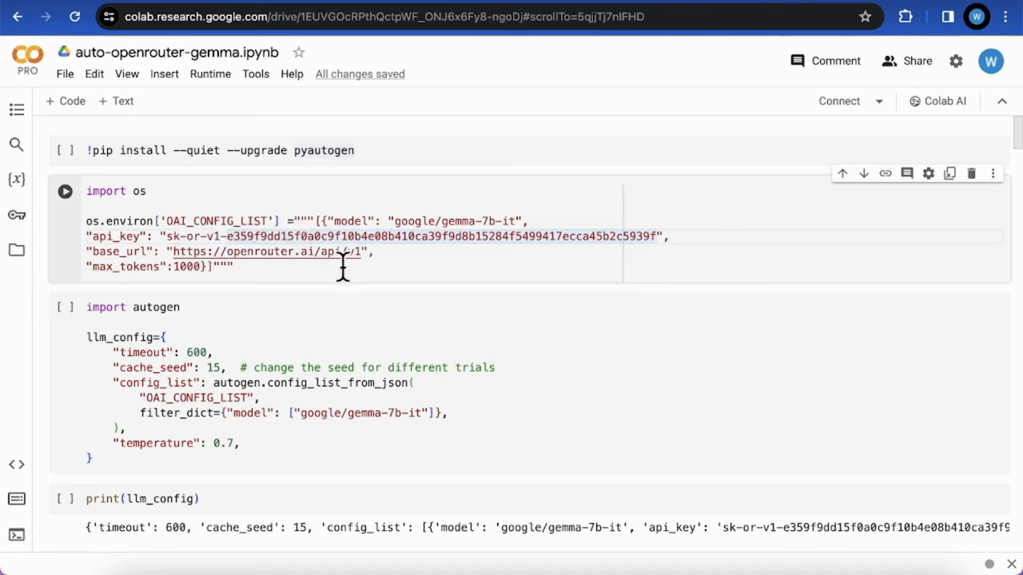
mouse_move(343, 231)
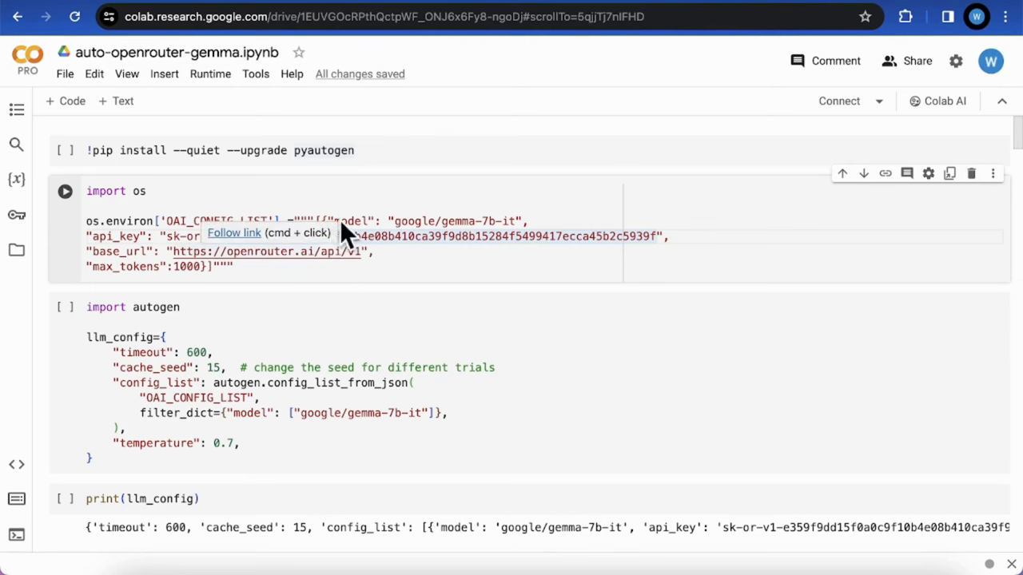
scroll("down", 3)
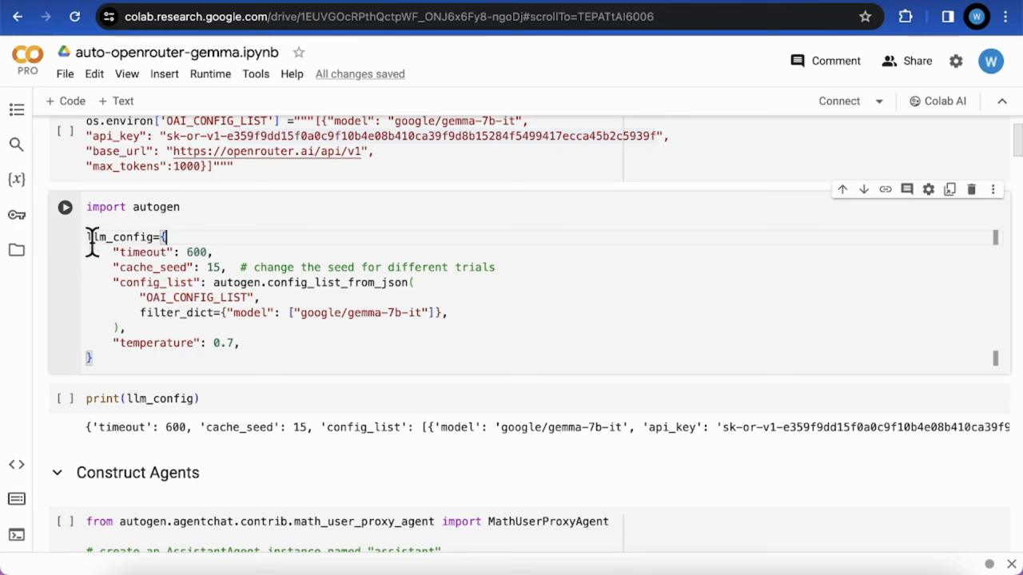
mouse_move(146, 354)
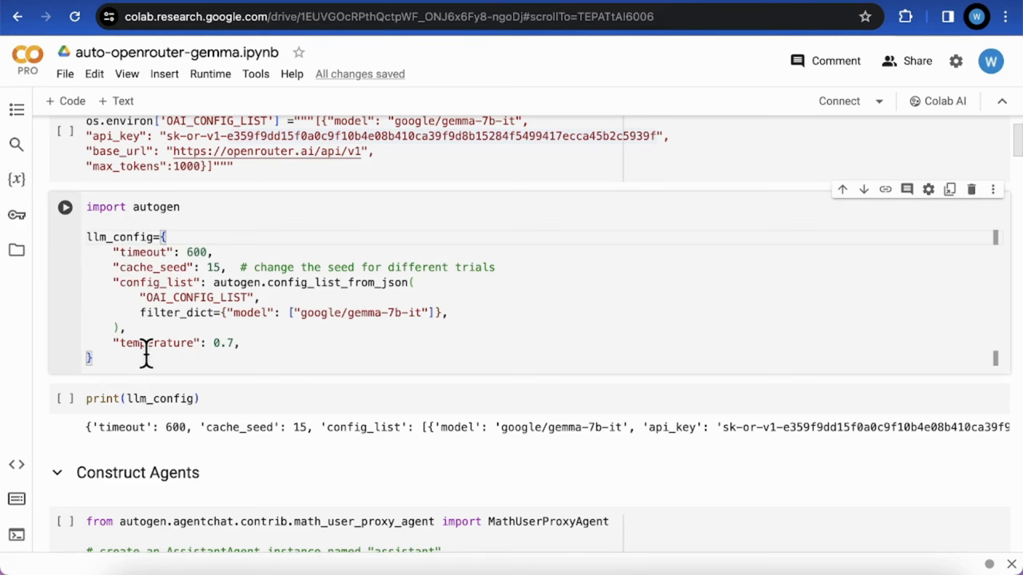
scroll("down", 3)
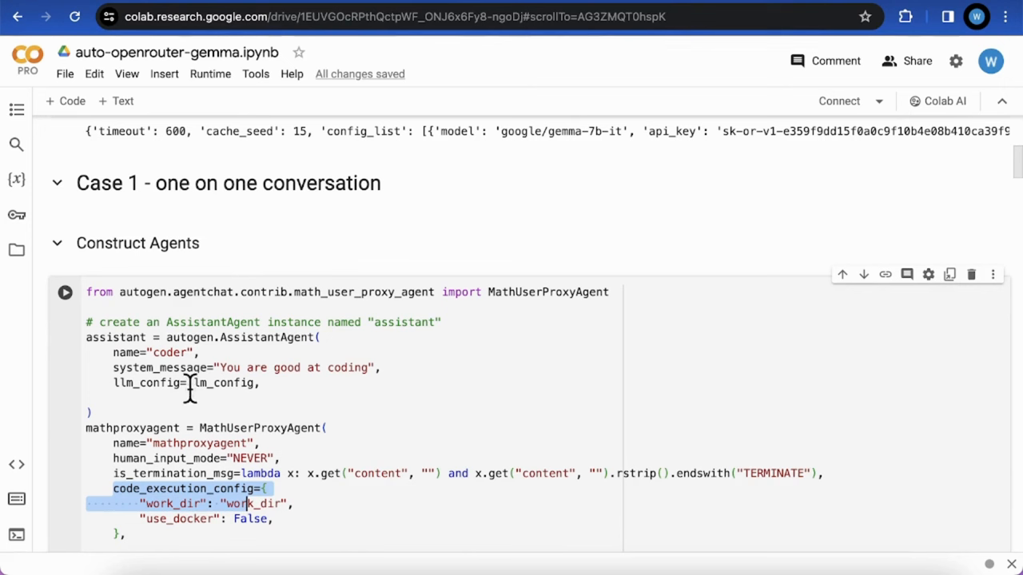
mouse_move(221, 368)
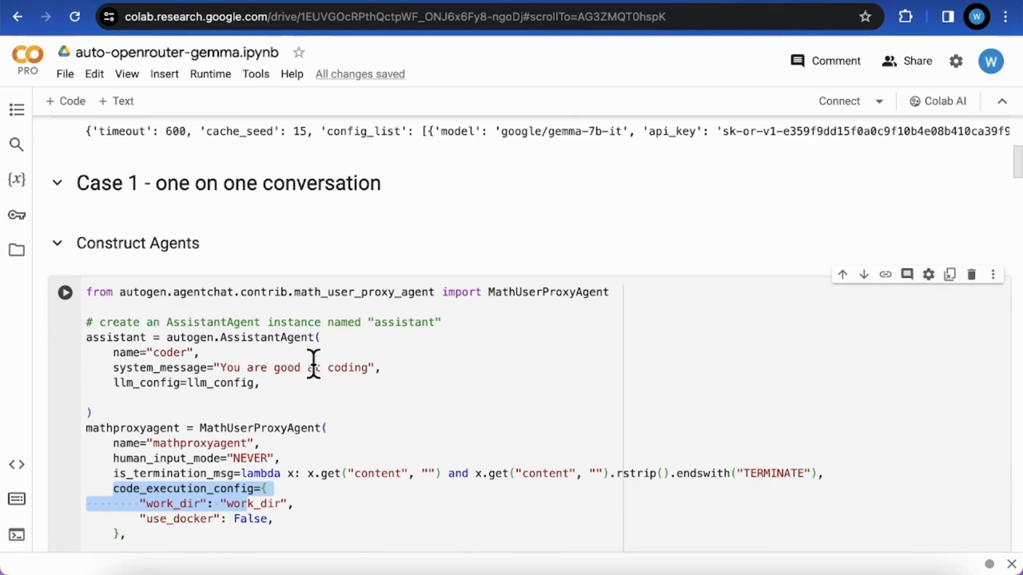
mouse_move(361, 366)
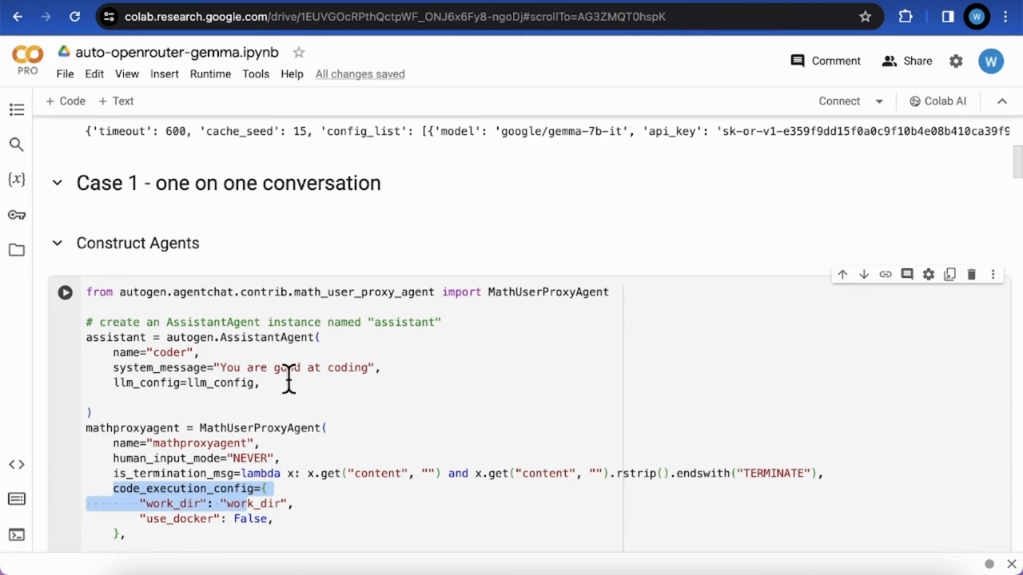
scroll("down", 3)
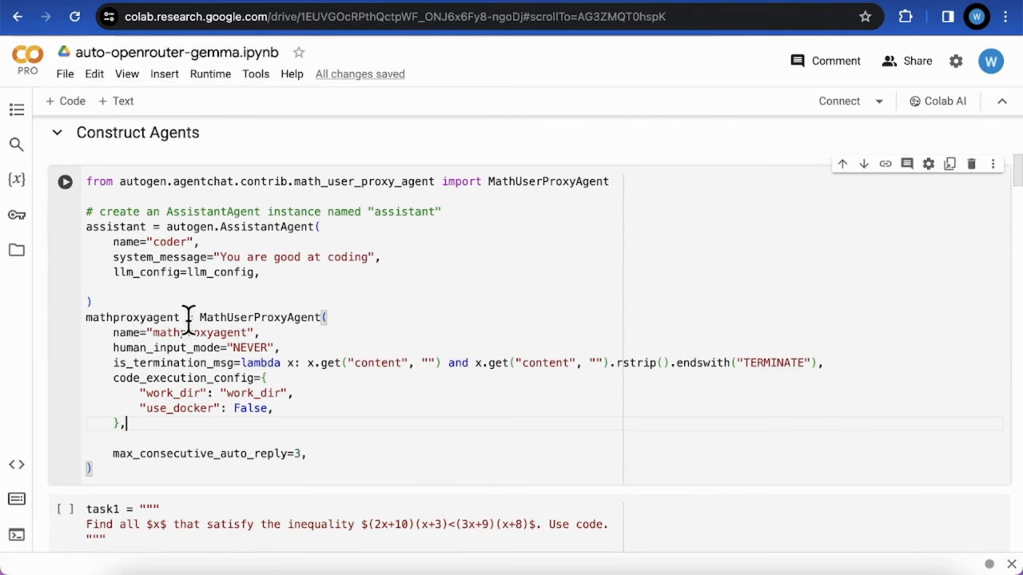
mouse_move(211, 398)
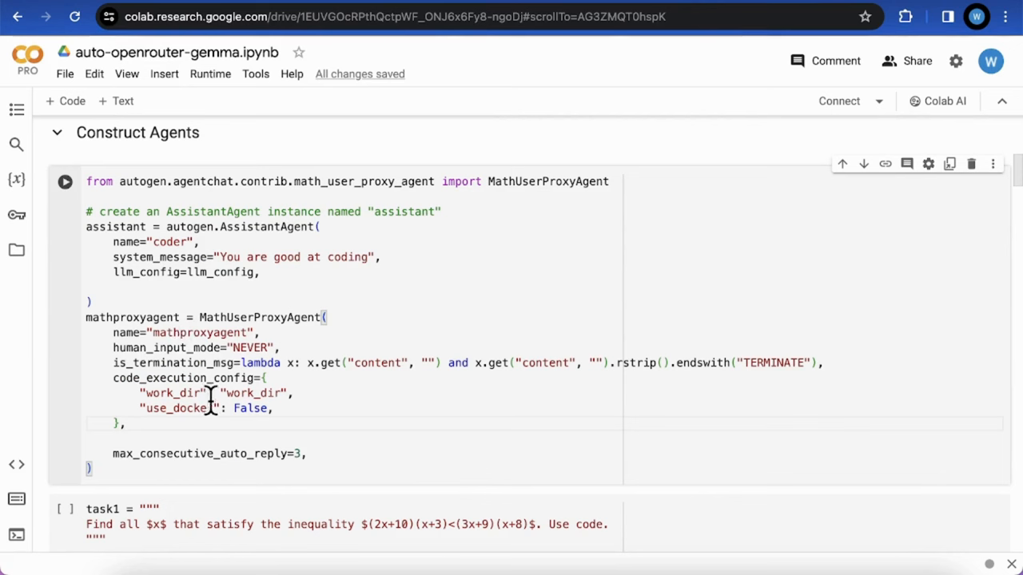
mouse_move(269, 409)
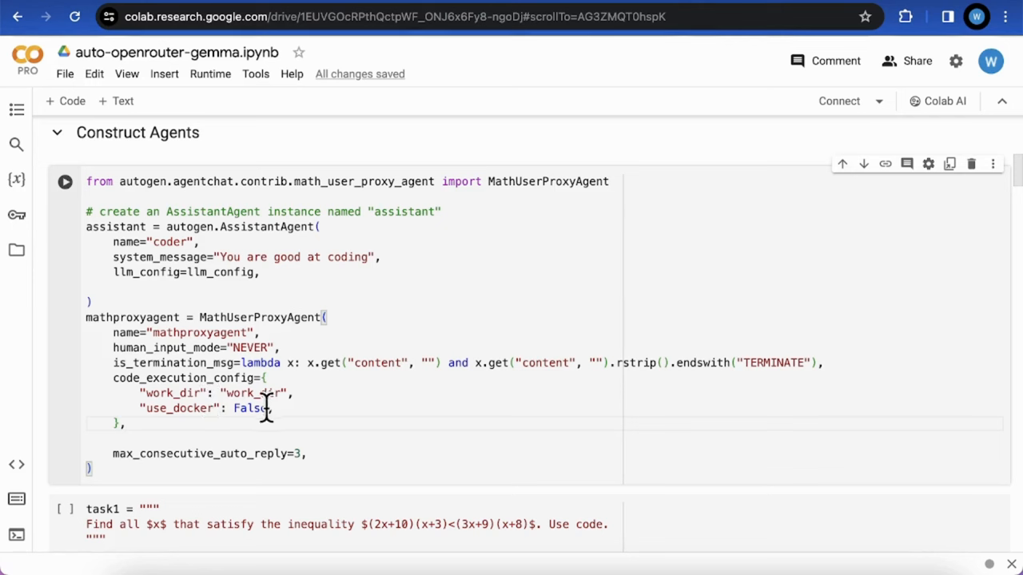
double_click(162, 378)
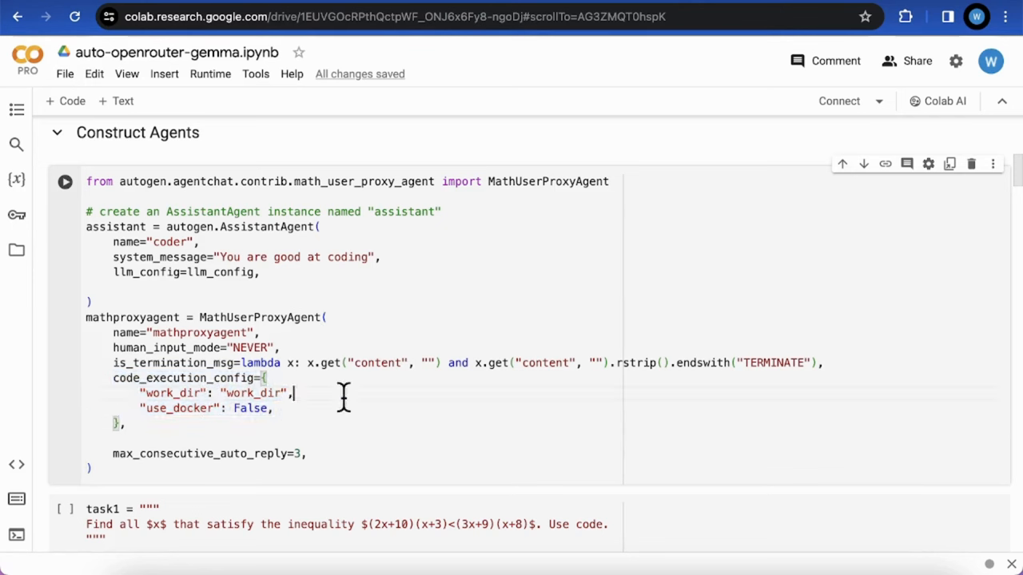
scroll("down", 3)
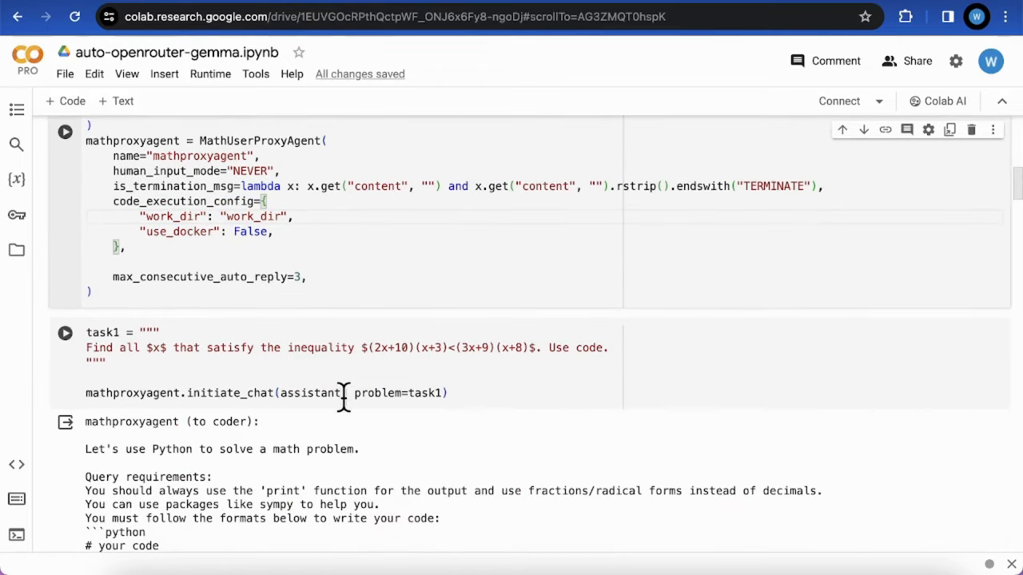
mouse_move(168, 355)
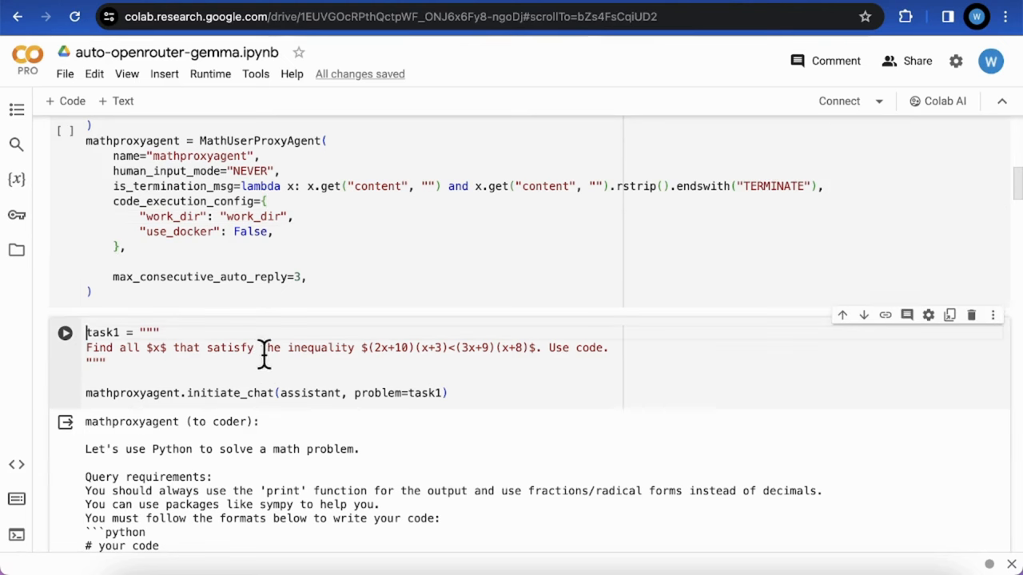
mouse_move(505, 353)
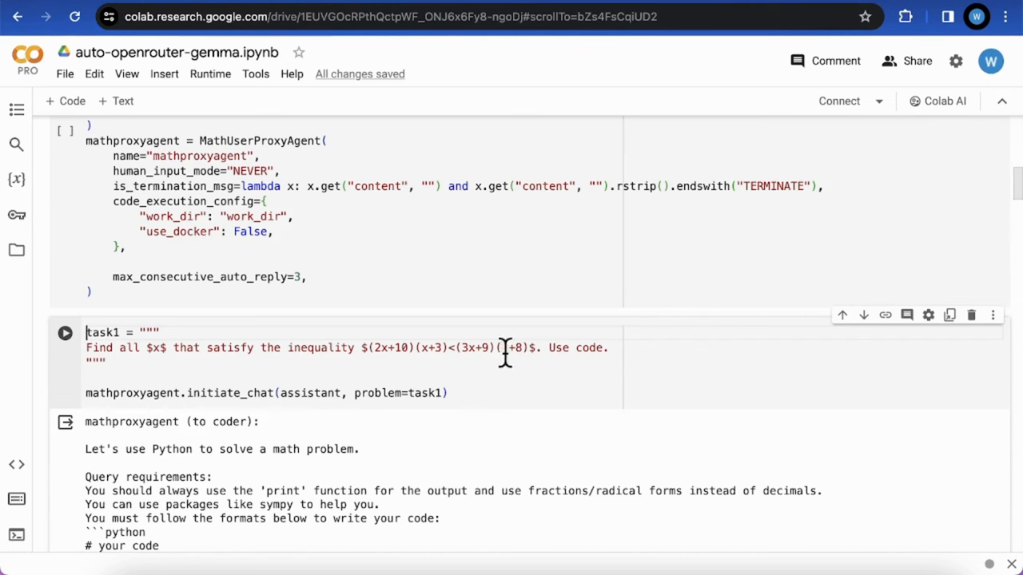
scroll("down", 3)
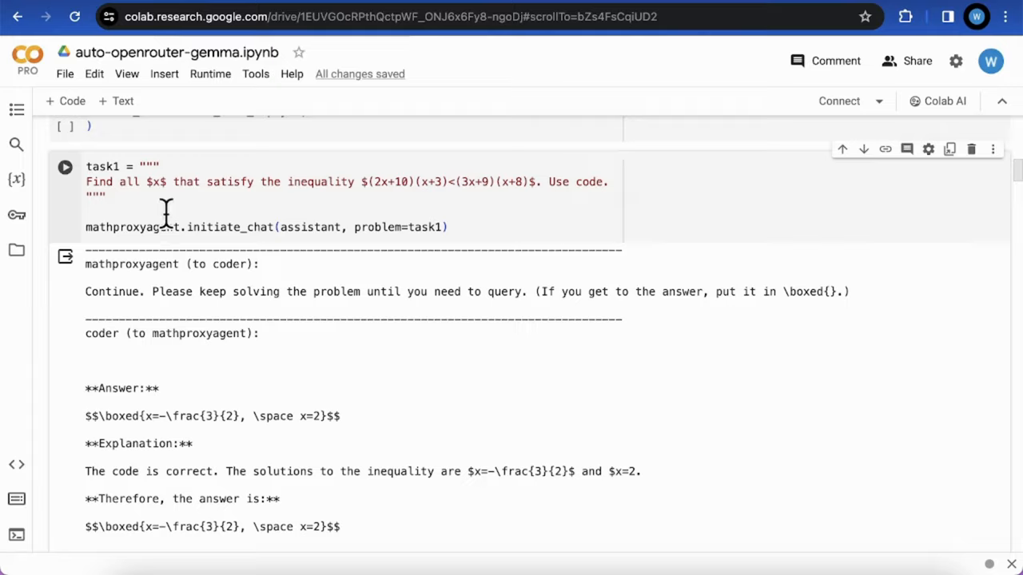
scroll("down", 3)
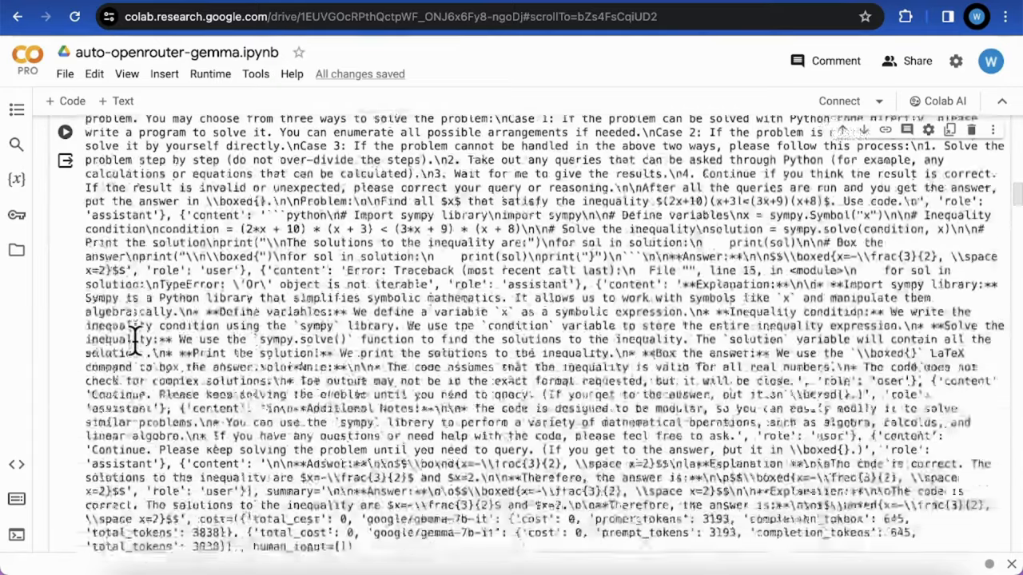
scroll("down", 3)
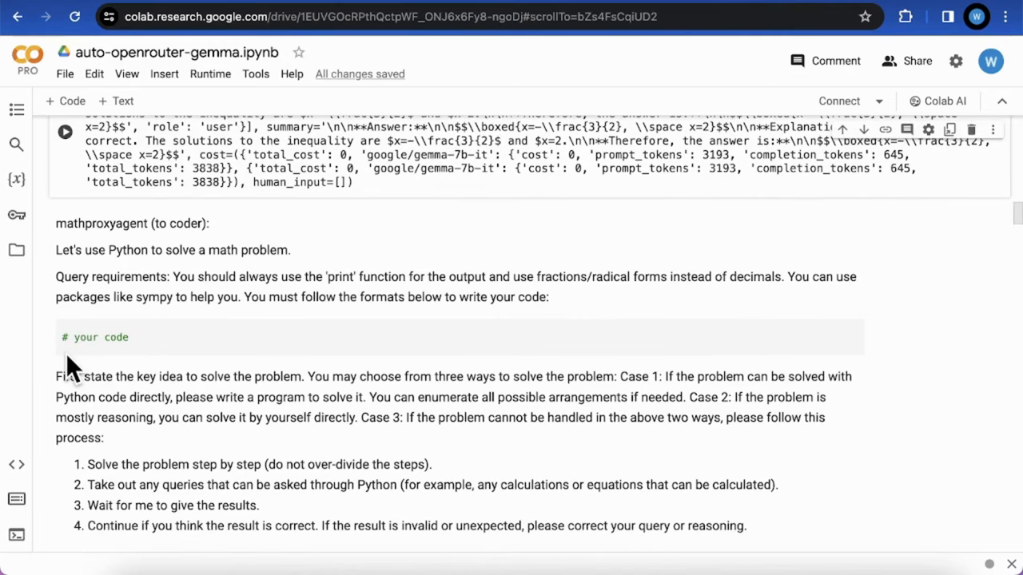
mouse_move(86, 278)
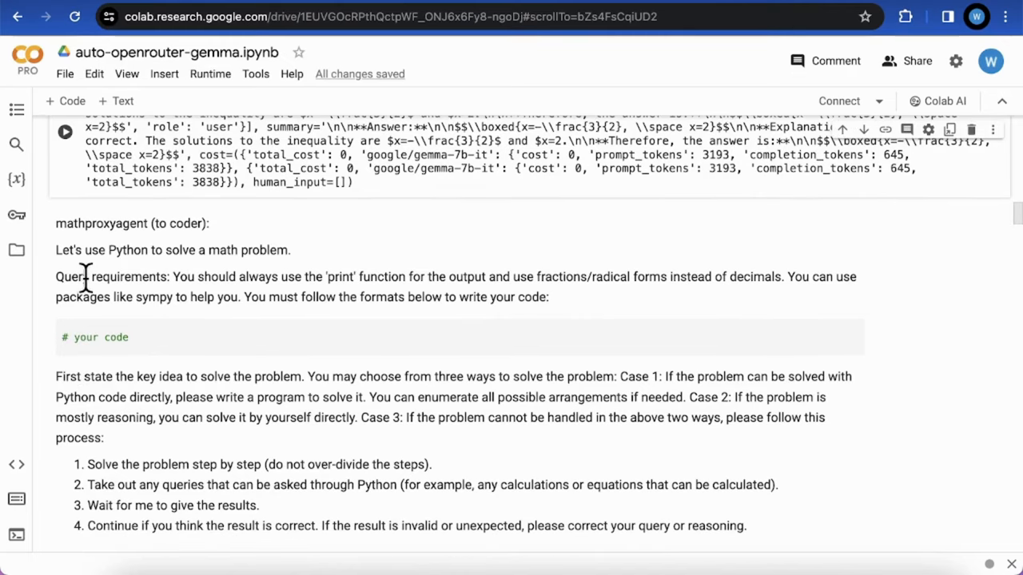
mouse_move(192, 368)
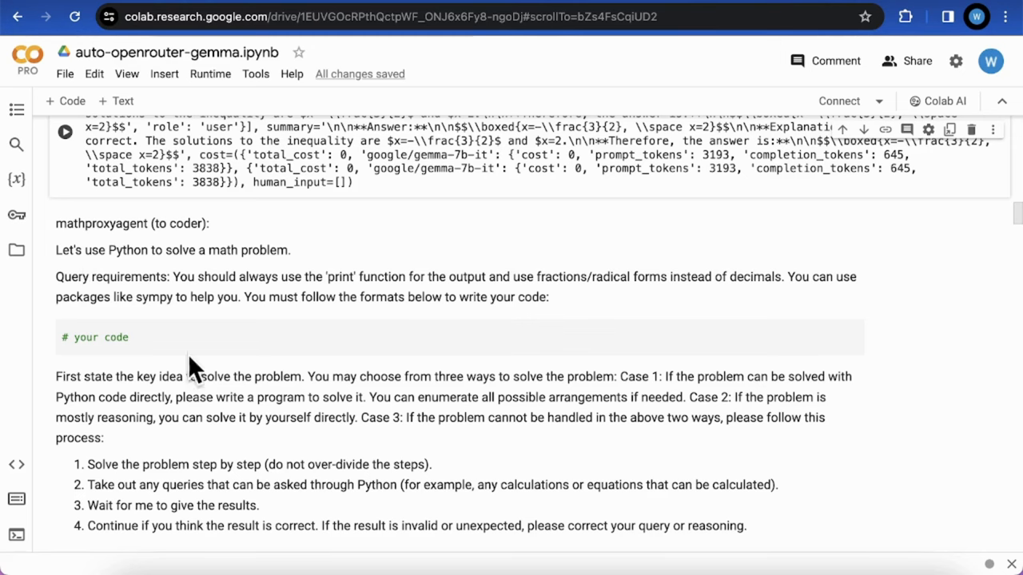
scroll("down", 3)
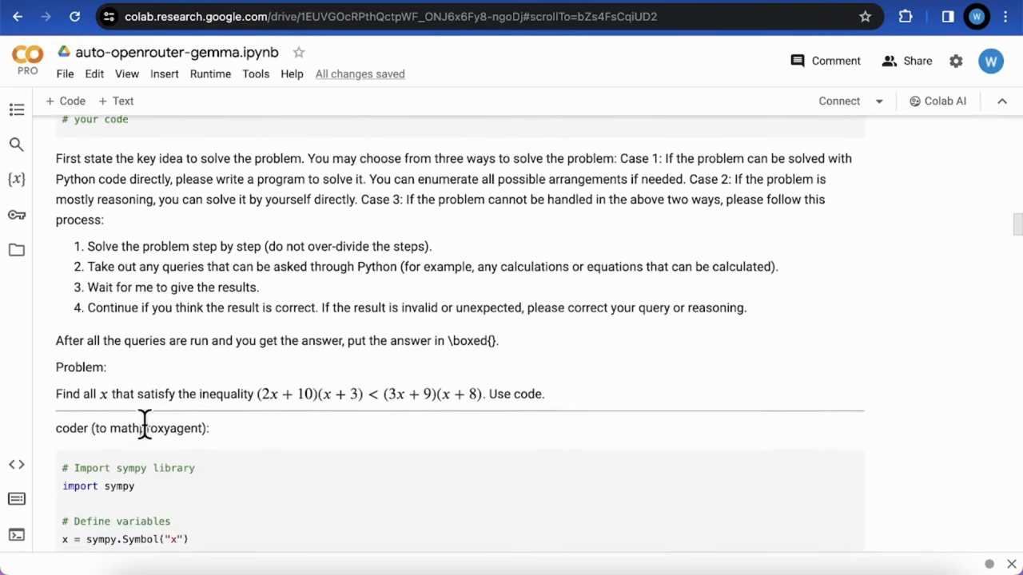
scroll("down", 3)
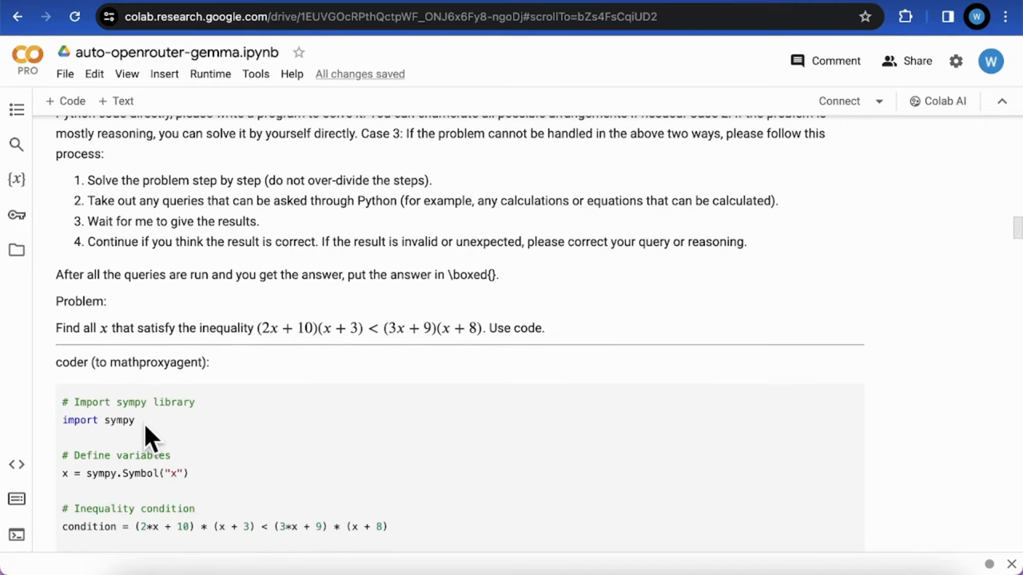
scroll("down", 3)
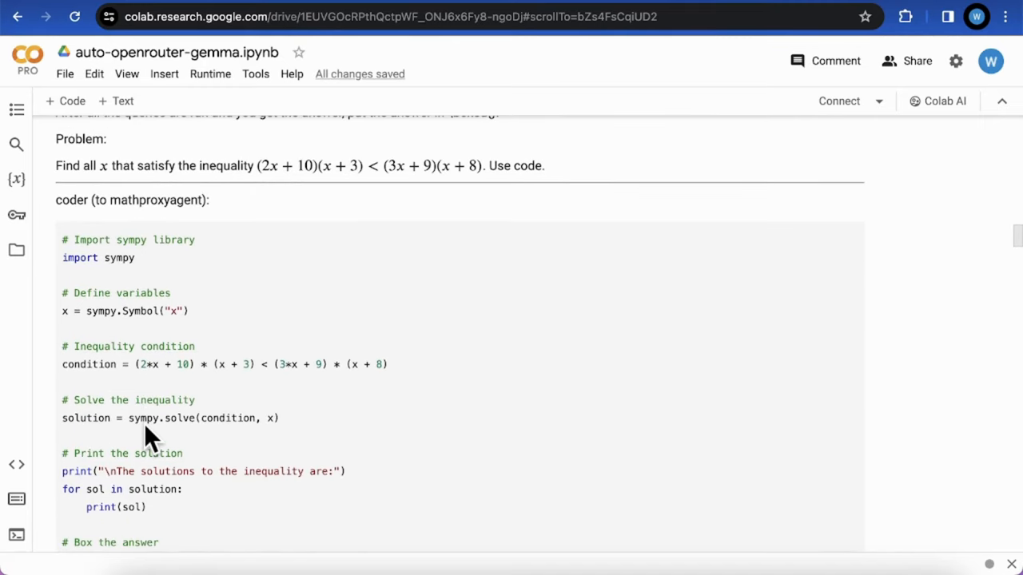
scroll("down", 3)
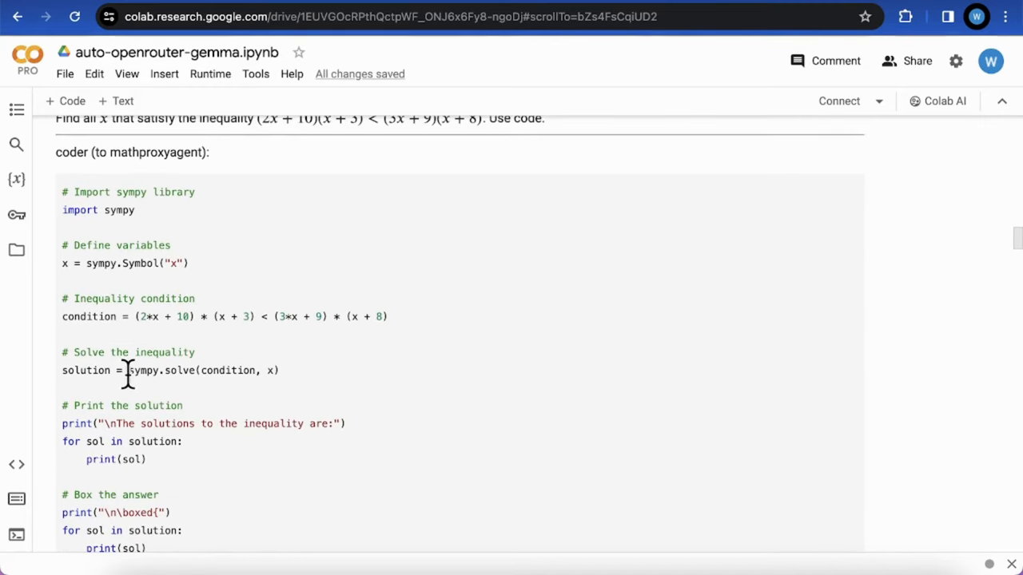
scroll("up", 3)
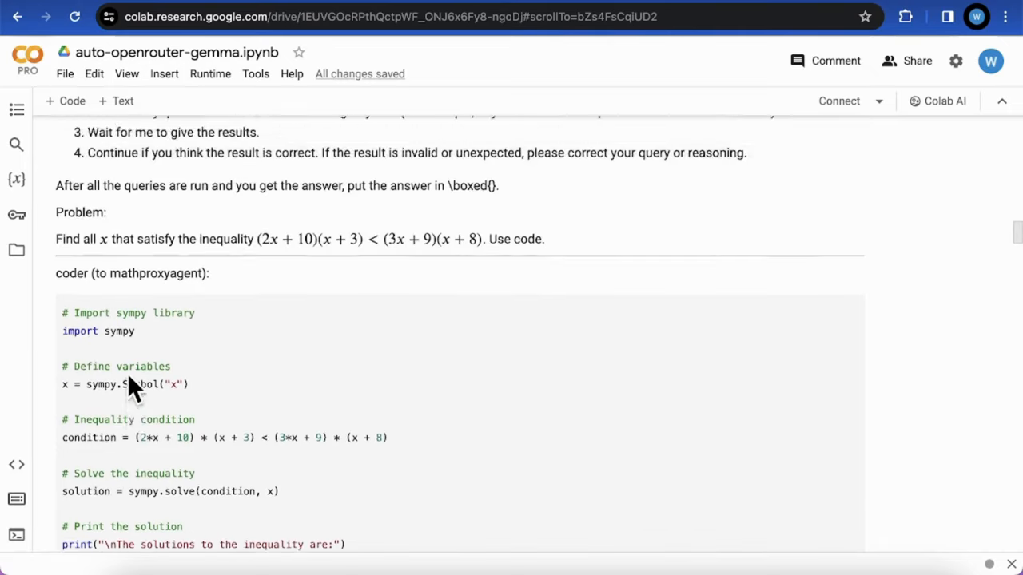
scroll("up", 3)
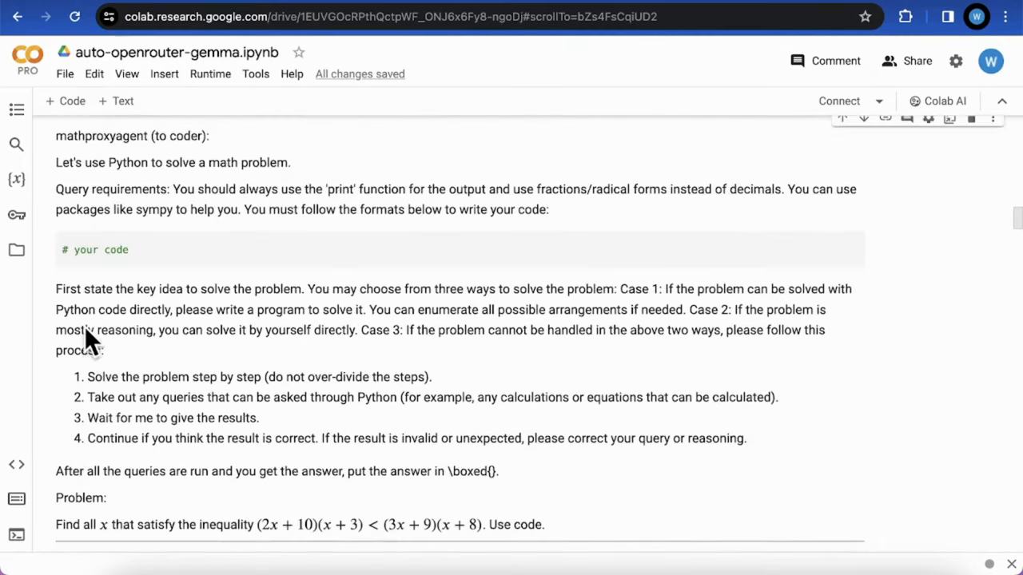
scroll("down", 3)
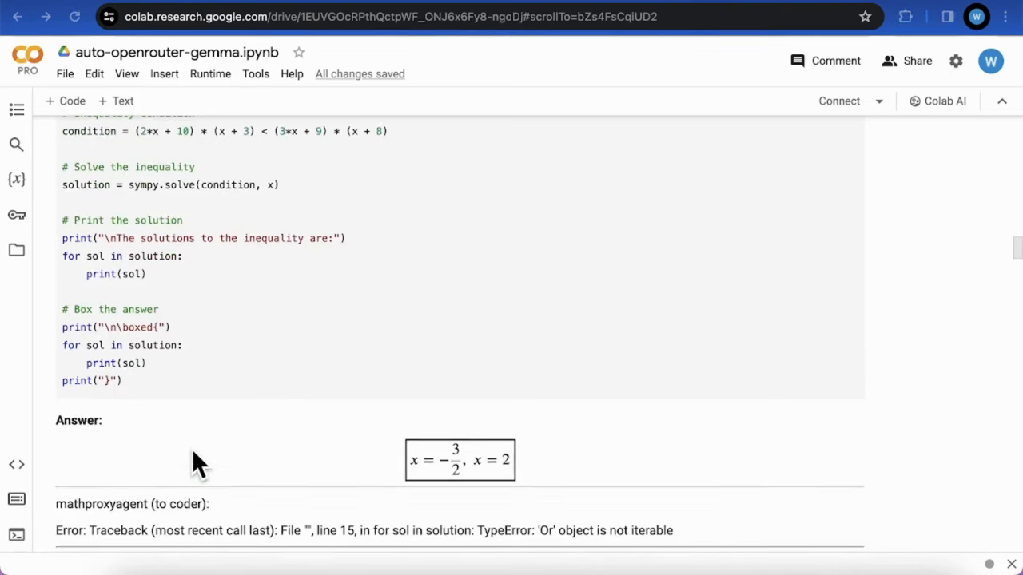
scroll("down", 3)
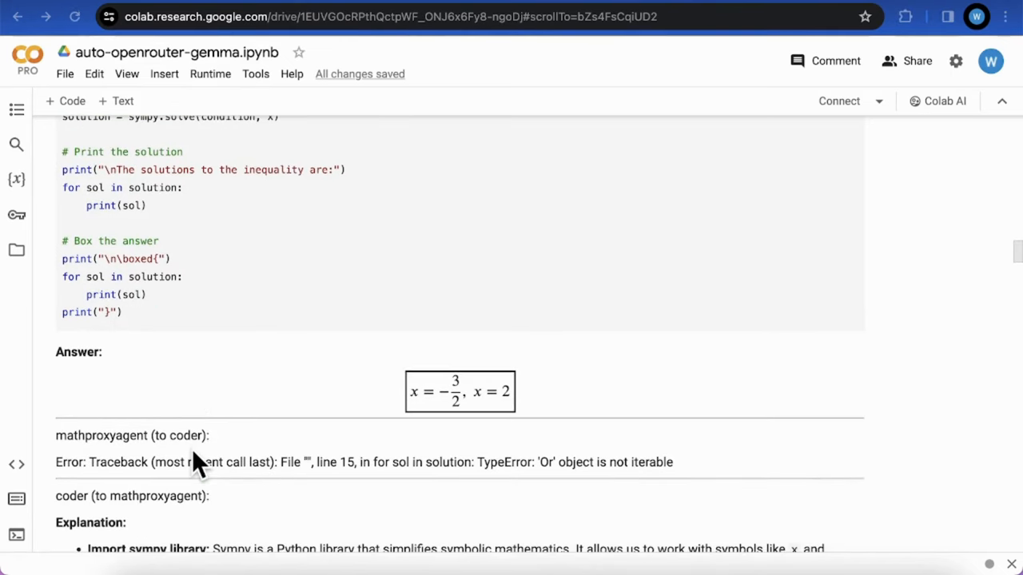
mouse_move(140, 300)
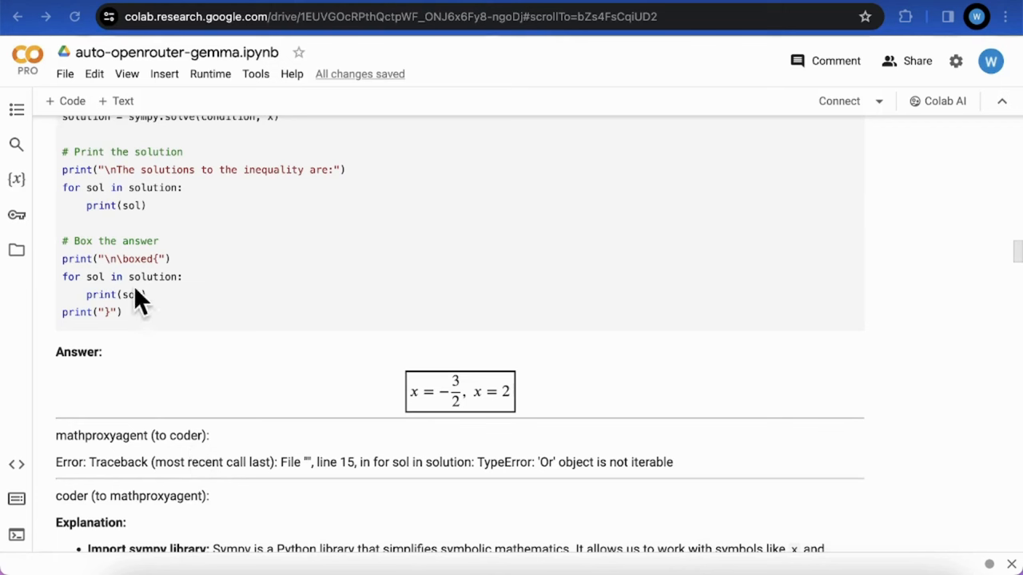
mouse_move(96, 446)
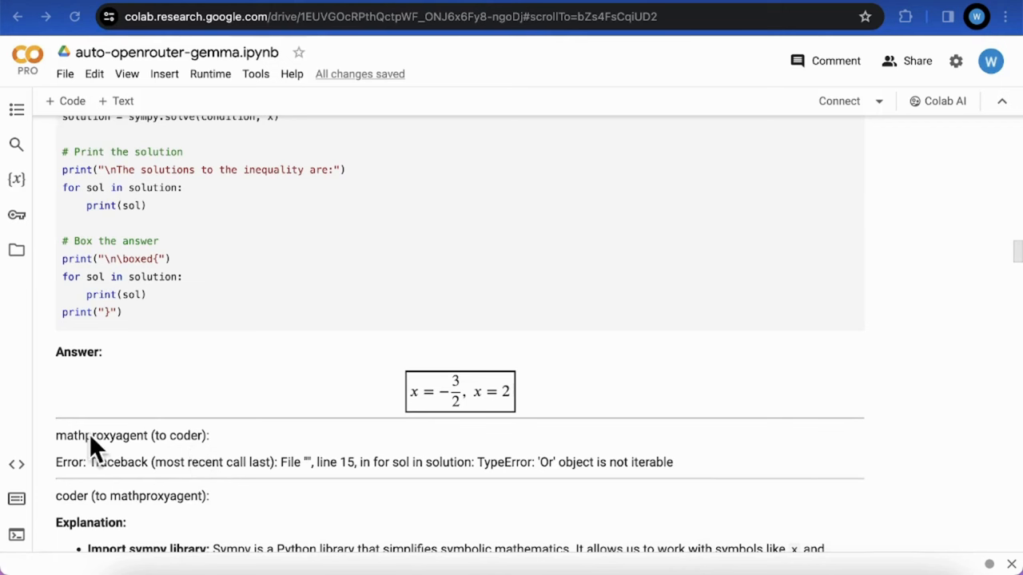
mouse_move(80, 456)
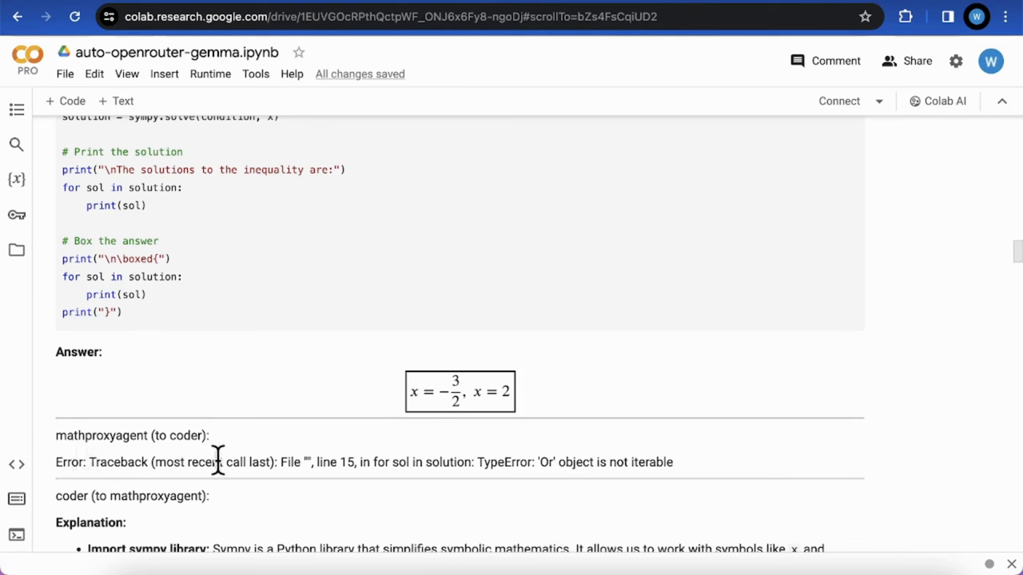
scroll("down", 3)
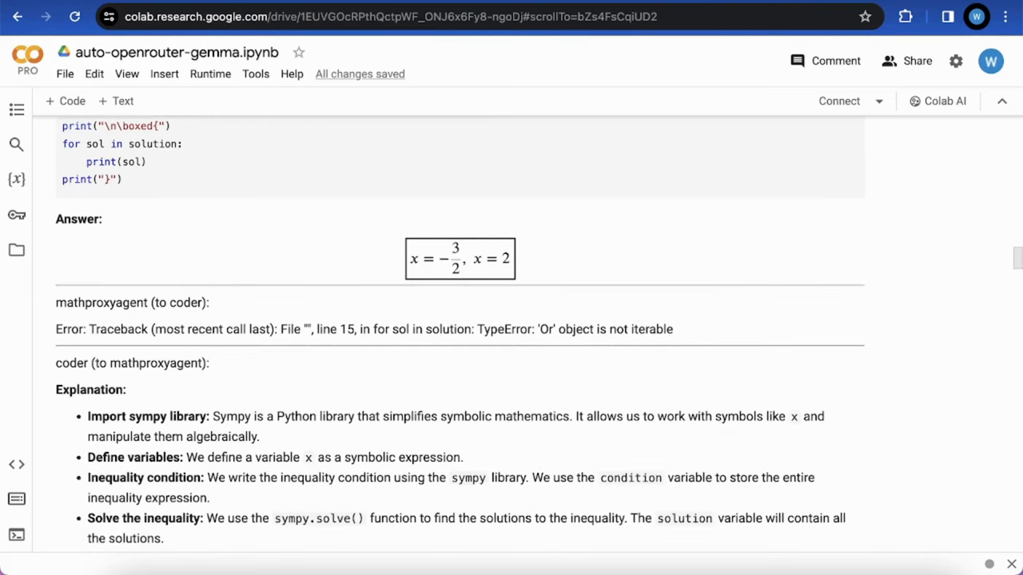
scroll("down", 3)
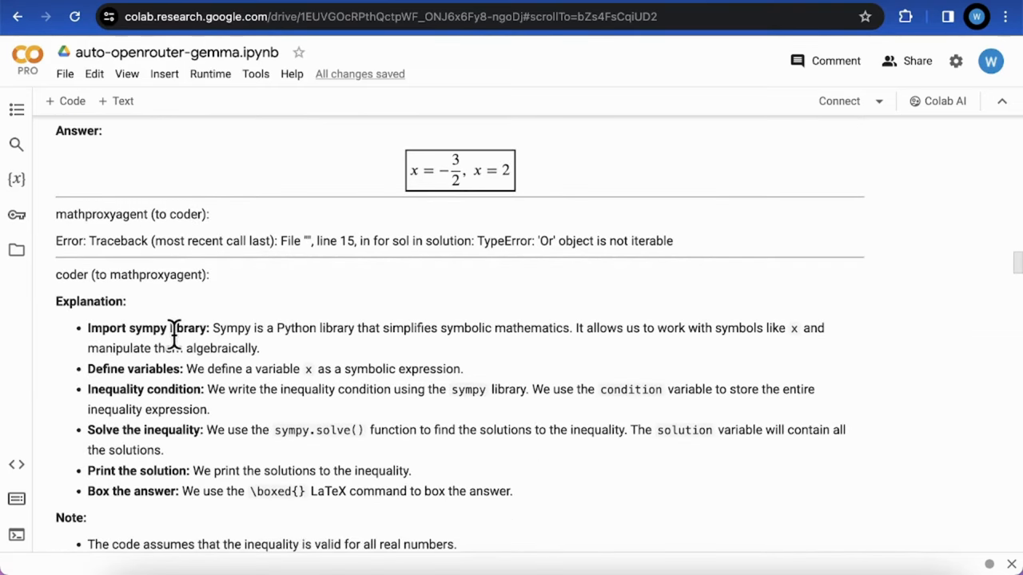
scroll("down", 3)
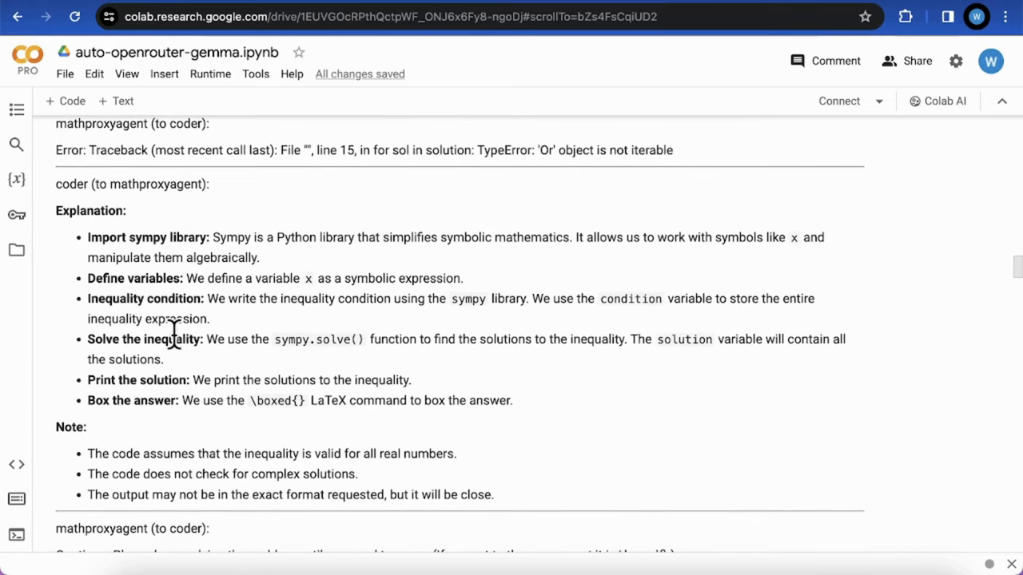
scroll("down", 3)
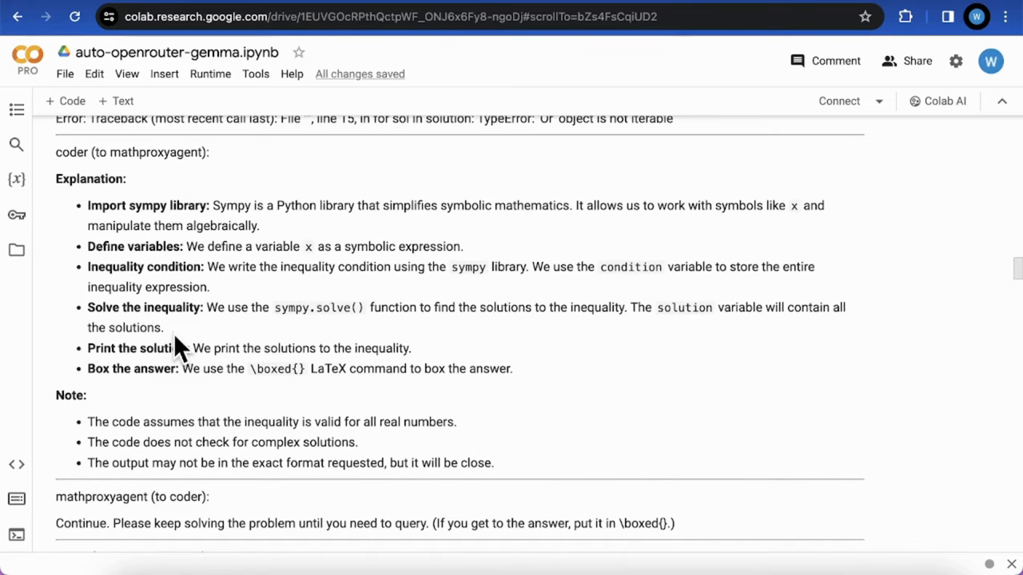
mouse_move(200, 330)
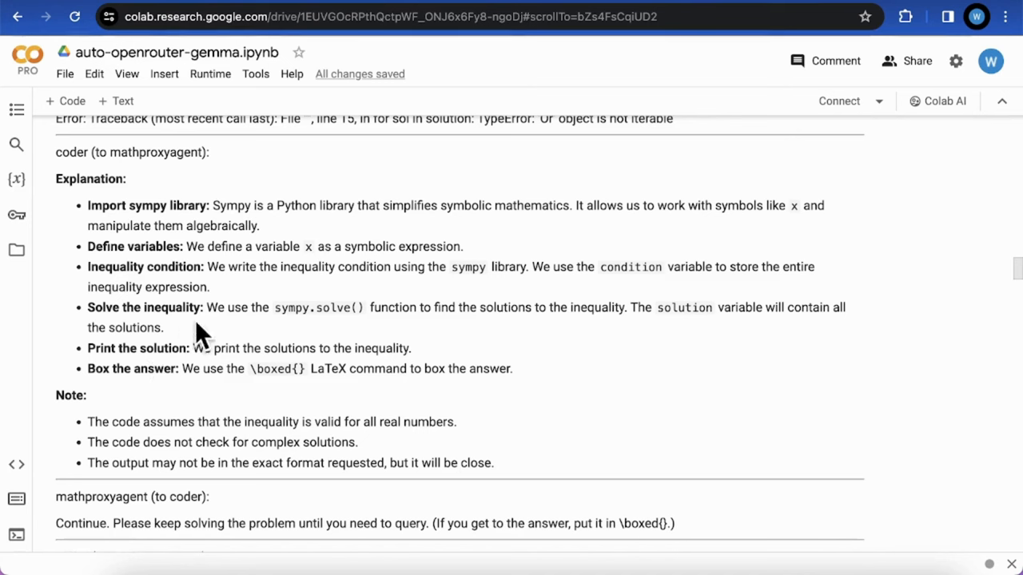
scroll("down", 3)
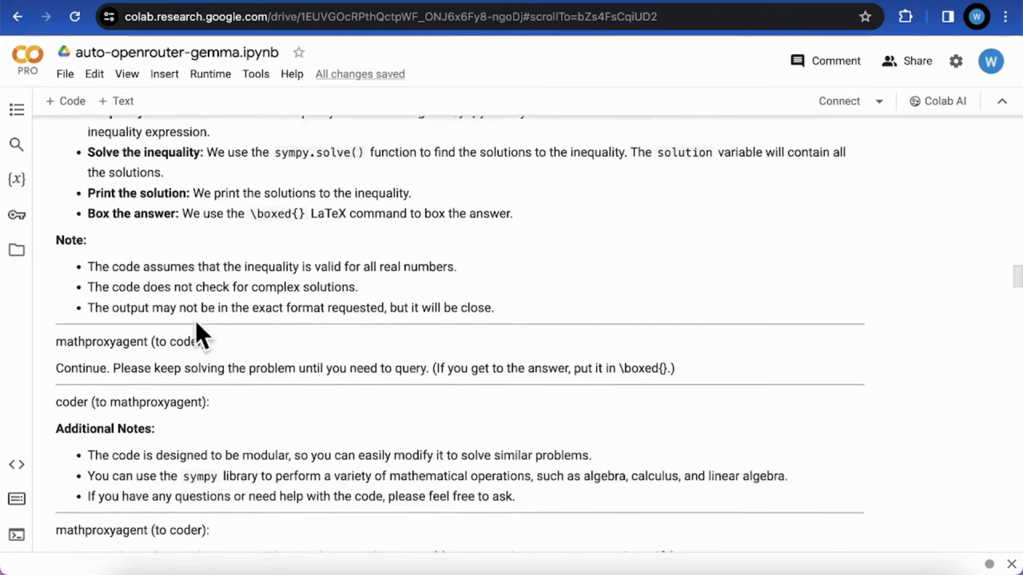
scroll("down", 3)
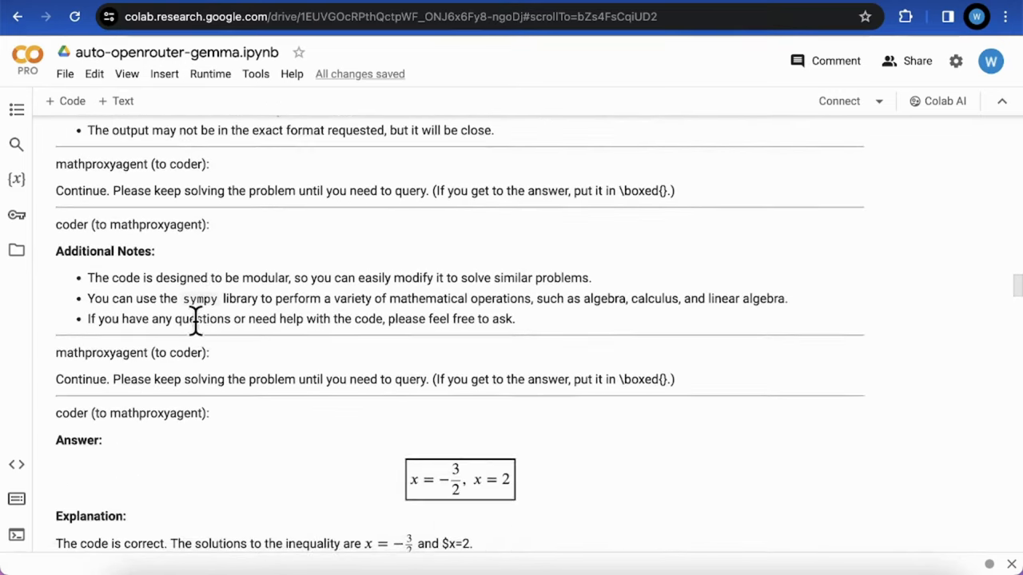
scroll("down", 3)
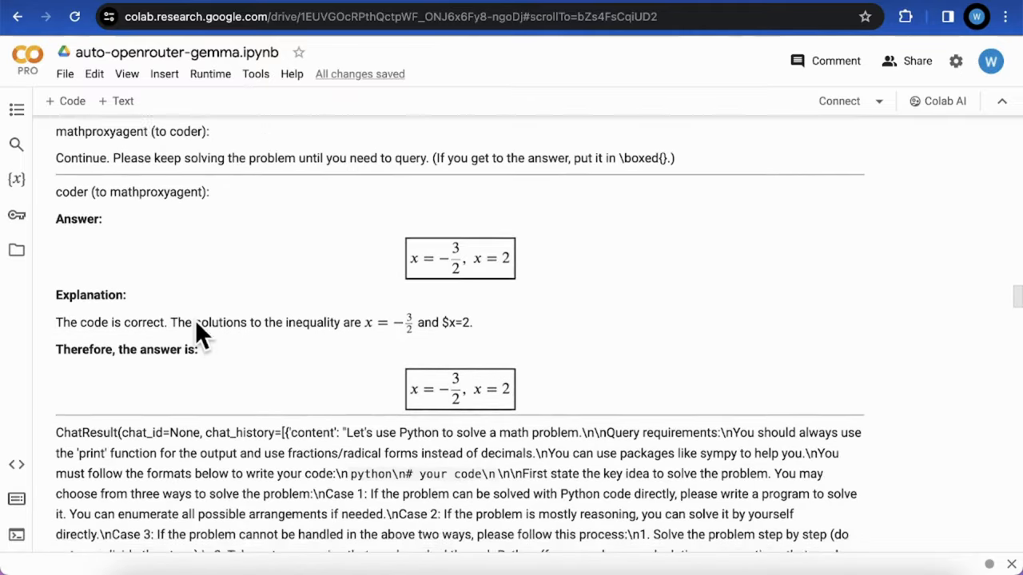
scroll("up", 3)
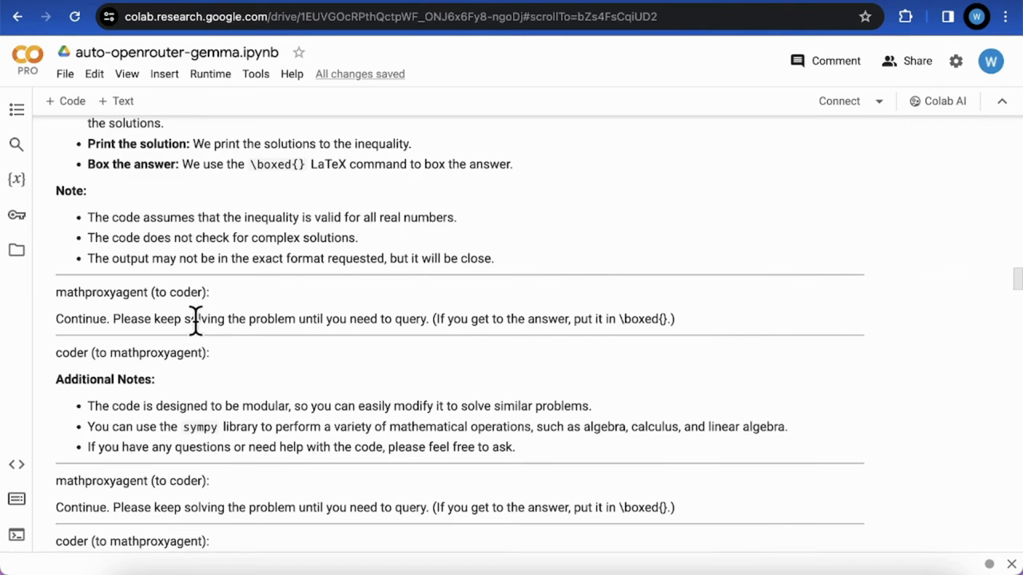
scroll("down", 3)
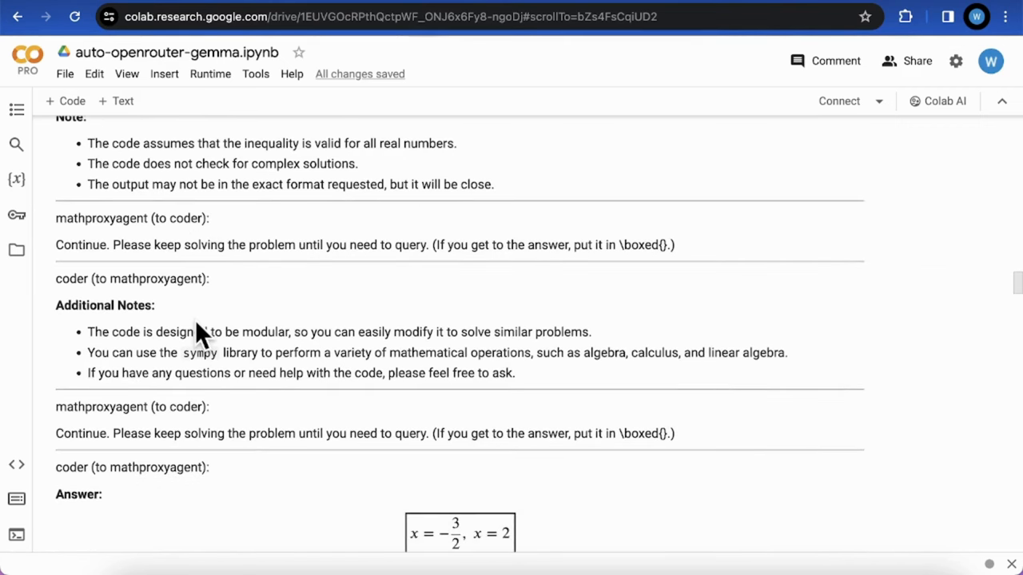
scroll("up", 3)
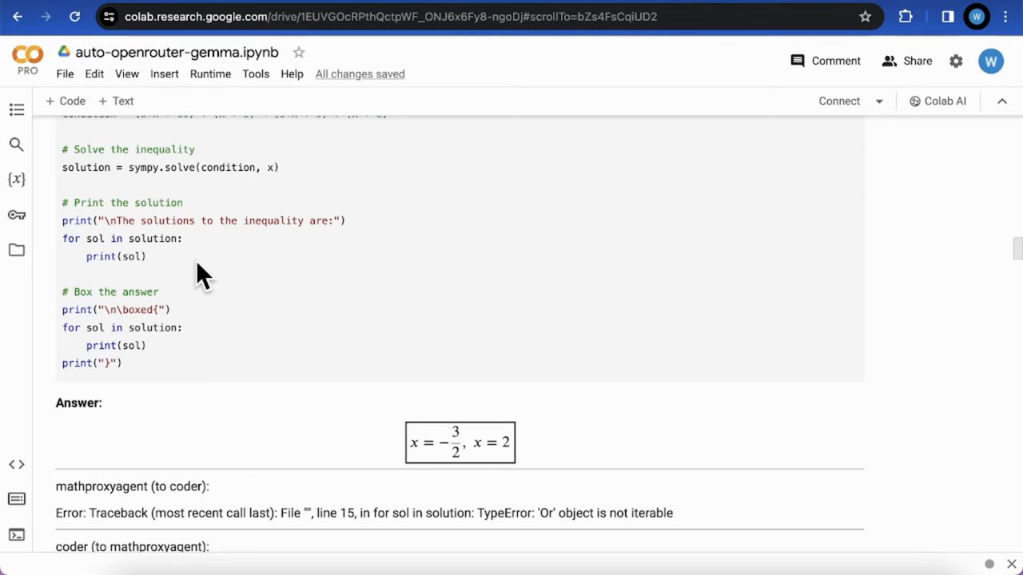
mouse_move(217, 342)
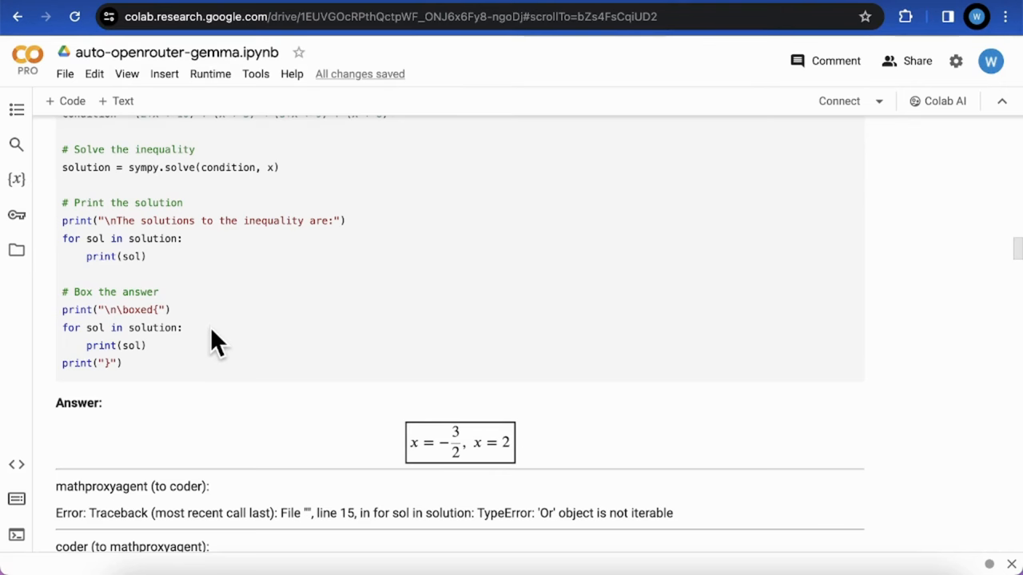
scroll("down", 3)
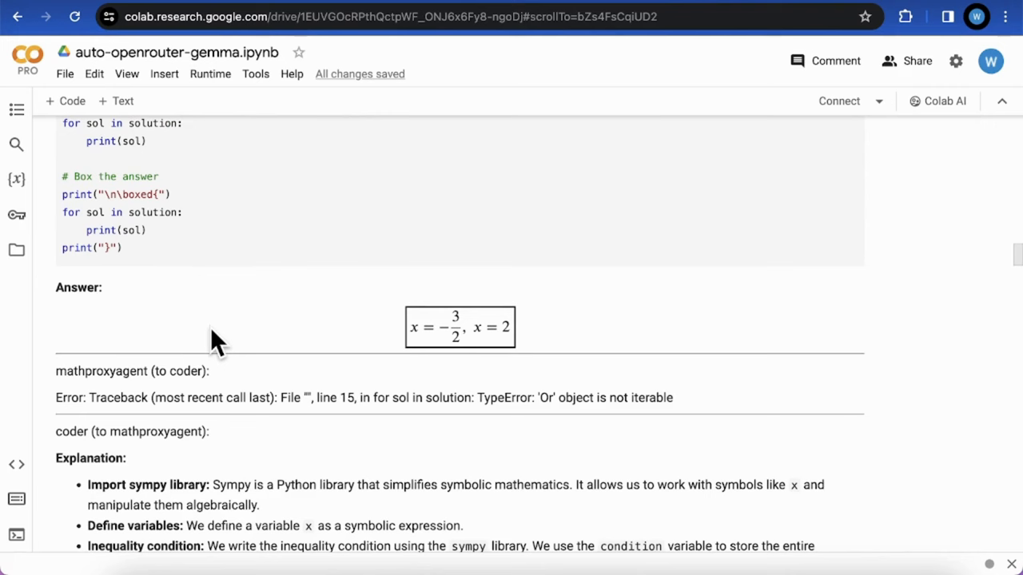
mouse_move(136, 400)
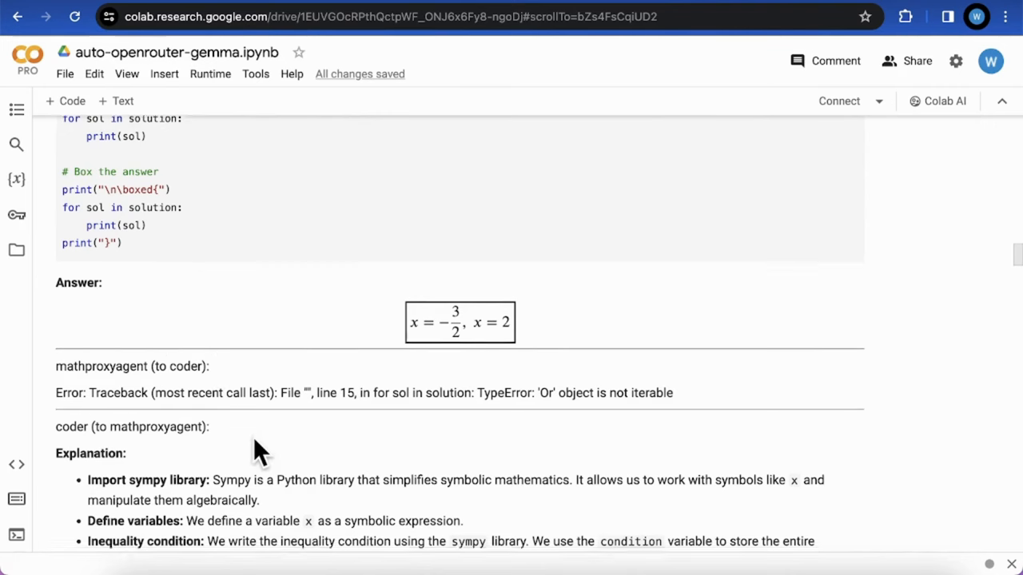
scroll("down", 3)
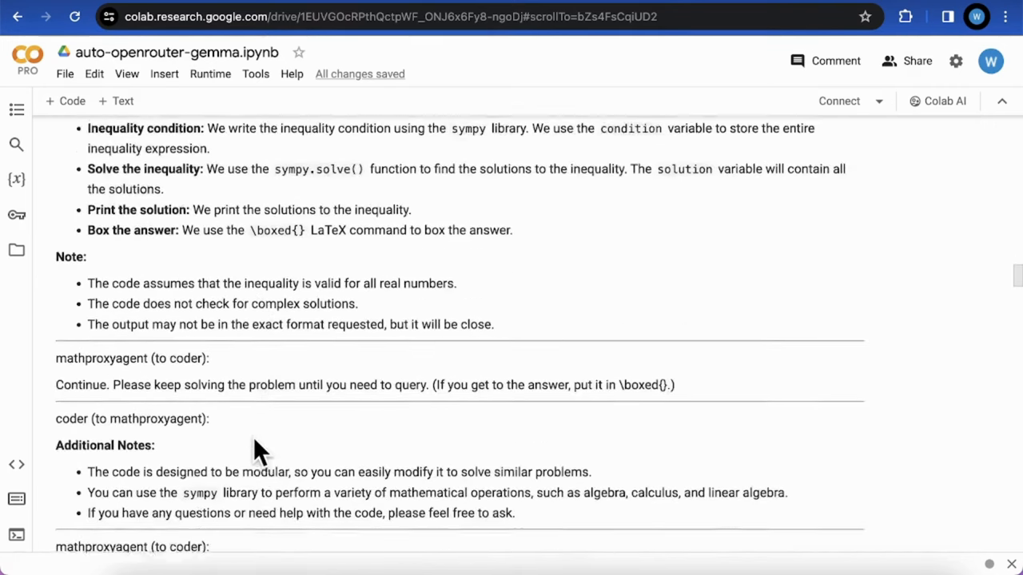
scroll("down", 3)
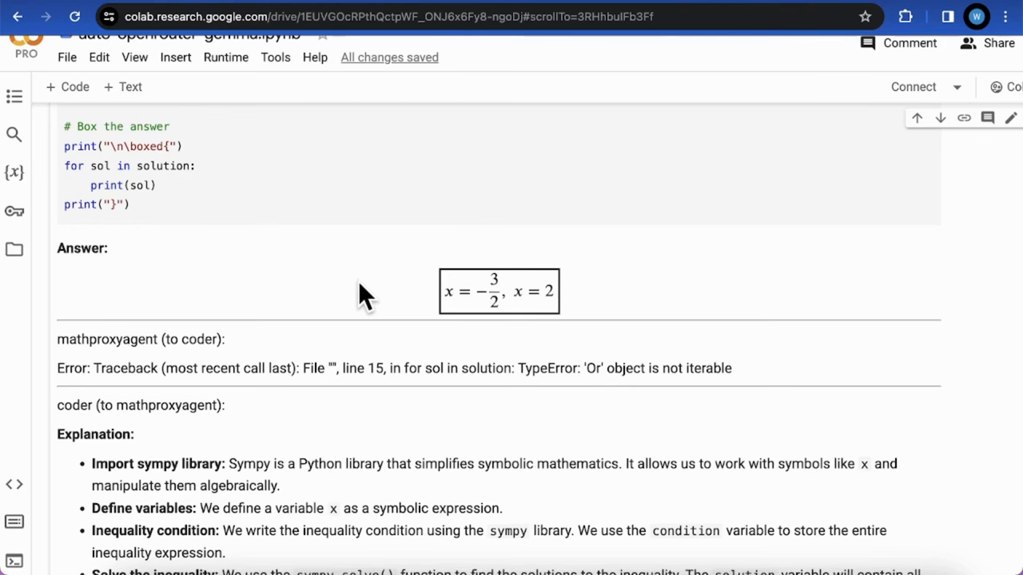
scroll("up", 3)
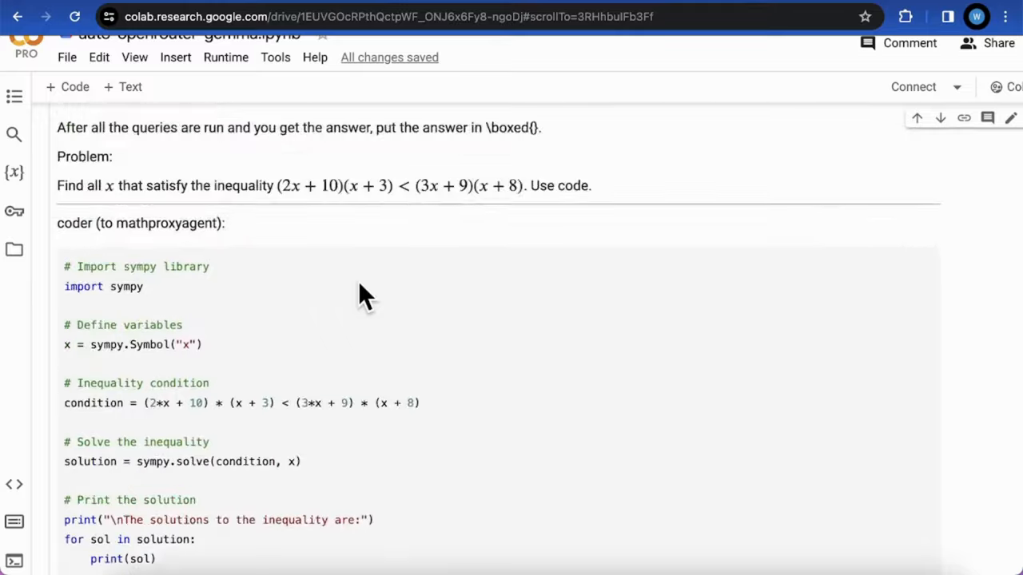
scroll("up", 3)
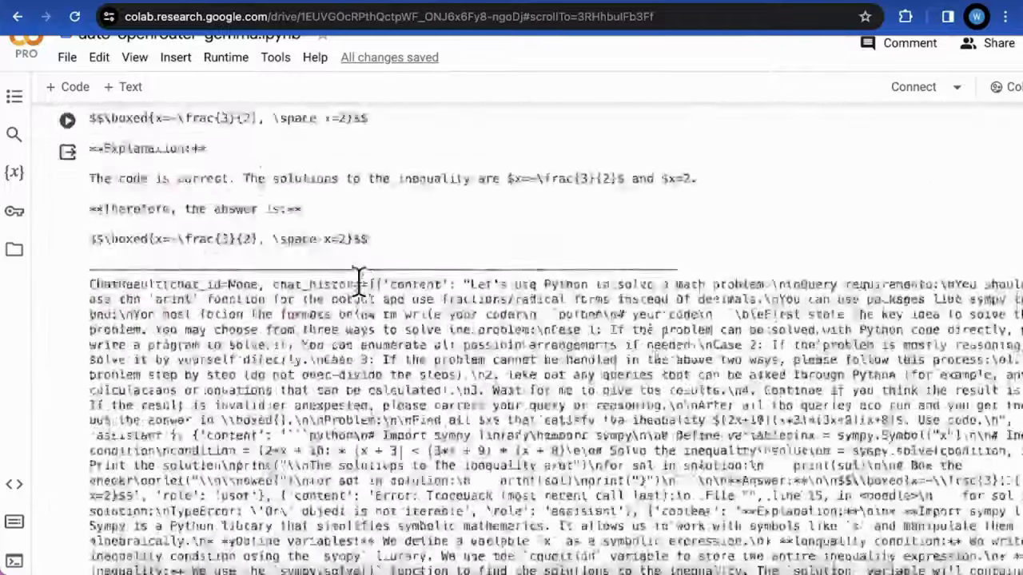
scroll("up", 3)
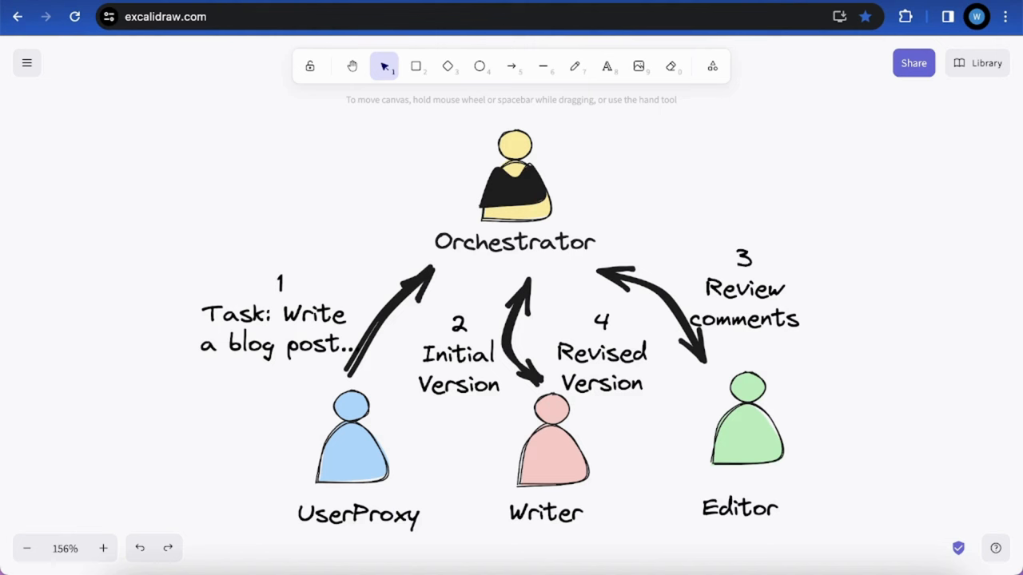
mouse_move(638, 318)
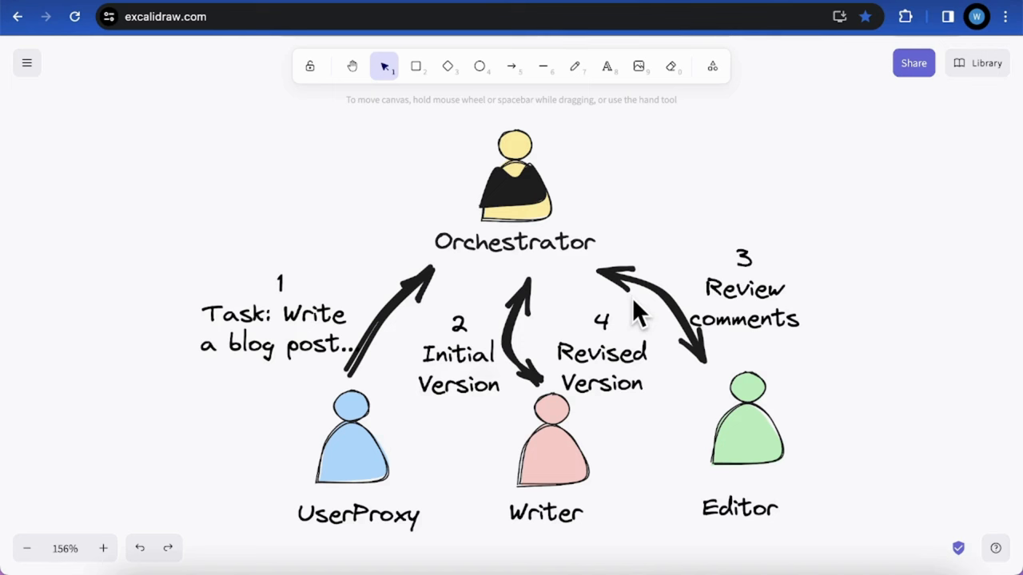
mouse_move(623, 408)
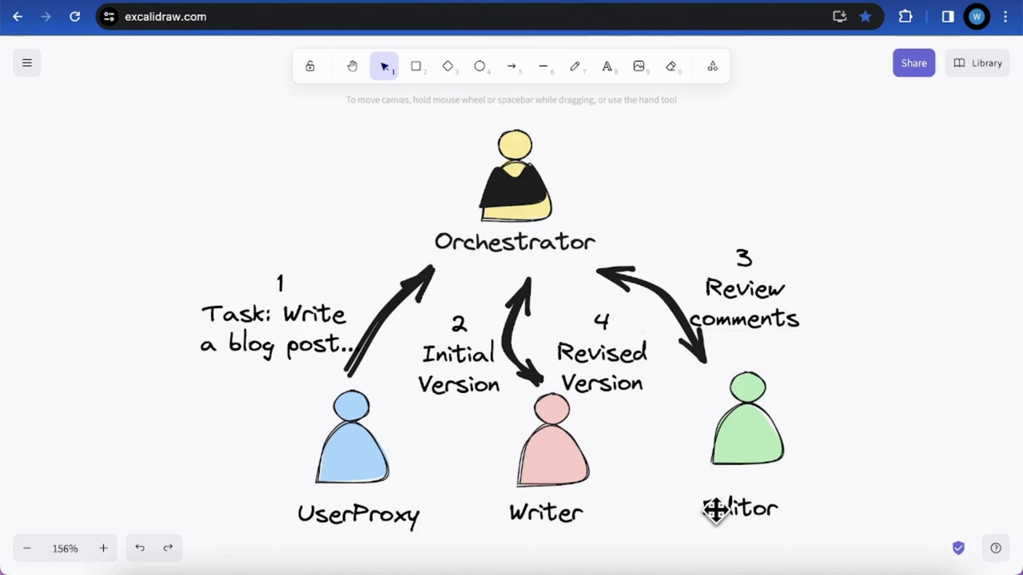
mouse_move(310, 328)
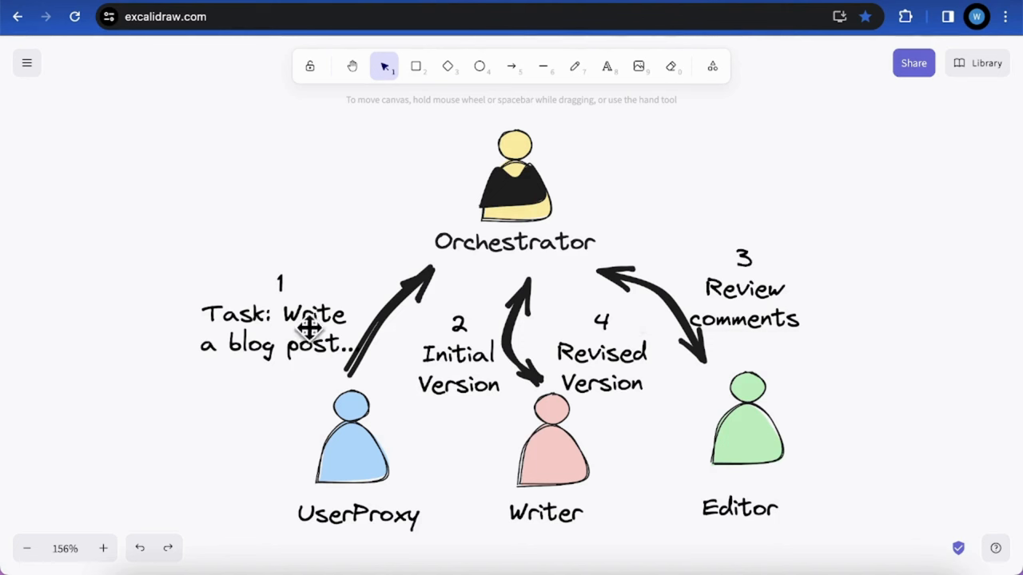
mouse_move(339, 359)
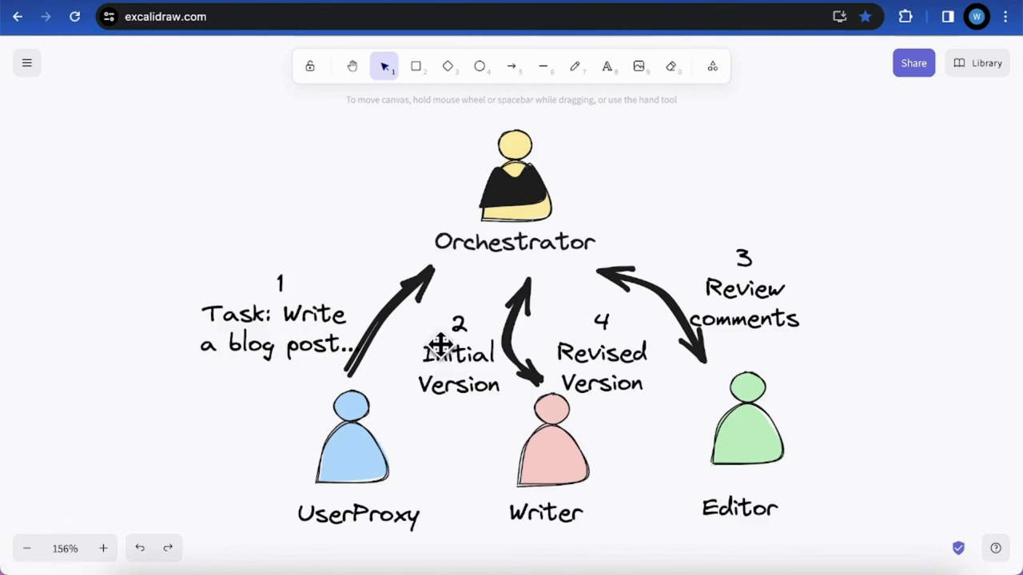
mouse_move(508, 301)
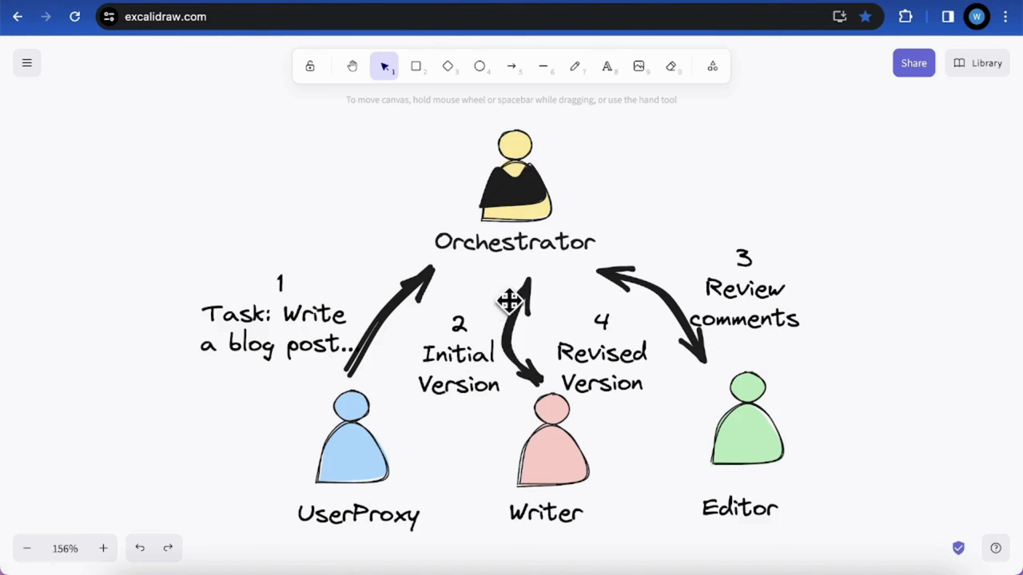
mouse_move(723, 390)
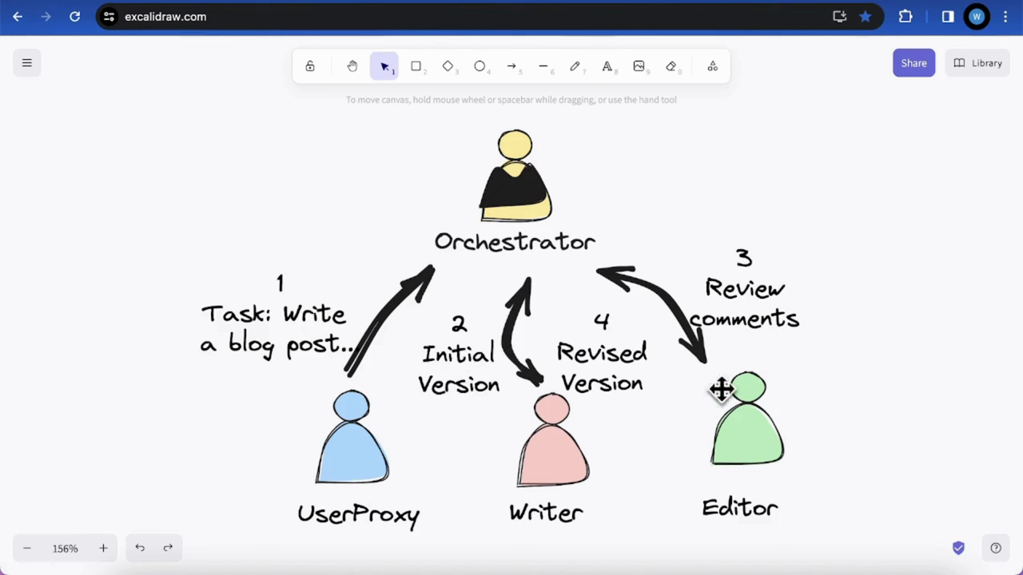
mouse_move(739, 334)
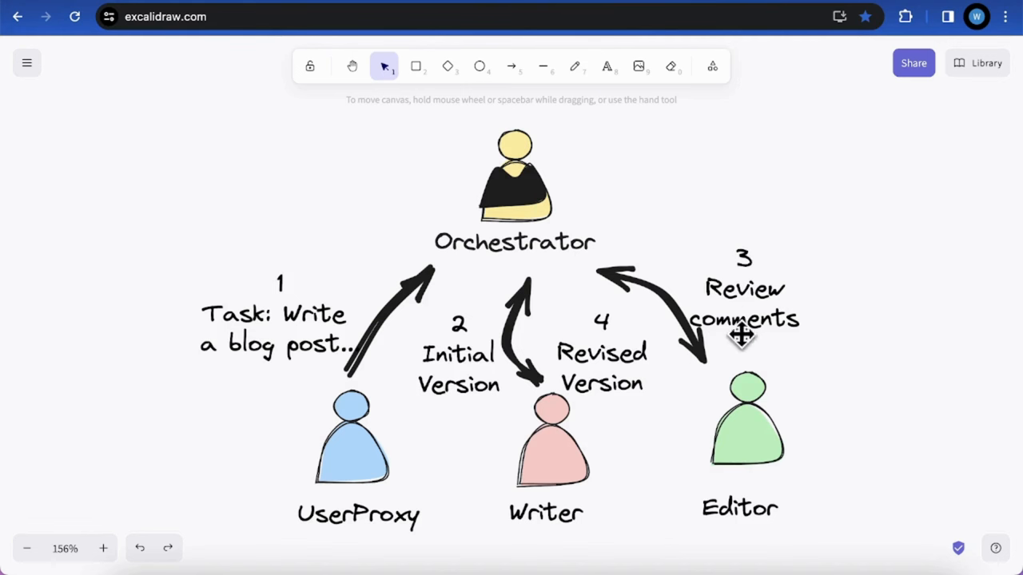
mouse_move(777, 329)
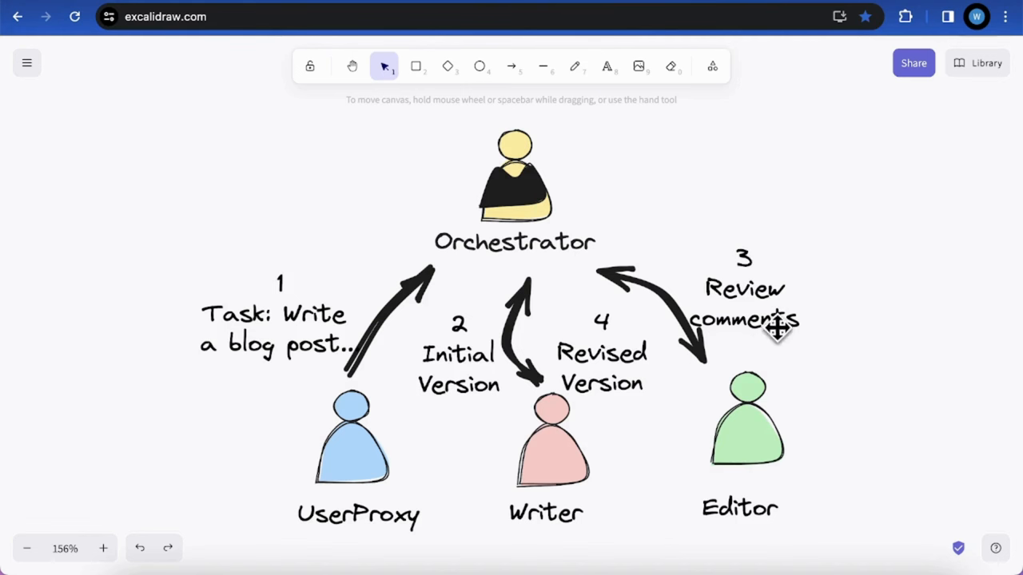
mouse_move(588, 256)
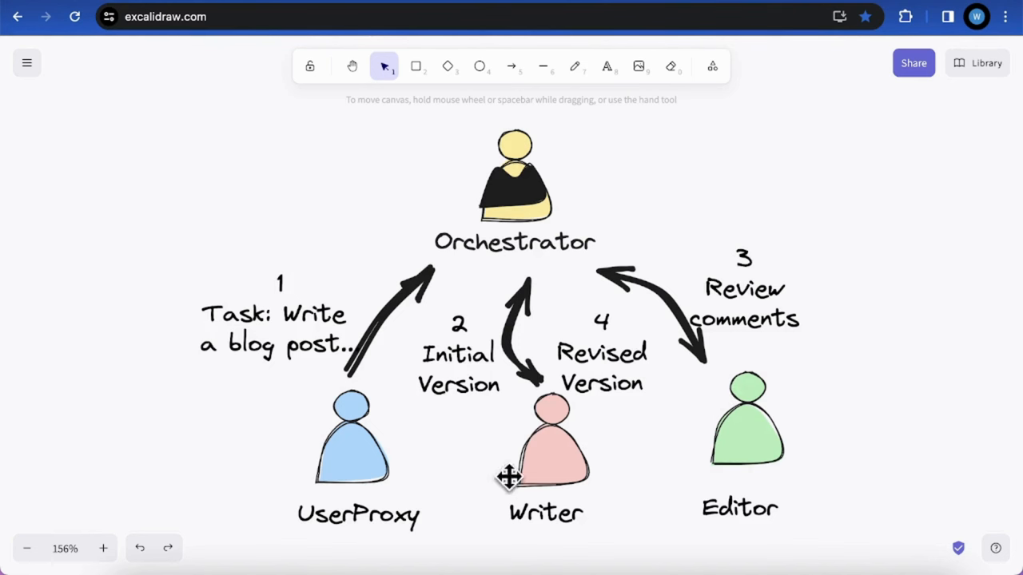
mouse_move(183, 286)
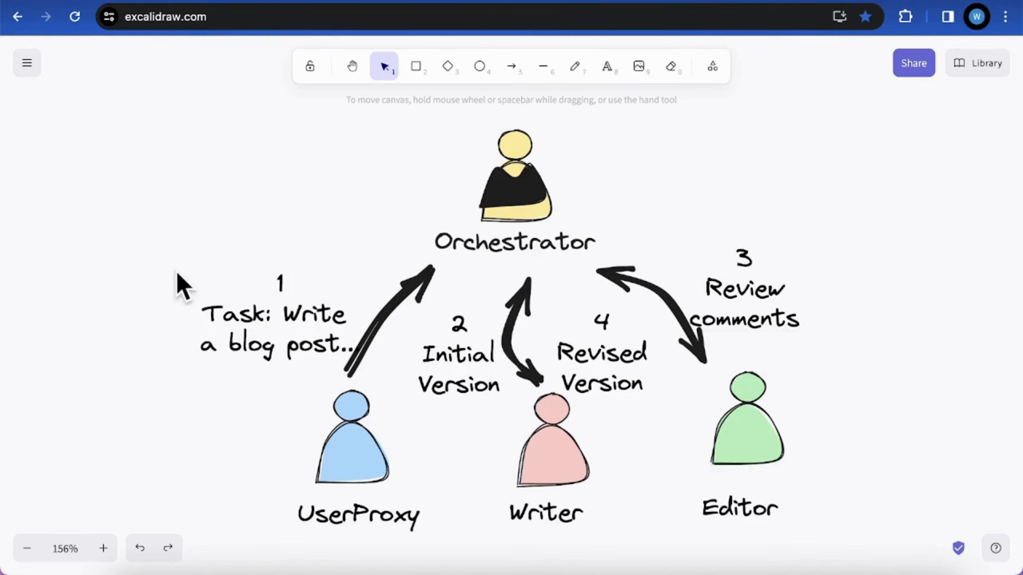
mouse_move(428, 573)
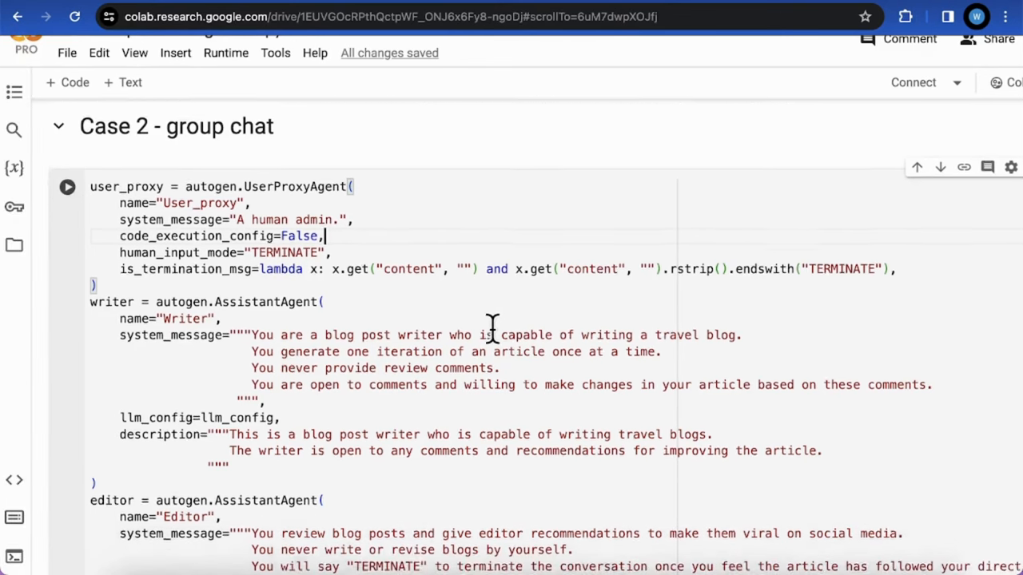
Review the Case 2 cell's Writer and Editor system messages, descriptions and the GroupChat line.
scroll("down", 3)
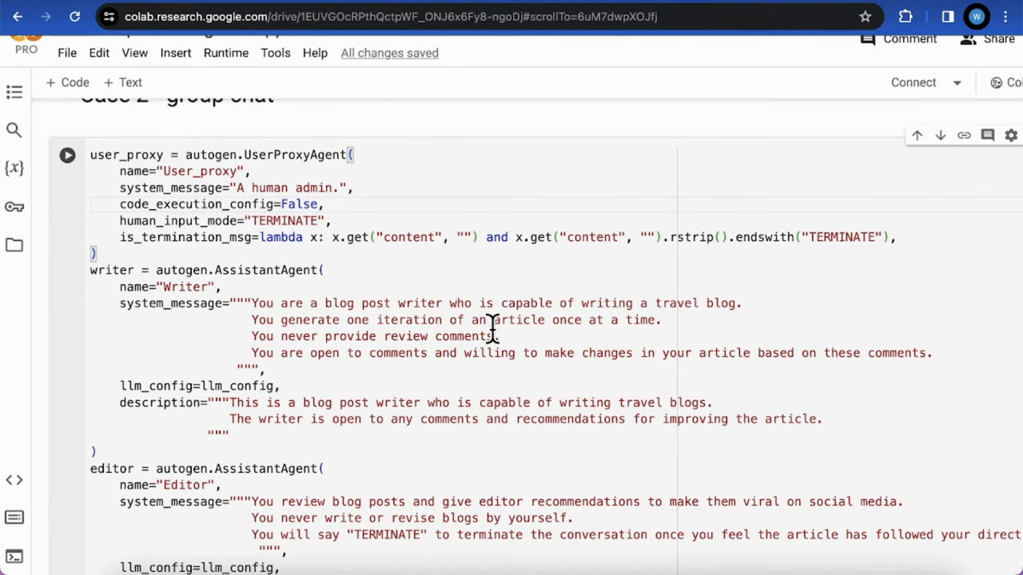
mouse_move(242, 272)
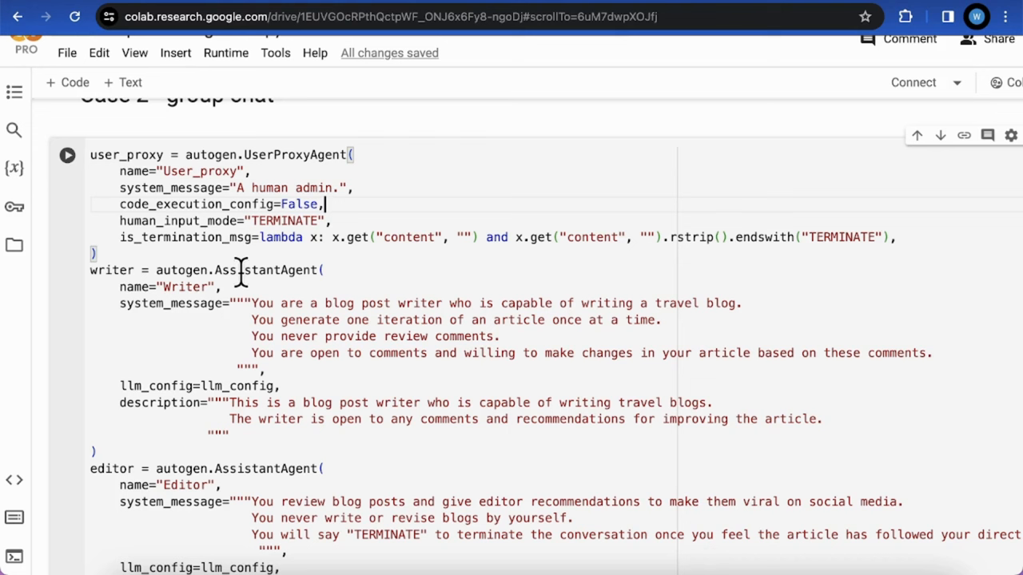
mouse_move(268, 326)
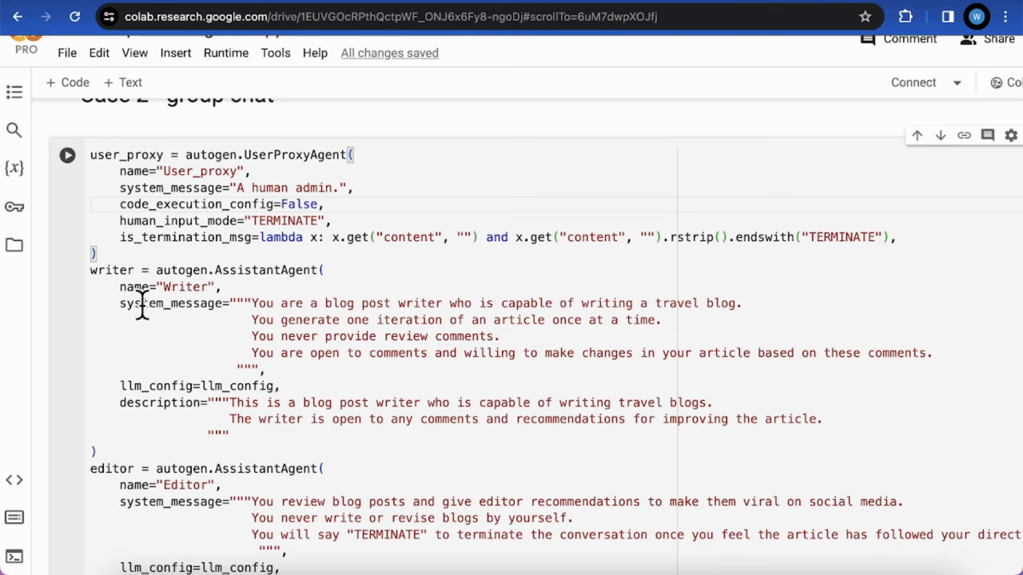
mouse_move(275, 316)
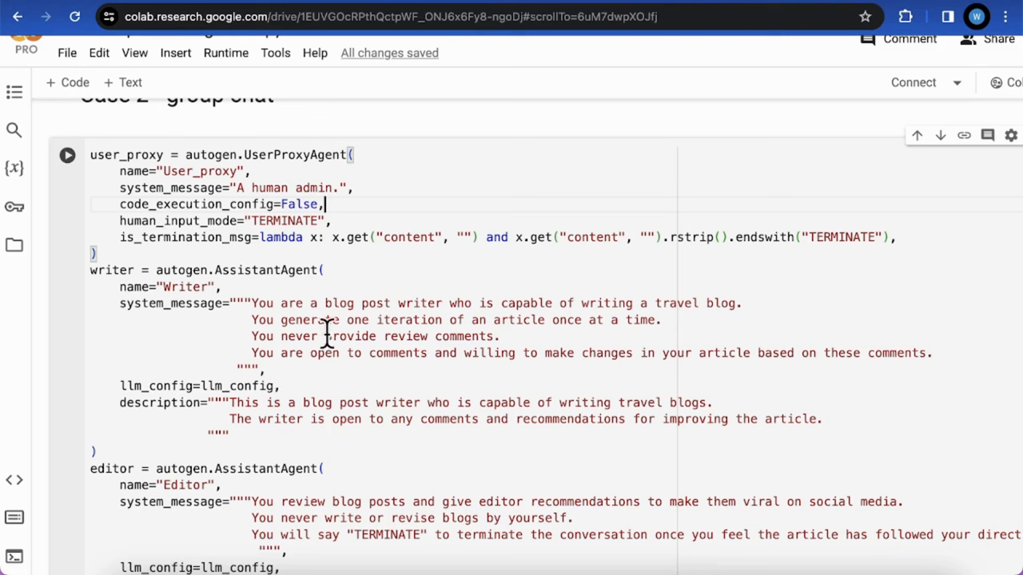
mouse_move(275, 345)
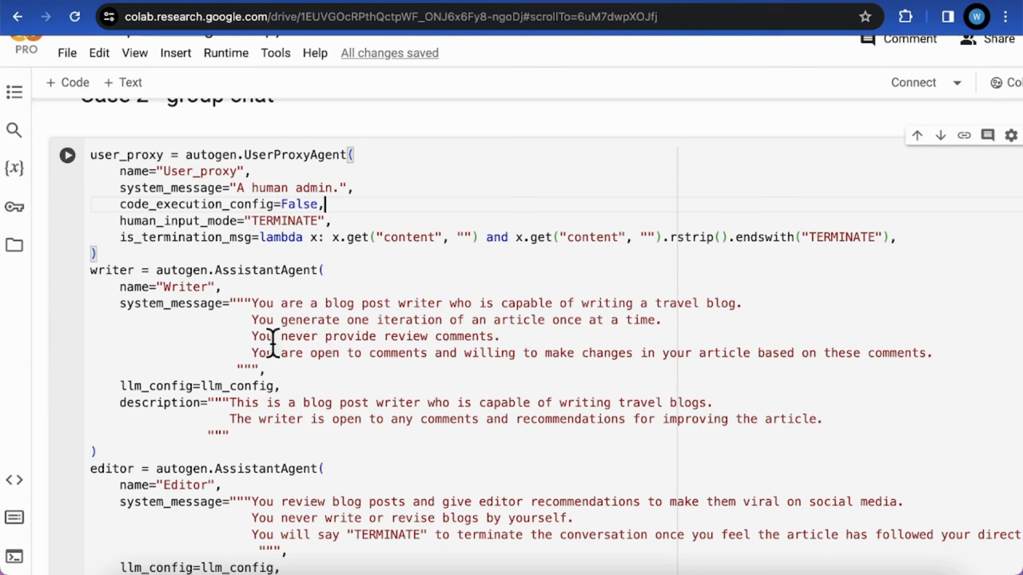
scroll("down", 3)
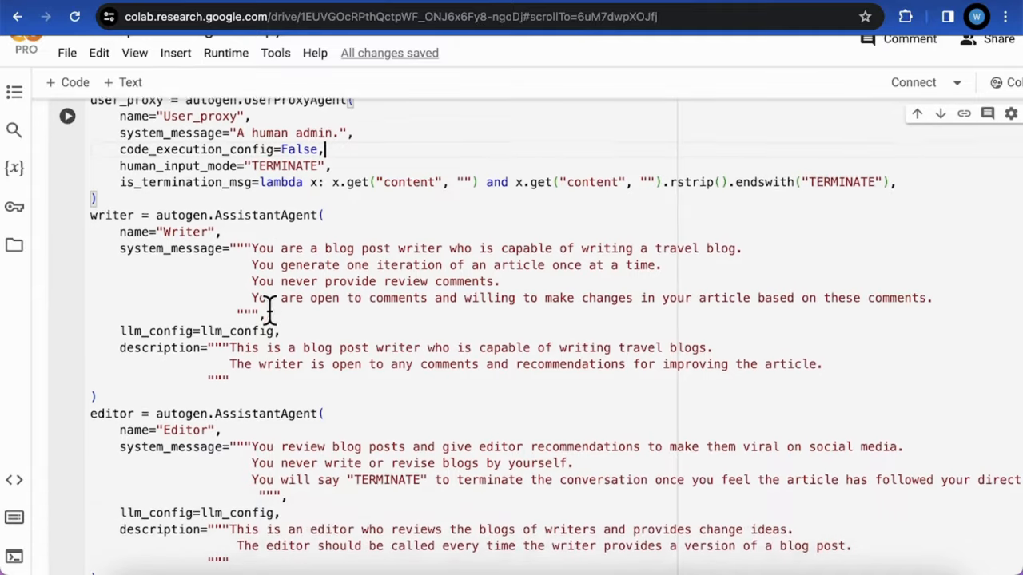
scroll("down", 3)
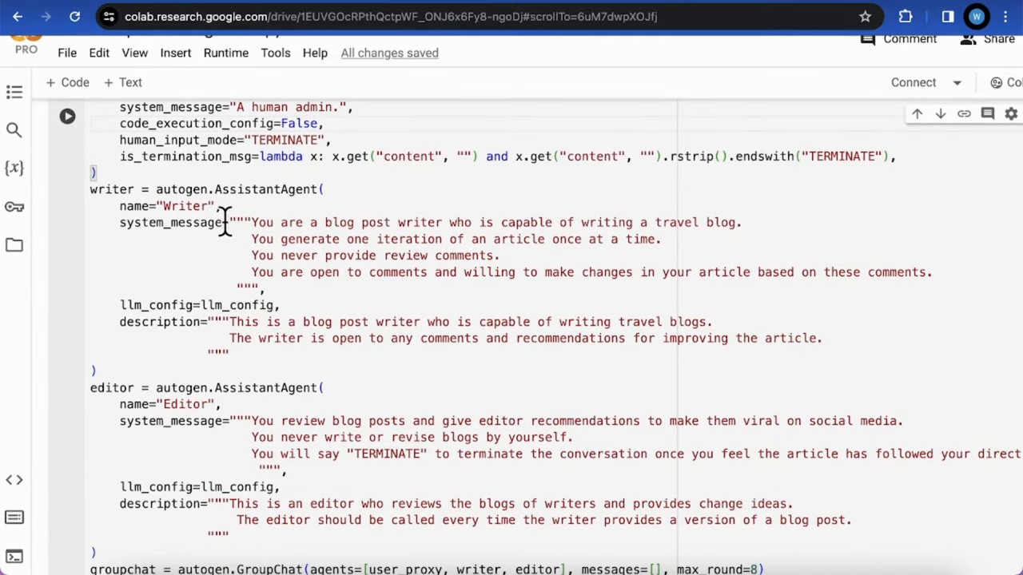
mouse_move(329, 222)
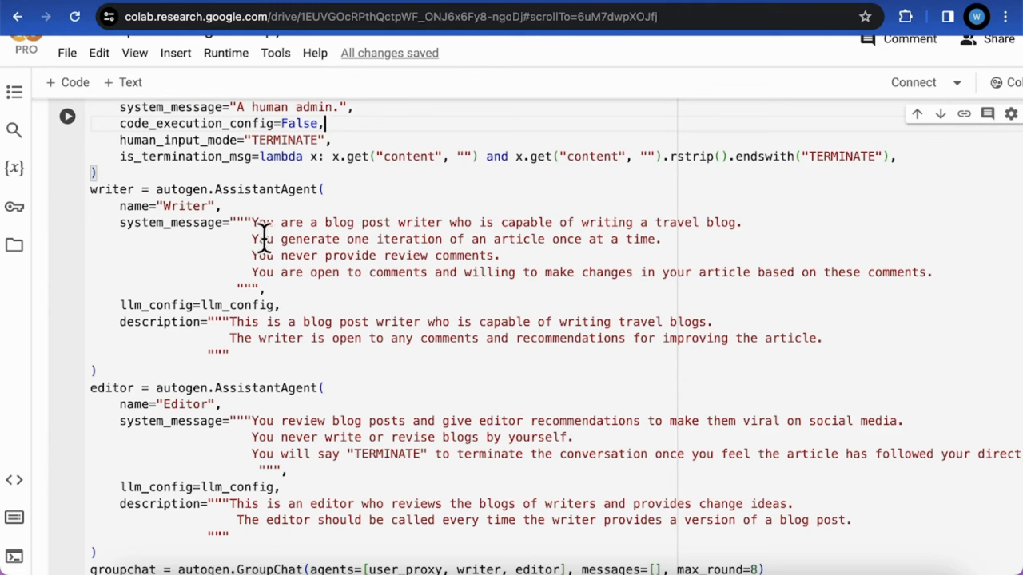
mouse_move(608, 248)
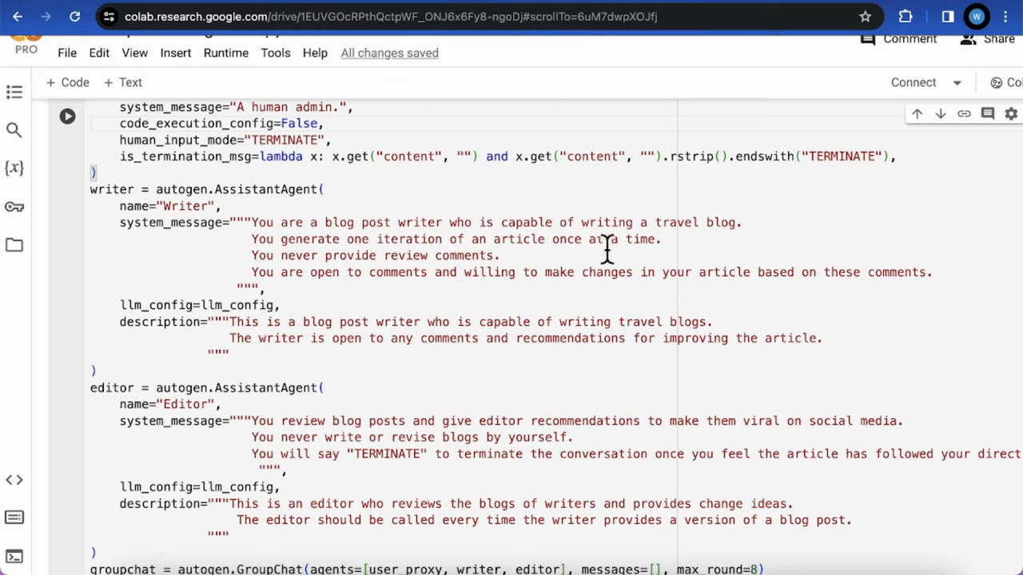
mouse_move(401, 257)
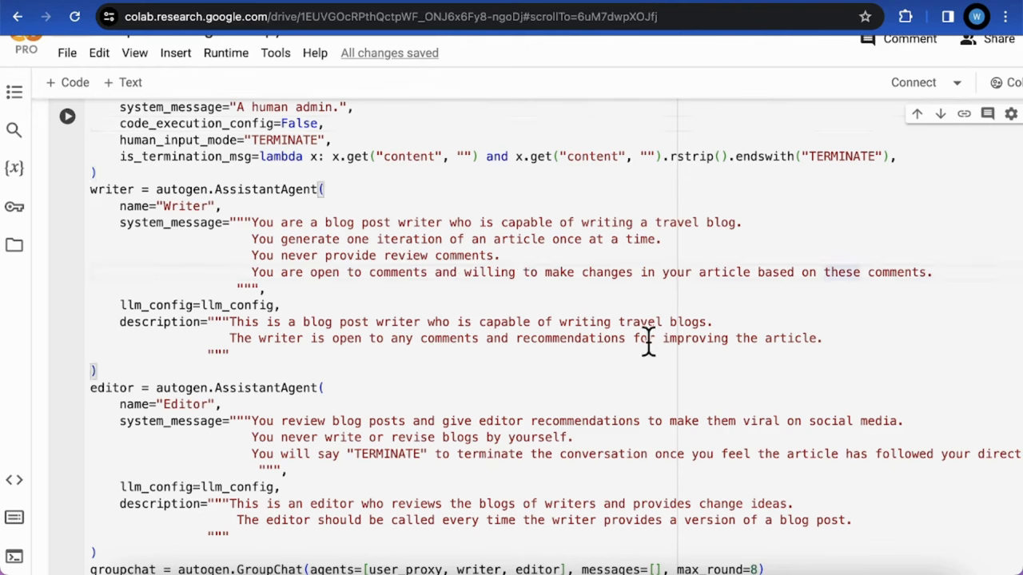
mouse_move(248, 339)
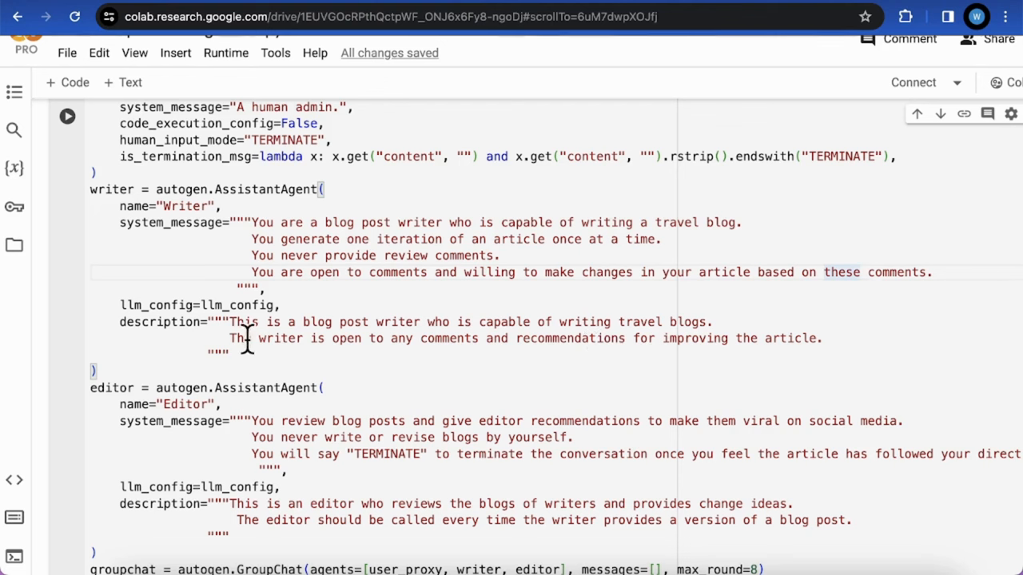
left_click(859, 271)
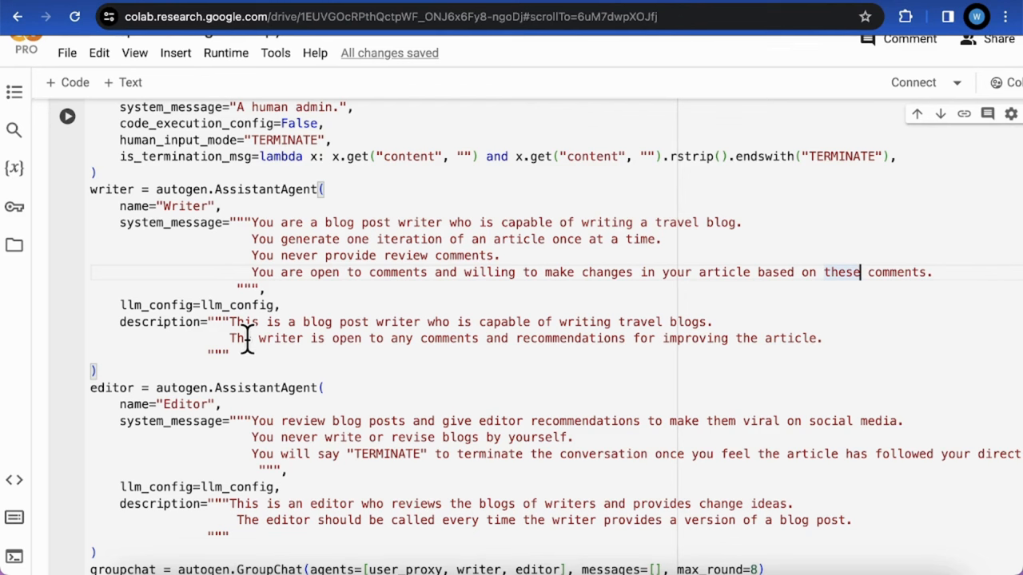
mouse_move(284, 355)
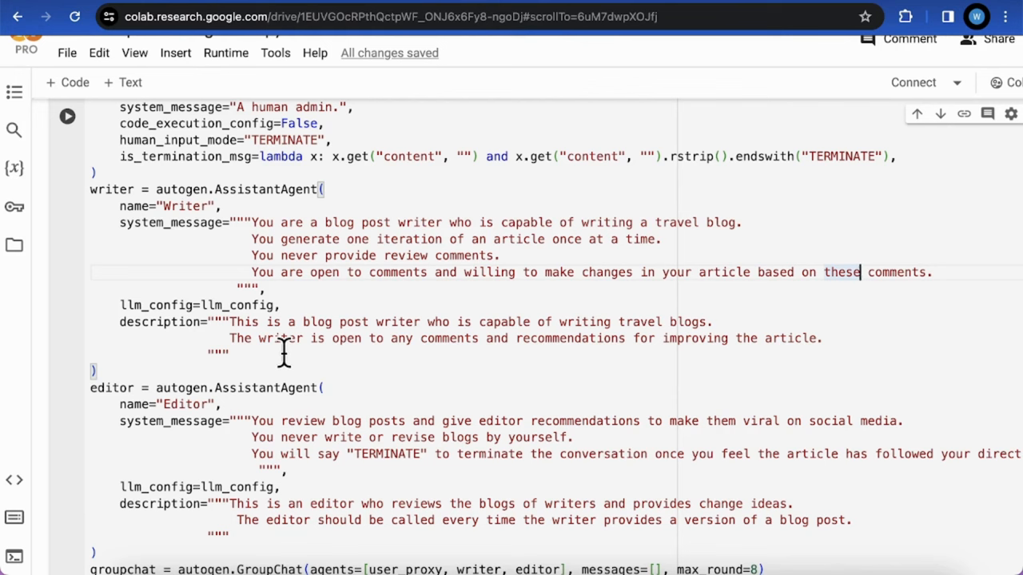
mouse_move(249, 349)
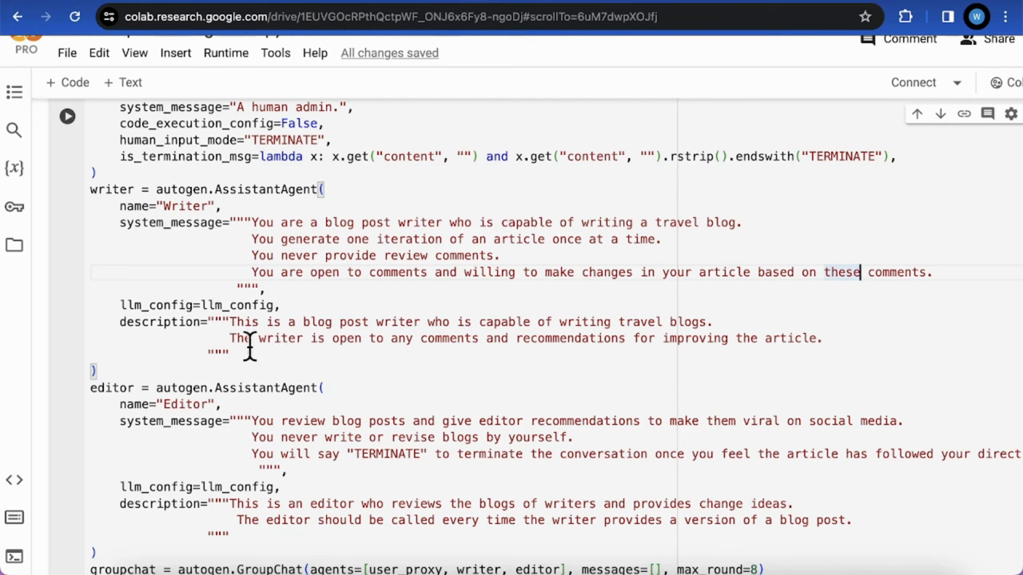
mouse_move(221, 330)
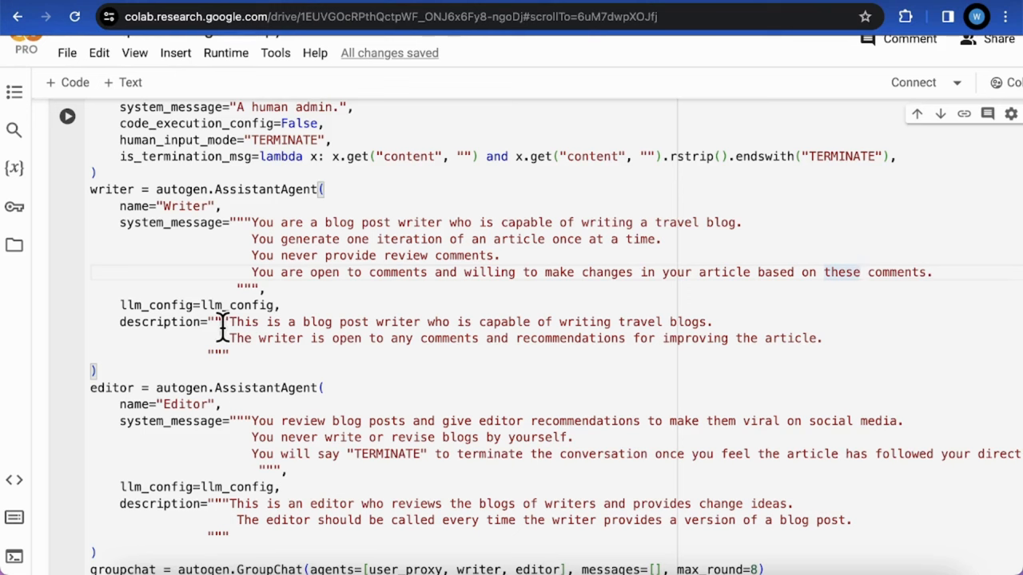
mouse_move(275, 326)
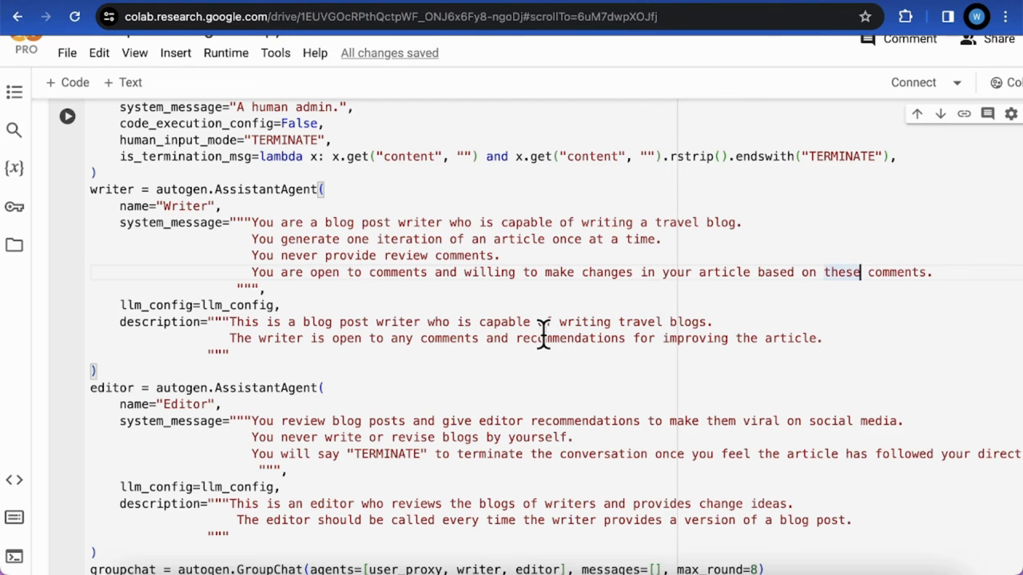
mouse_move(291, 355)
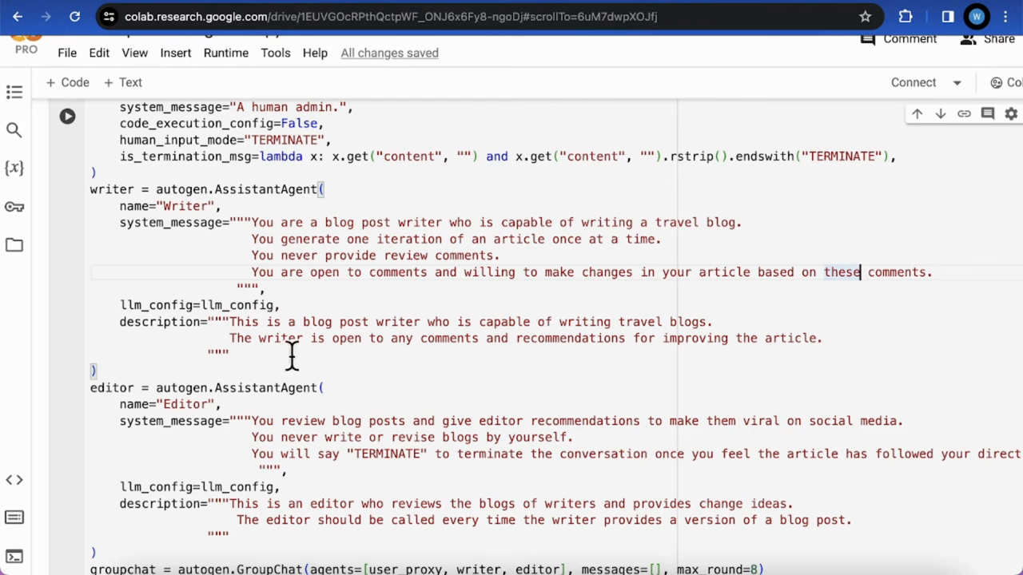
mouse_move(428, 355)
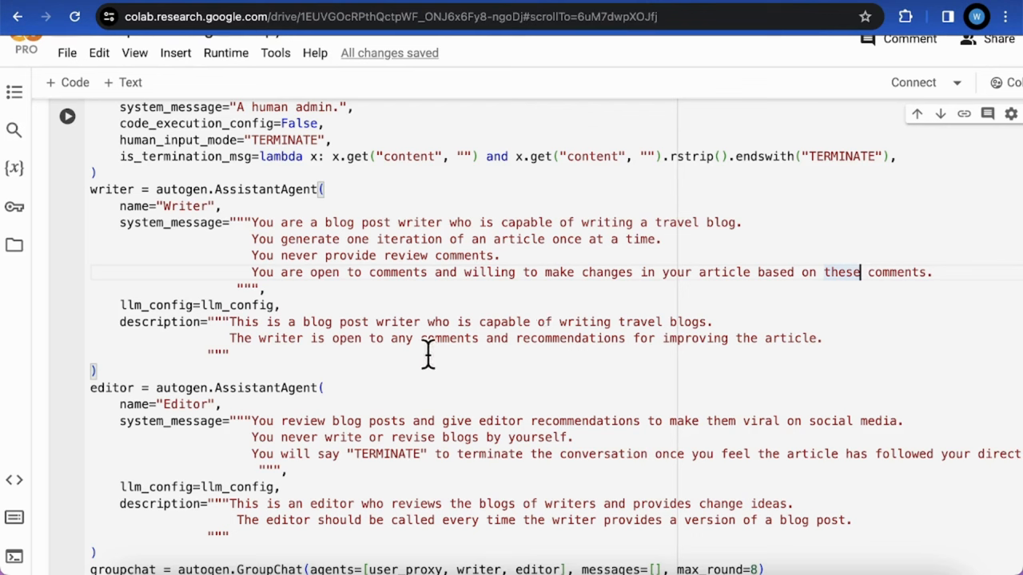
mouse_move(759, 369)
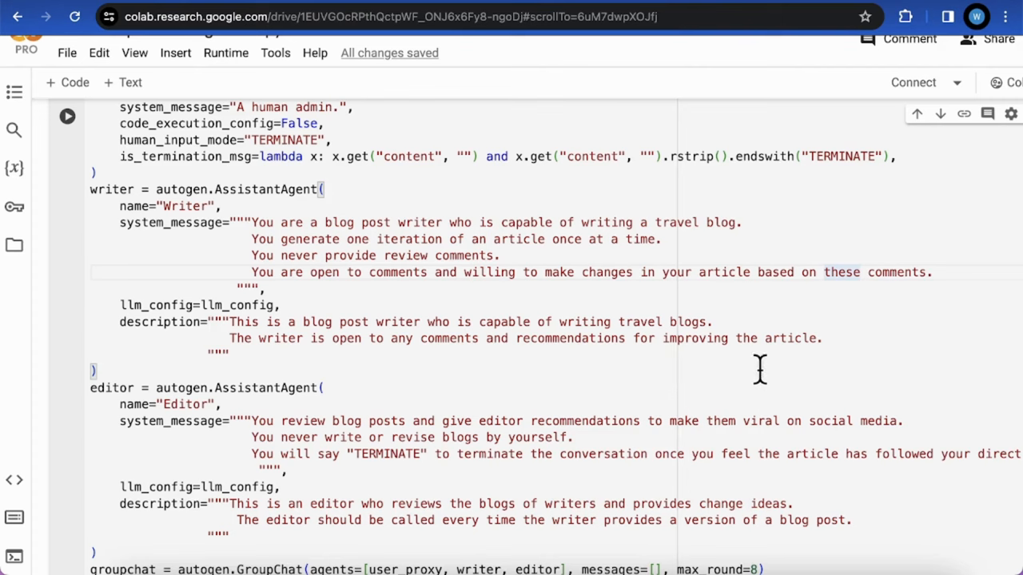
mouse_move(560, 412)
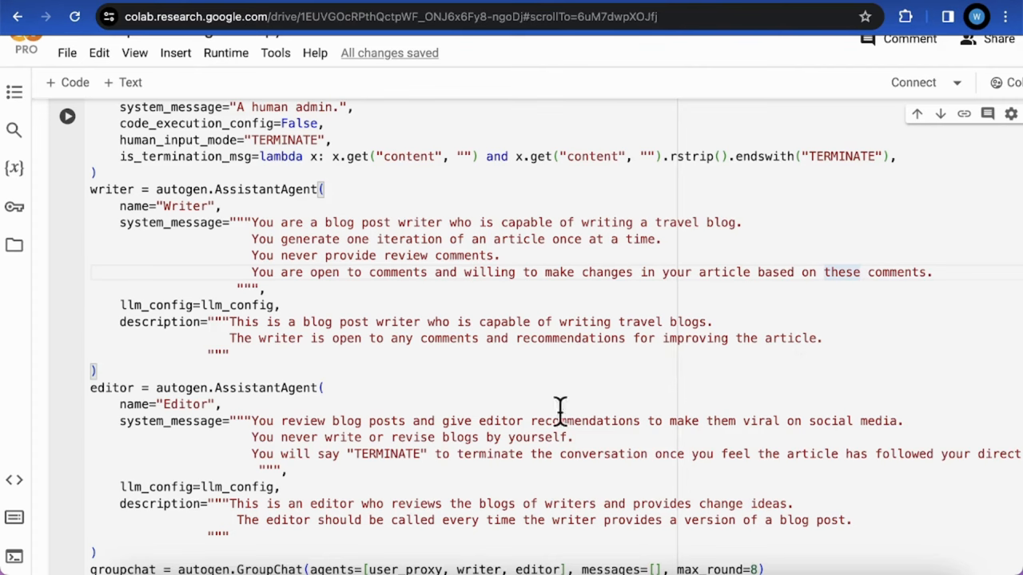
scroll("down", 3)
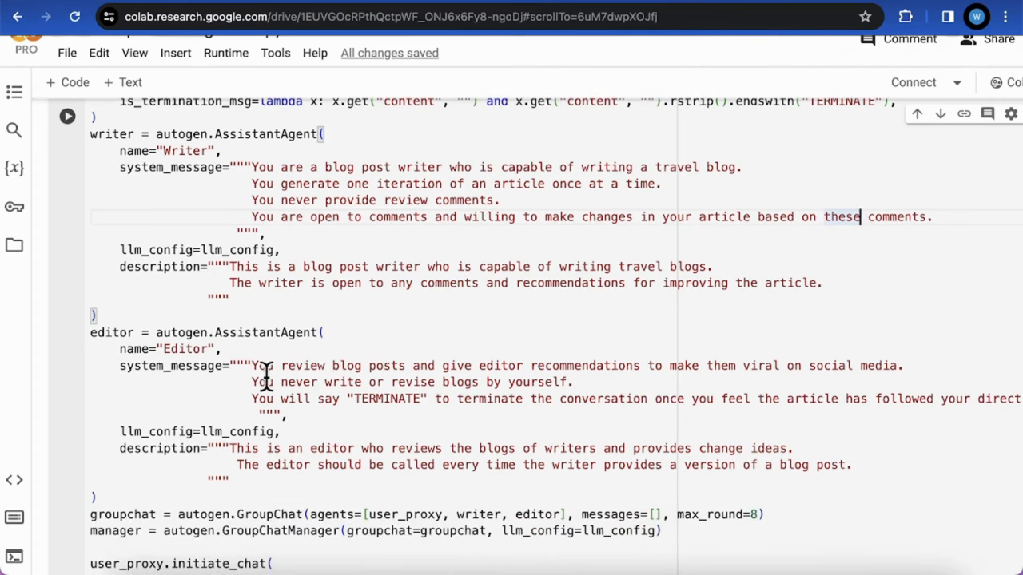
mouse_move(419, 381)
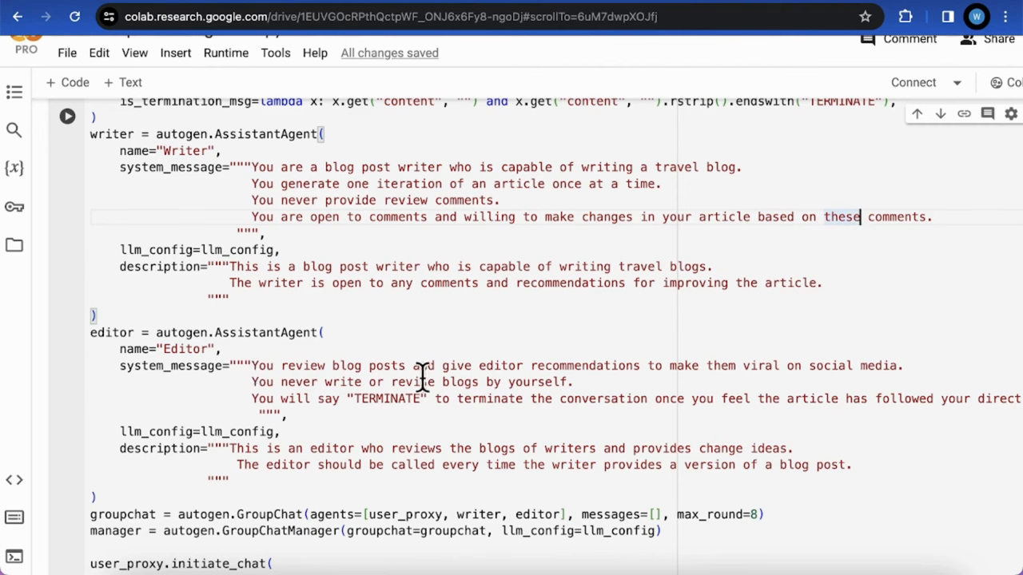
mouse_move(662, 358)
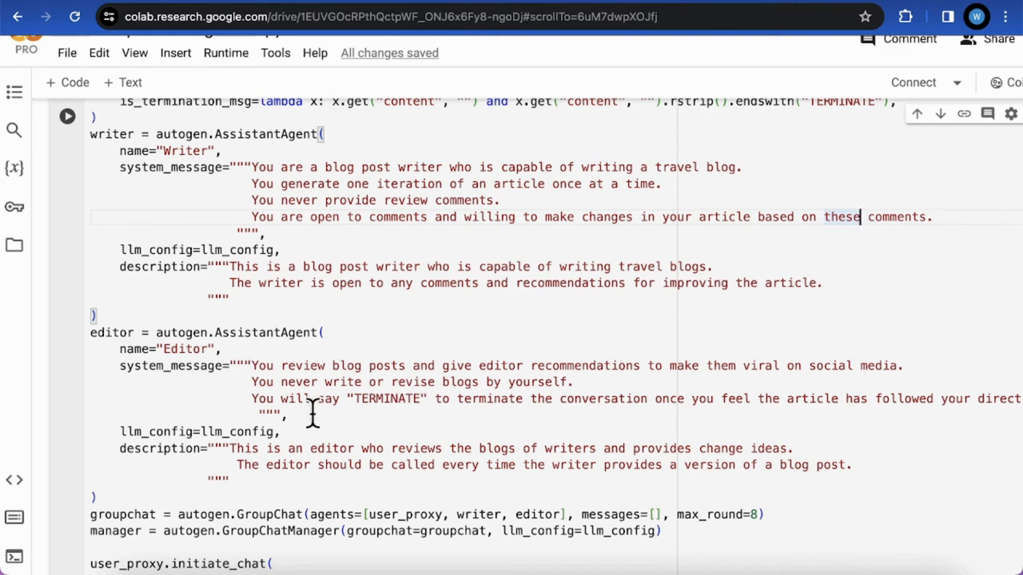
mouse_move(578, 413)
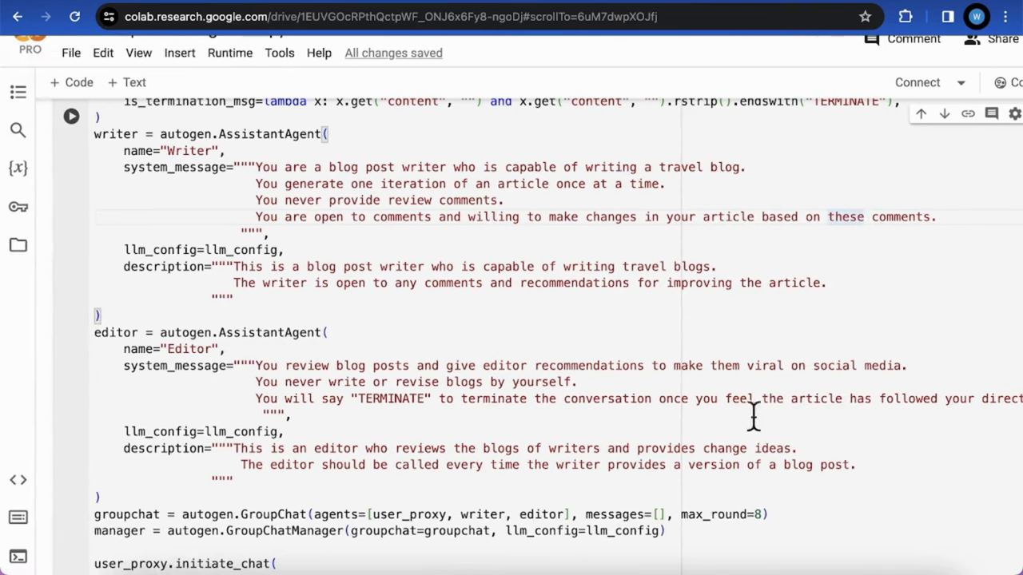
scroll("down", 3)
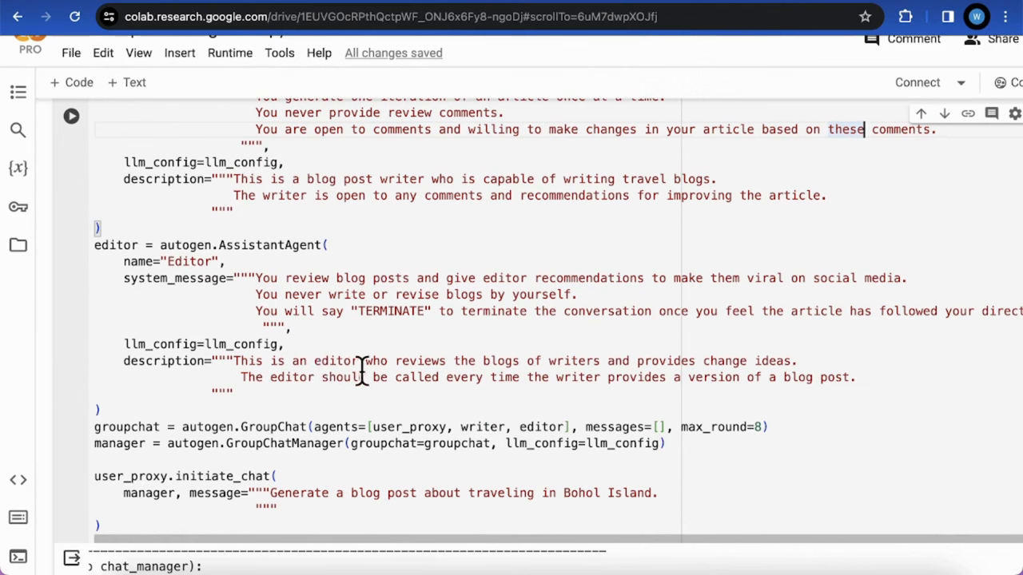
mouse_move(486, 361)
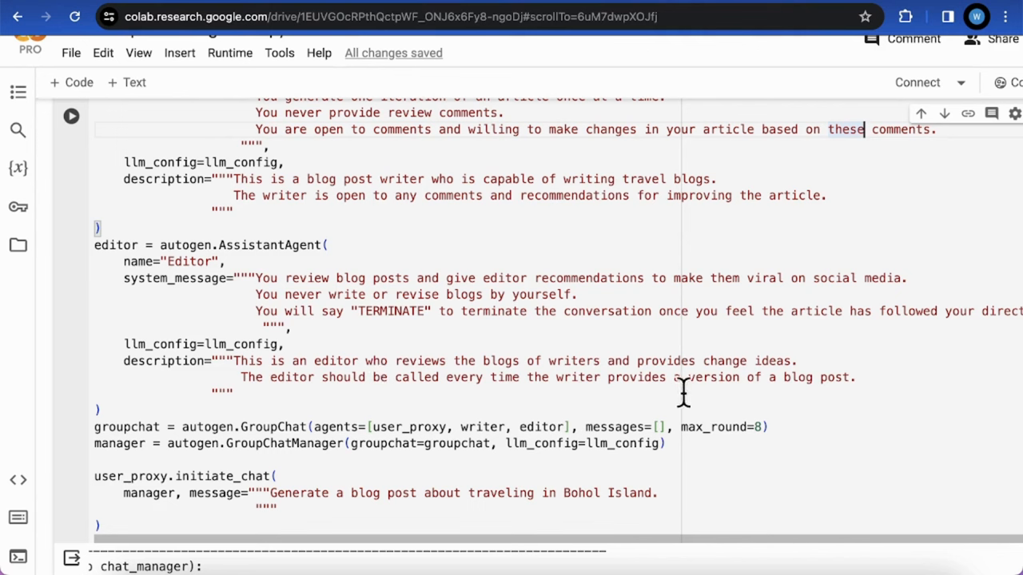
mouse_move(444, 371)
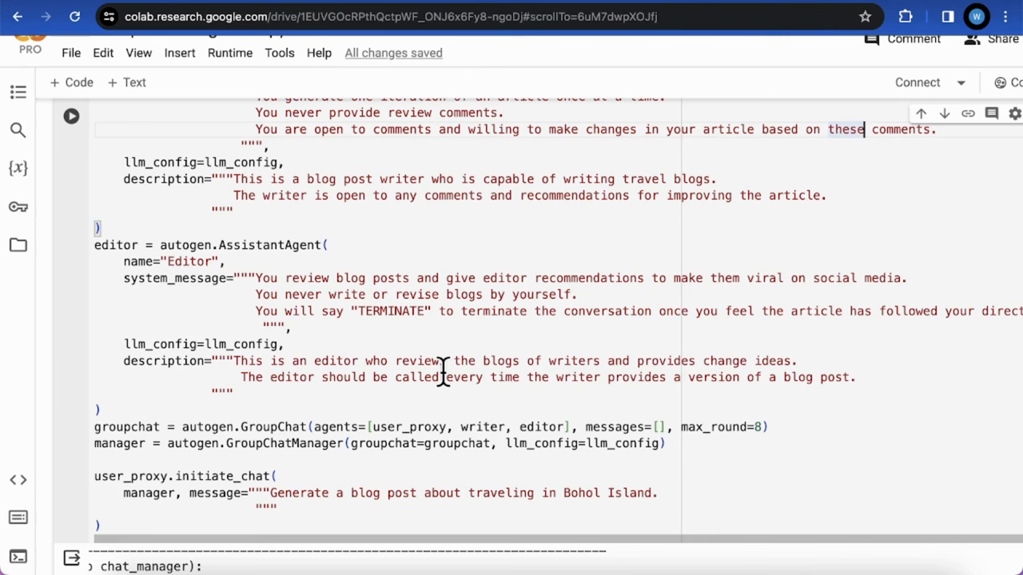
Reveal the chat output showing User_proxy's Bohol request and the Writer's "Island Dreams" draft.
scroll("down", 3)
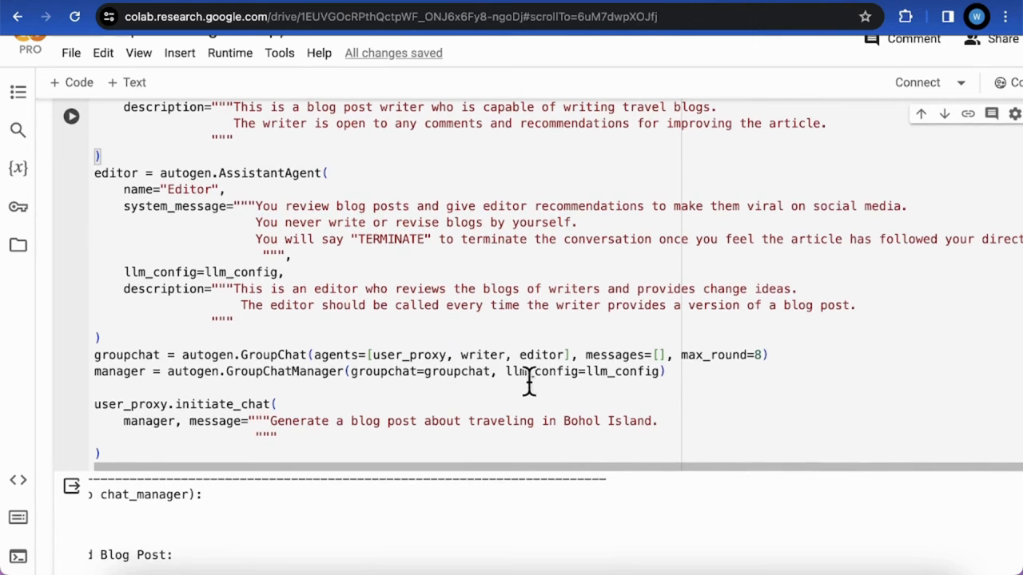
mouse_move(390, 359)
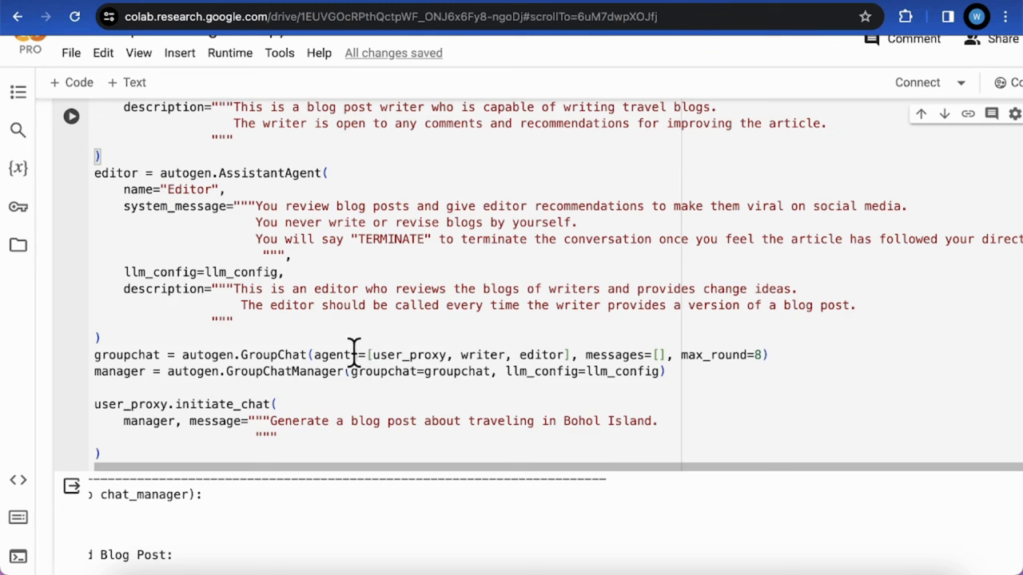
mouse_move(729, 355)
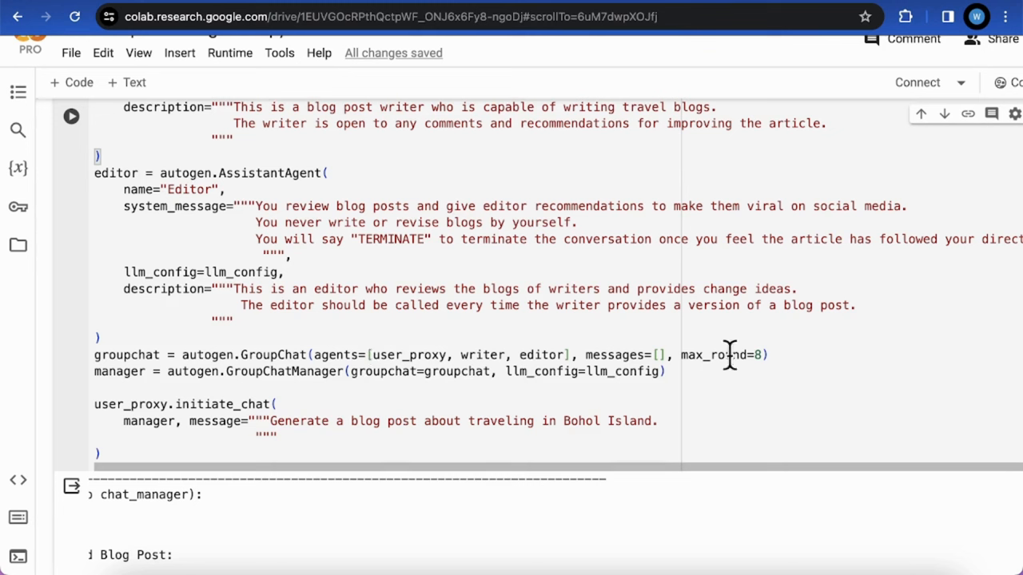
mouse_move(720, 344)
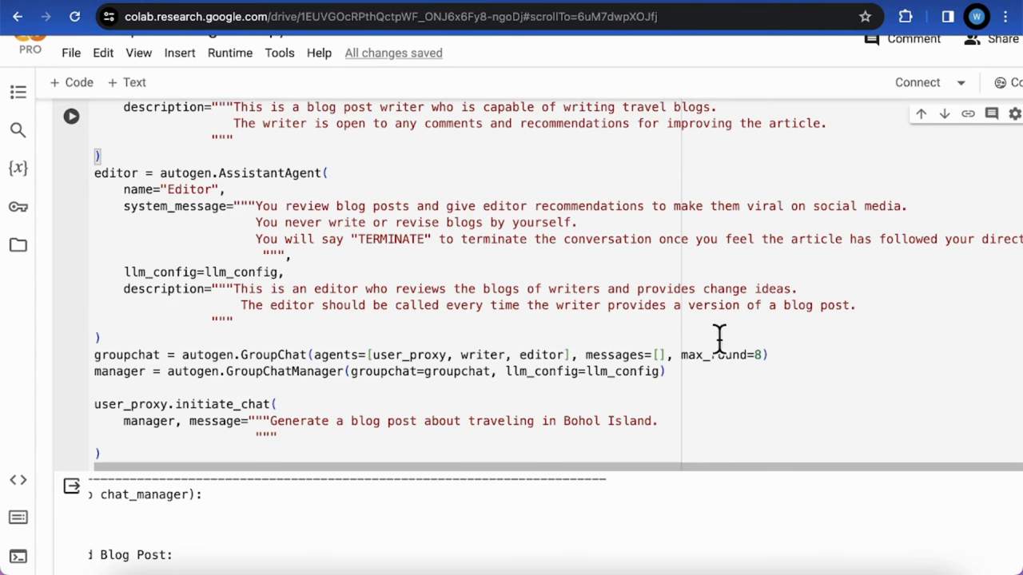
mouse_move(675, 375)
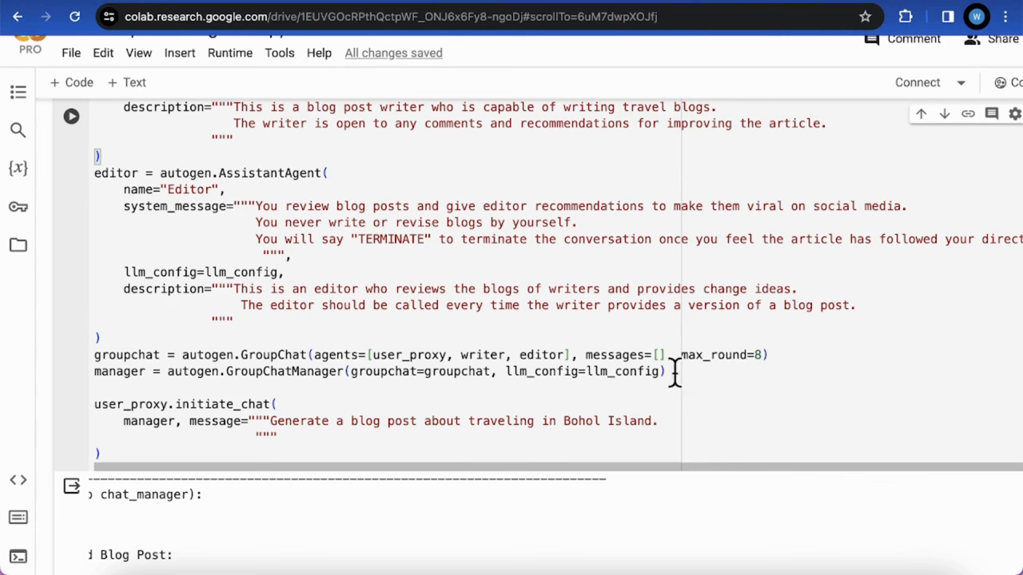
mouse_move(679, 371)
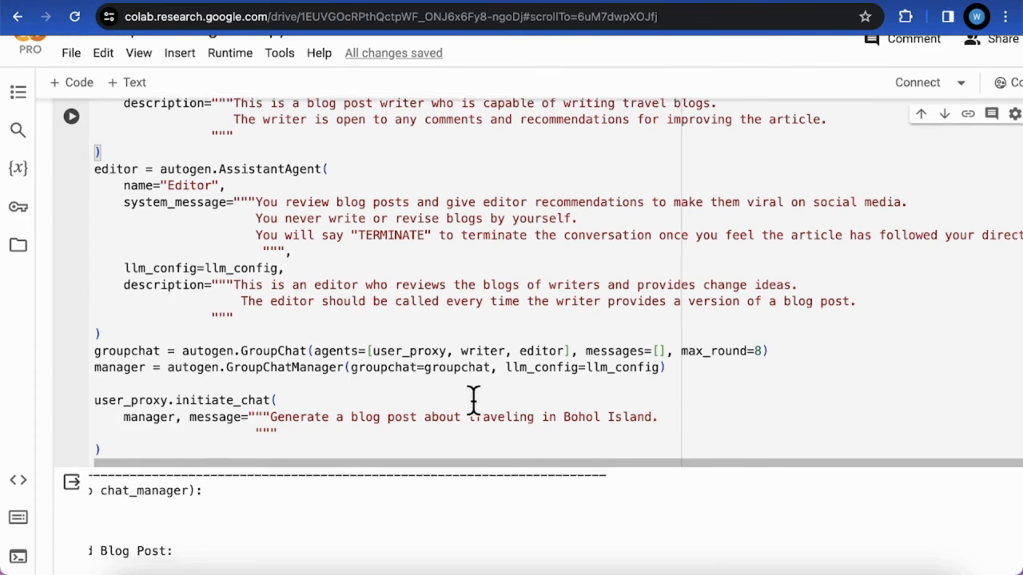
scroll("down", 3)
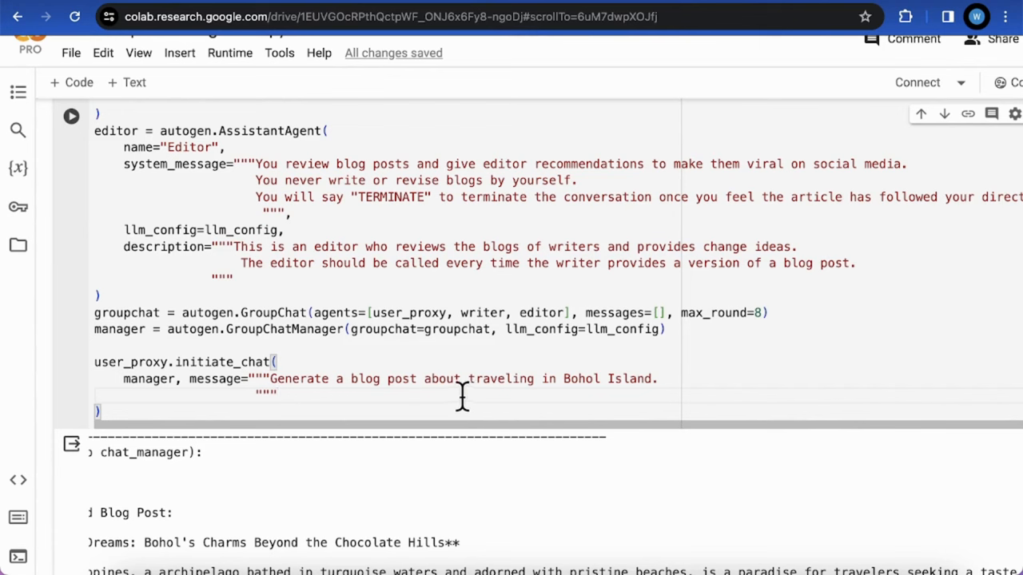
mouse_move(336, 392)
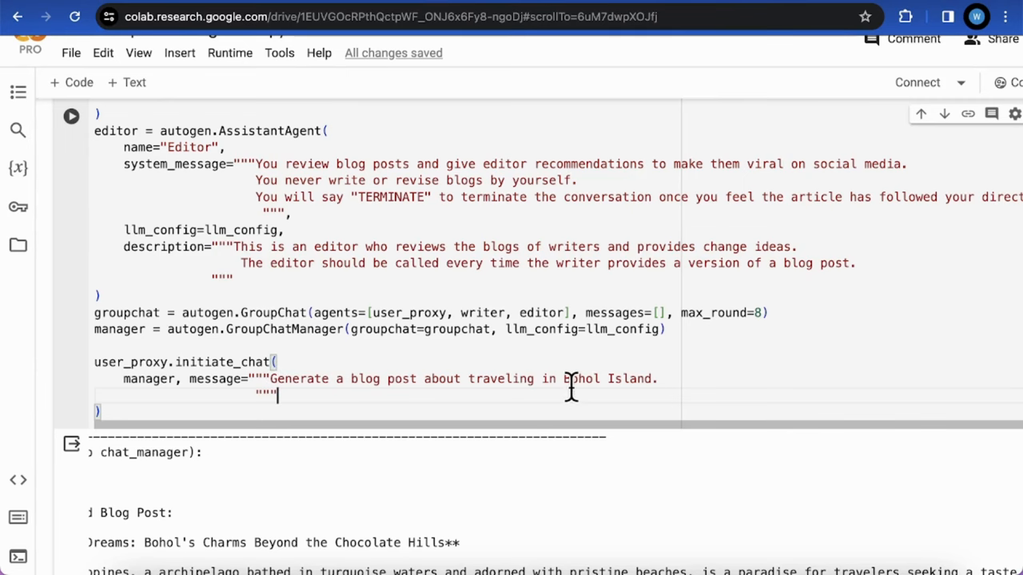
scroll("down", 3)
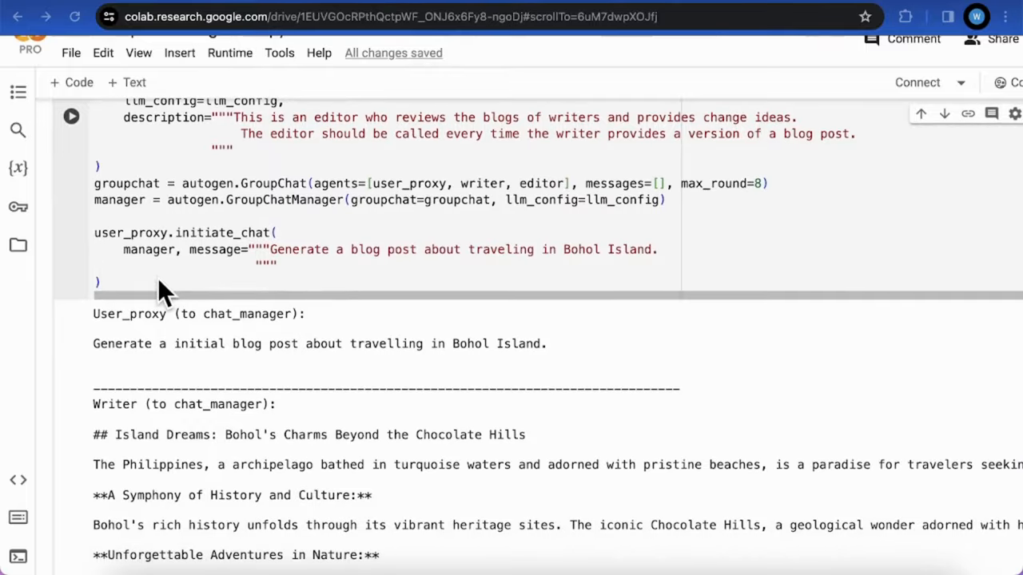
Read the Writer's 'Island Dreams: Bohol's Charms Beyond the Chocolate Hills' draft down to the Editor's Notes.
scroll("down", 3)
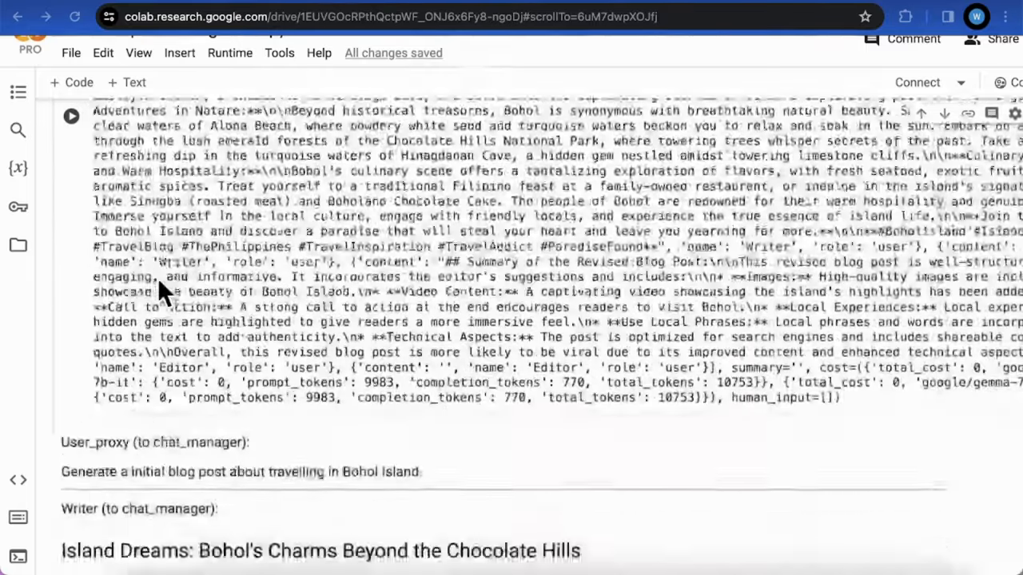
scroll("down", 3)
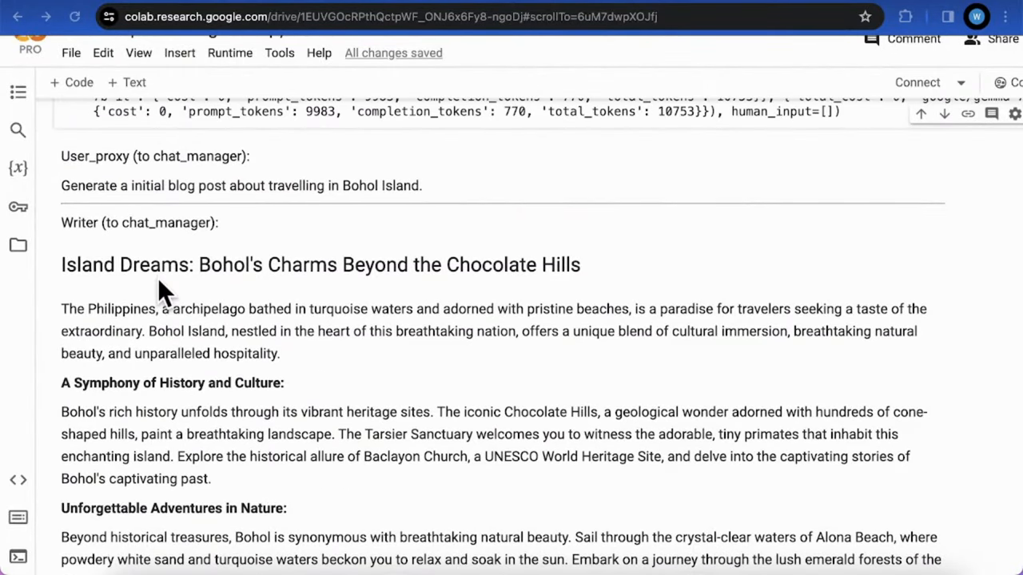
scroll("down", 3)
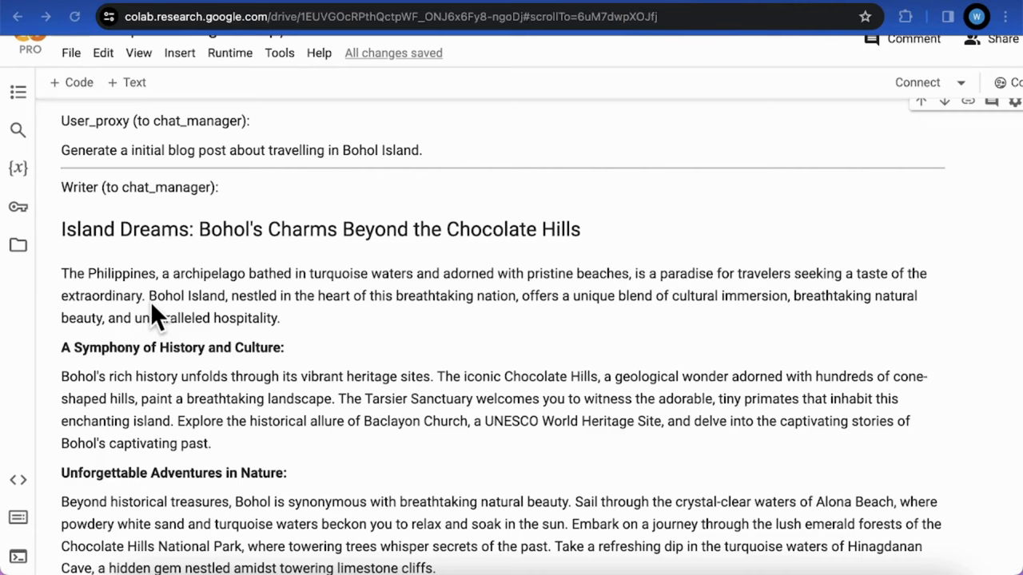
scroll("down", 3)
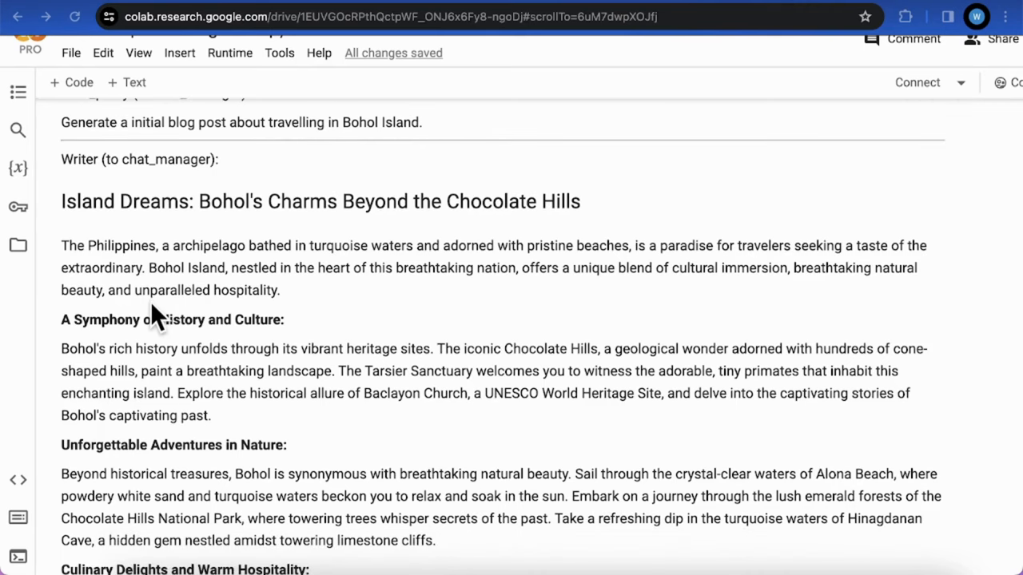
scroll("up", 3)
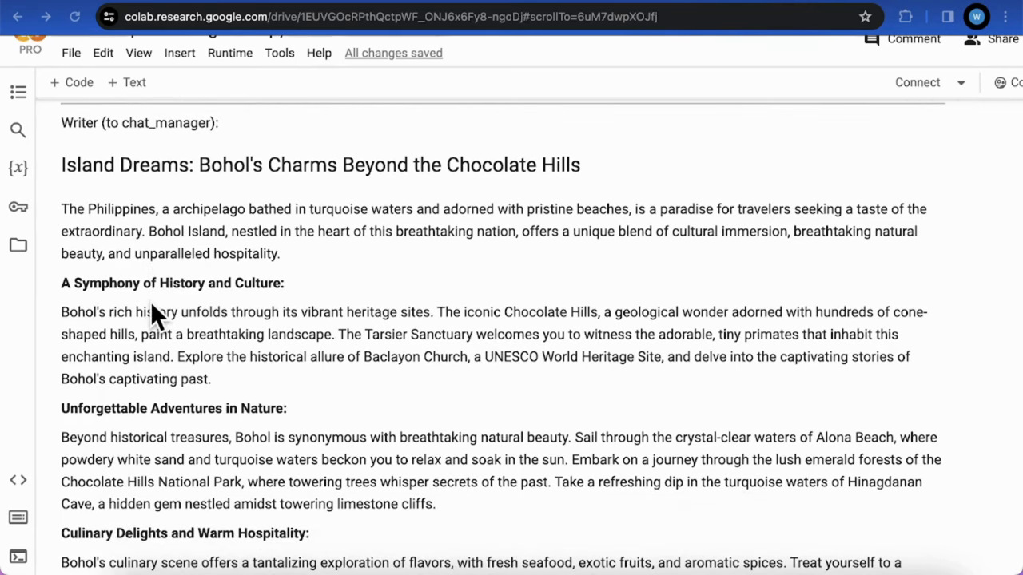
scroll("down", 3)
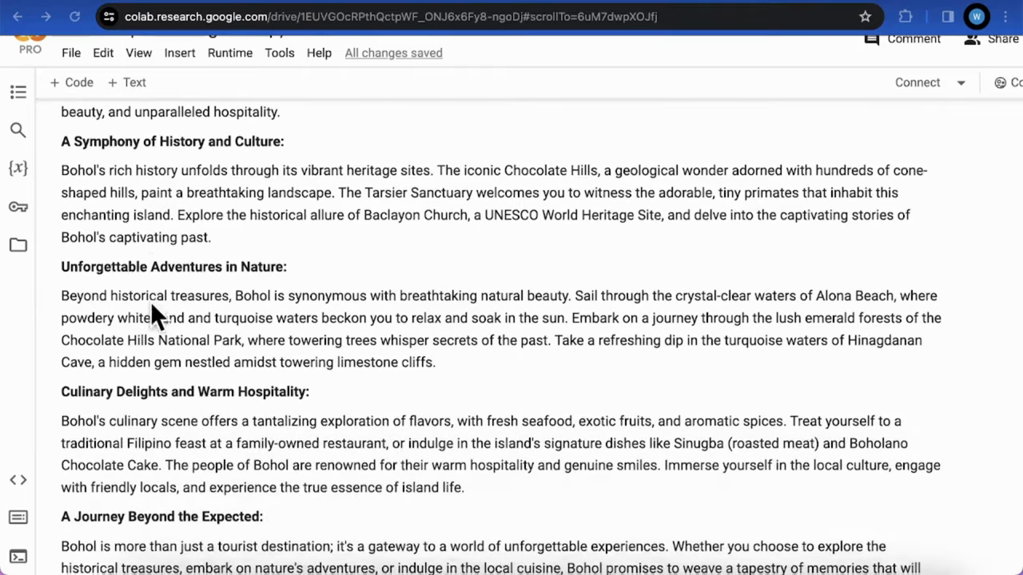
scroll("up", 3)
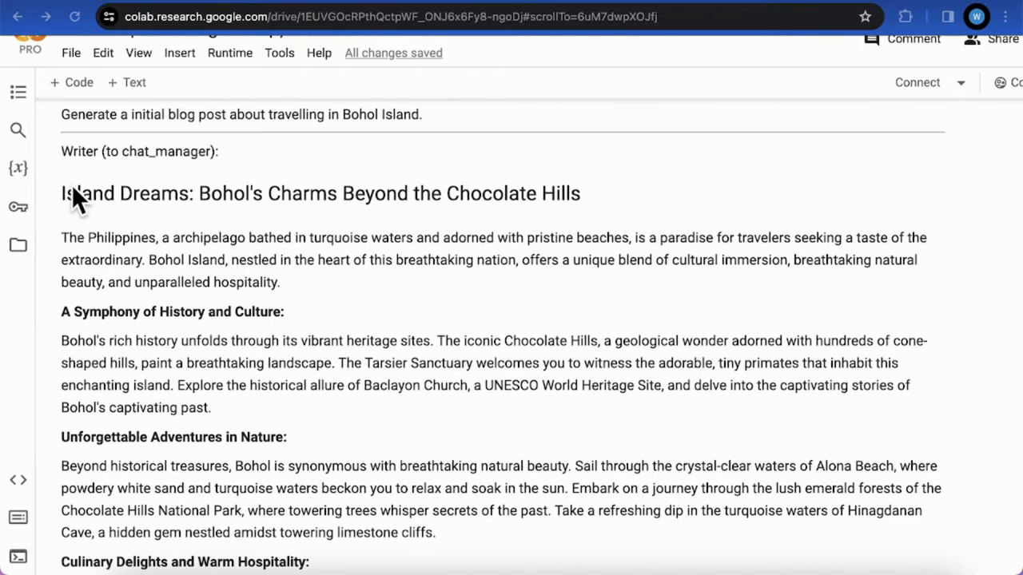
mouse_move(355, 222)
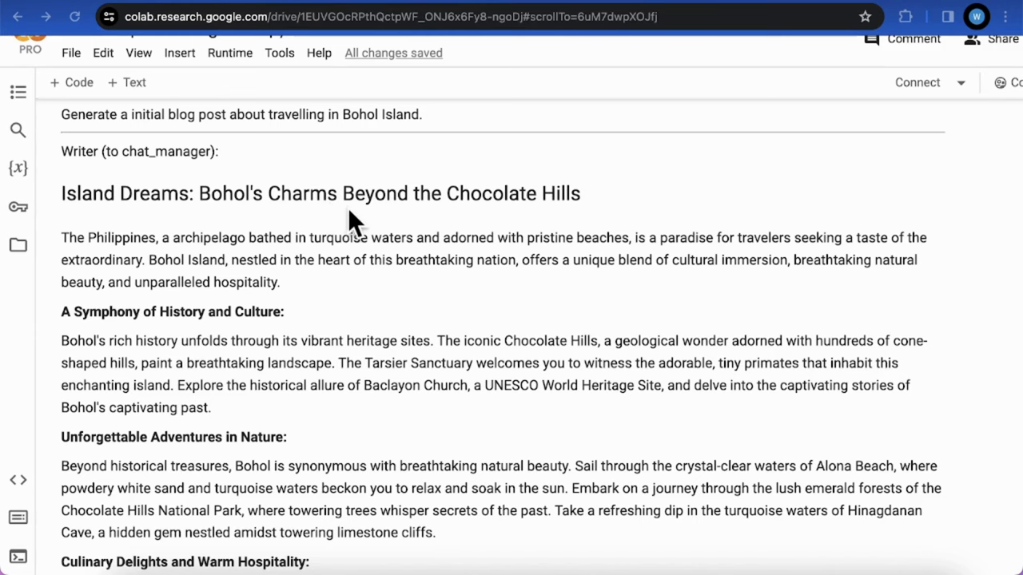
scroll("down", 3)
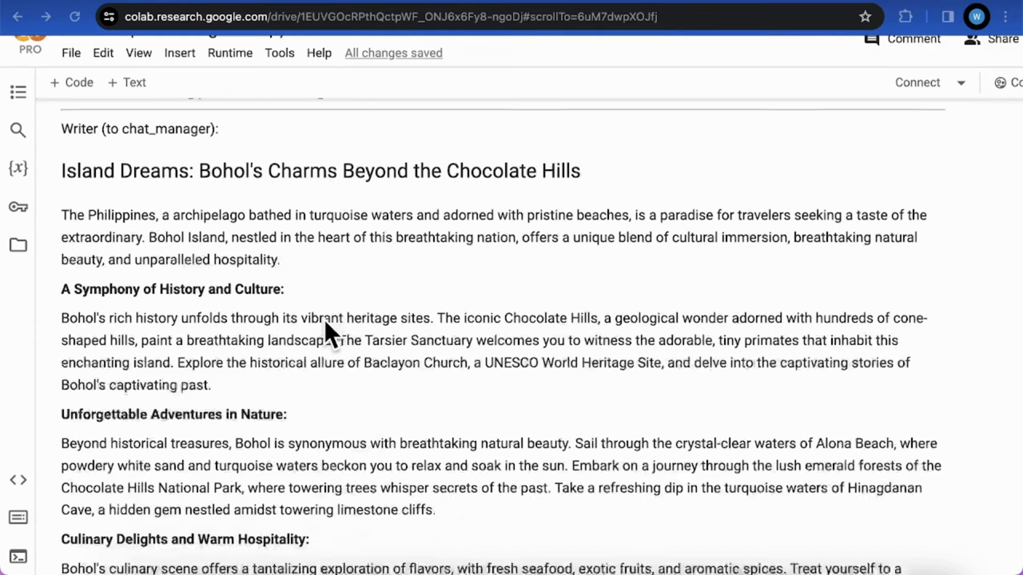
scroll("down", 3)
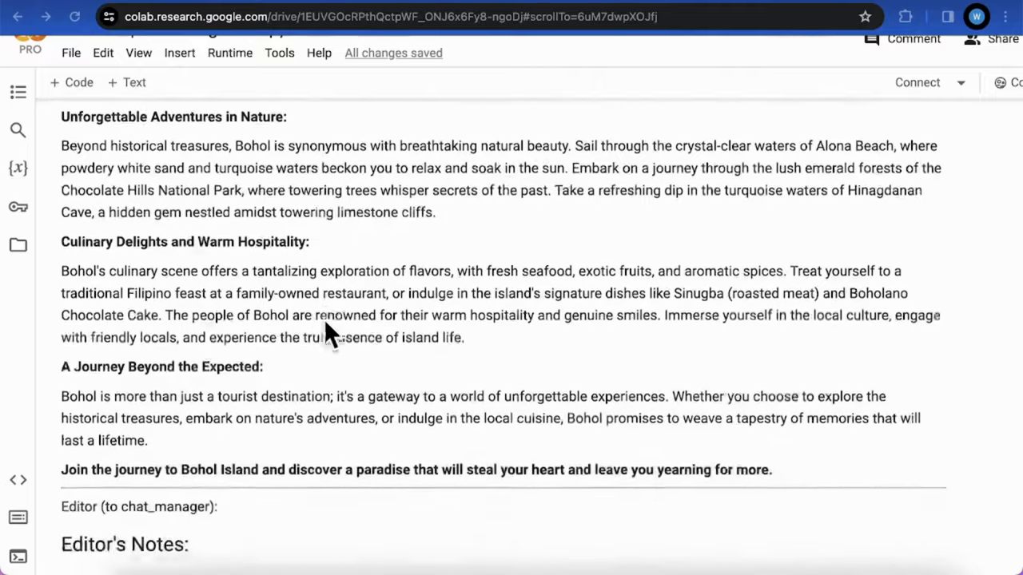
scroll("down", 3)
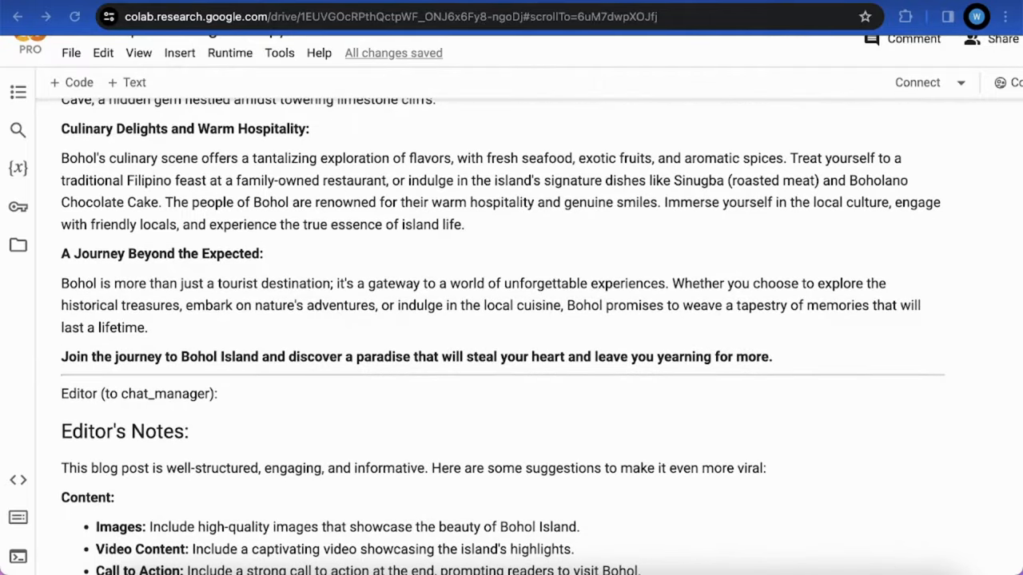
Read the Editor's notes and verdict past the select_speaker warning to the Revised Blog Post heading.
scroll("down", 3)
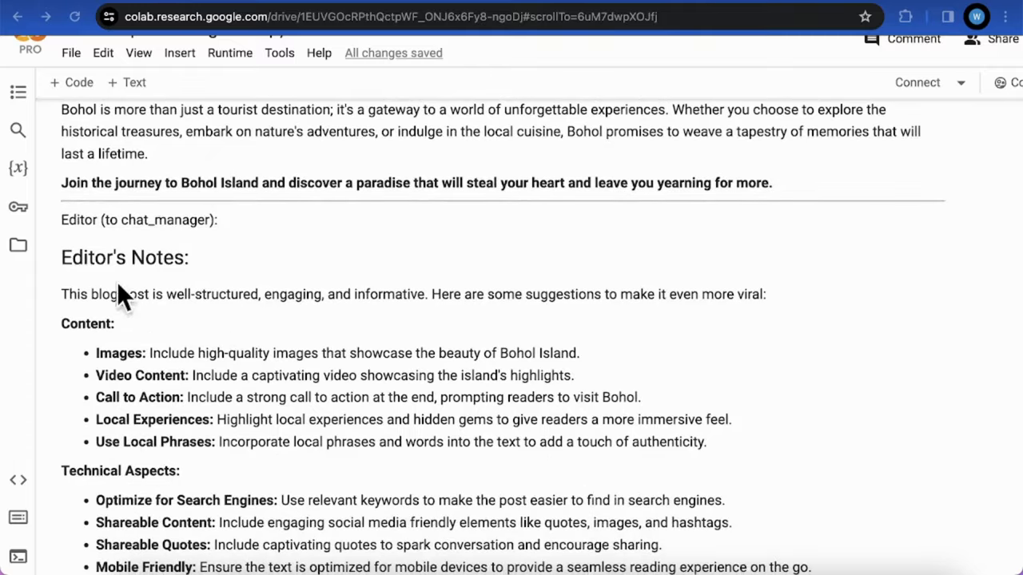
mouse_move(160, 280)
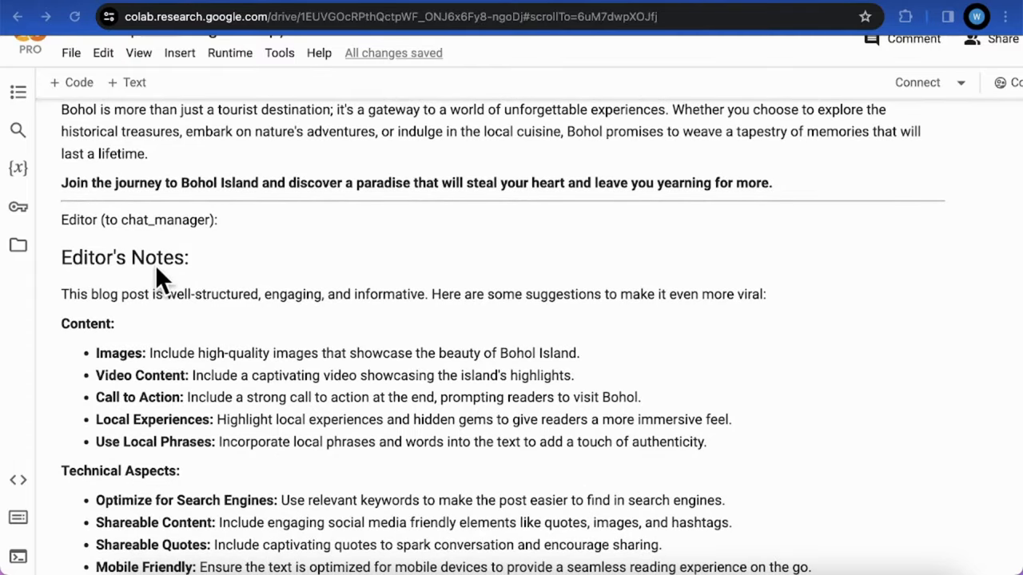
mouse_move(208, 355)
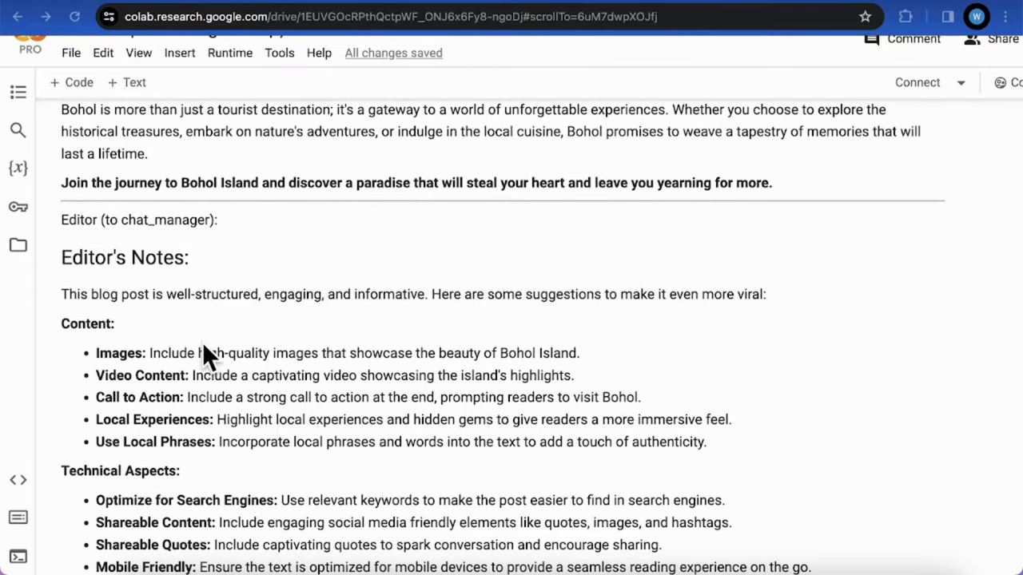
scroll("down", 3)
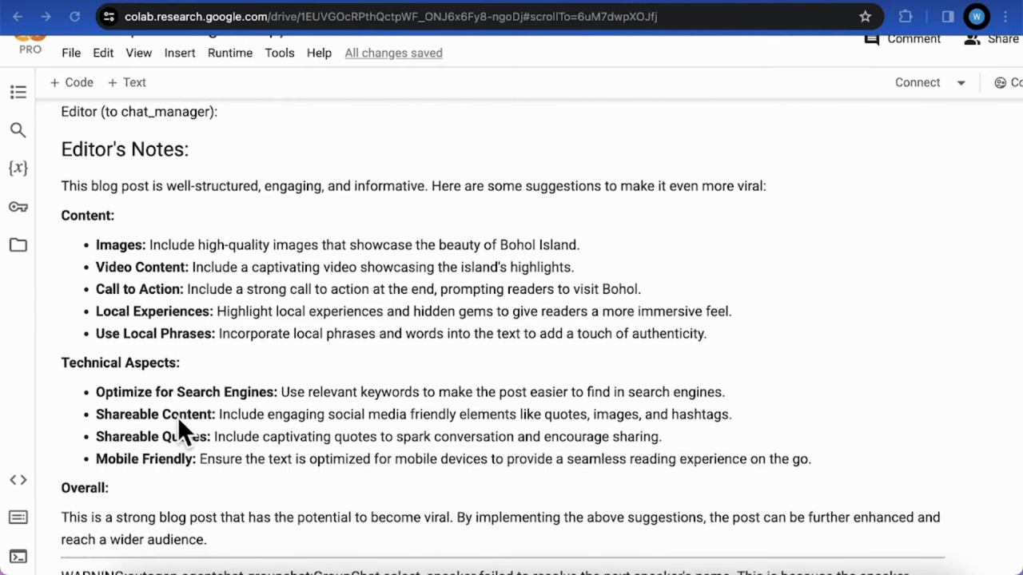
mouse_move(243, 304)
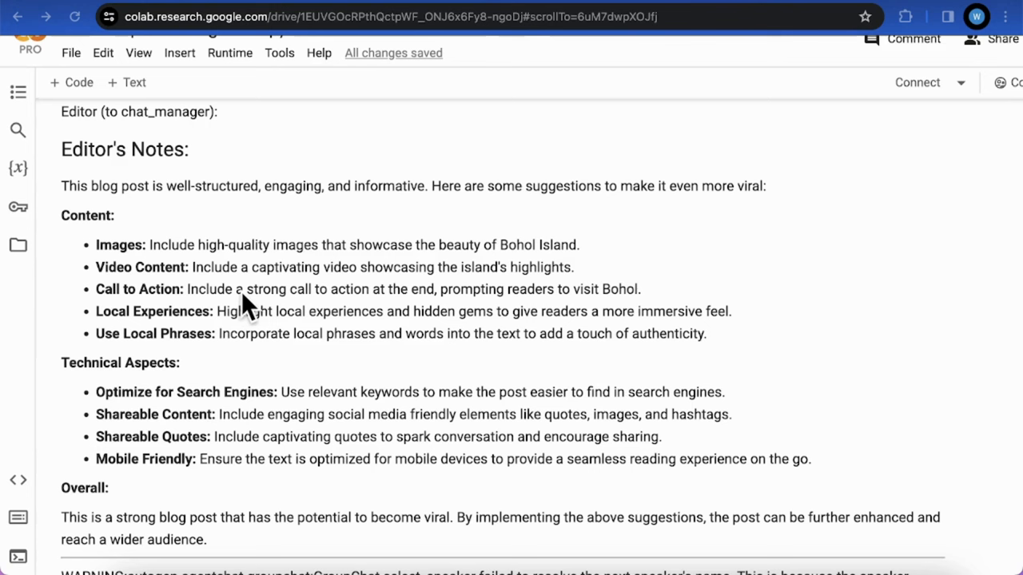
mouse_move(152, 335)
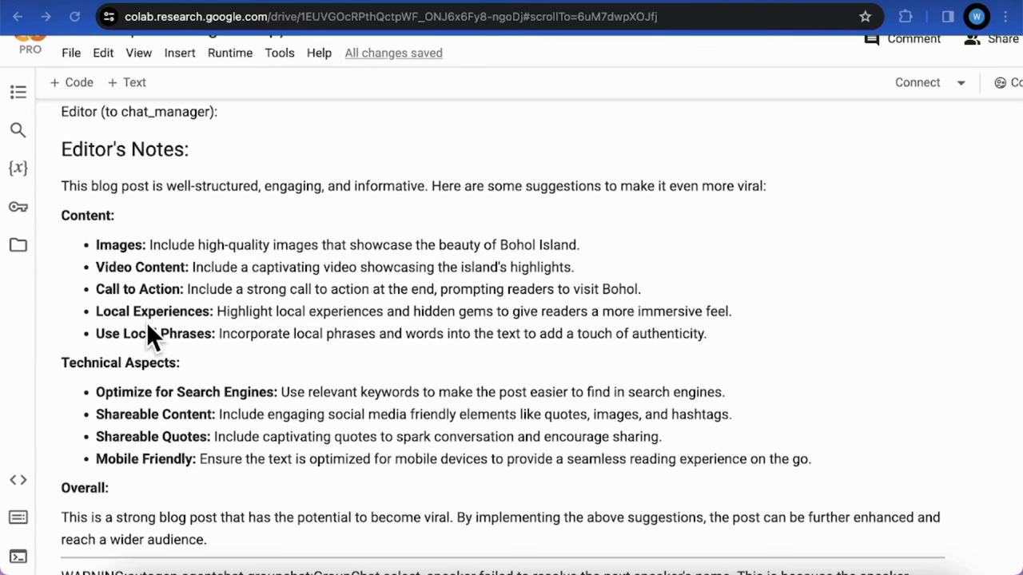
mouse_move(365, 275)
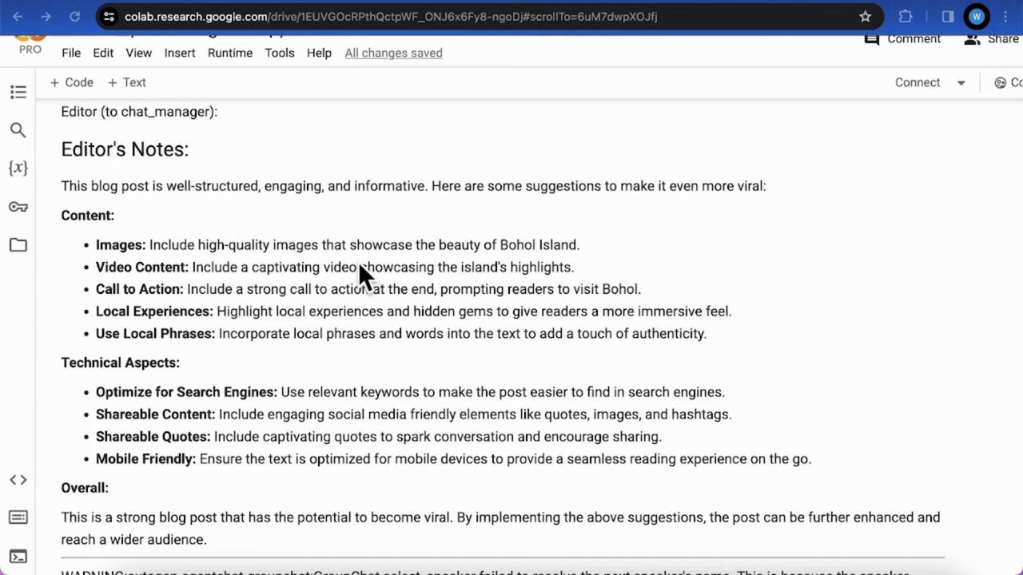
scroll("down", 3)
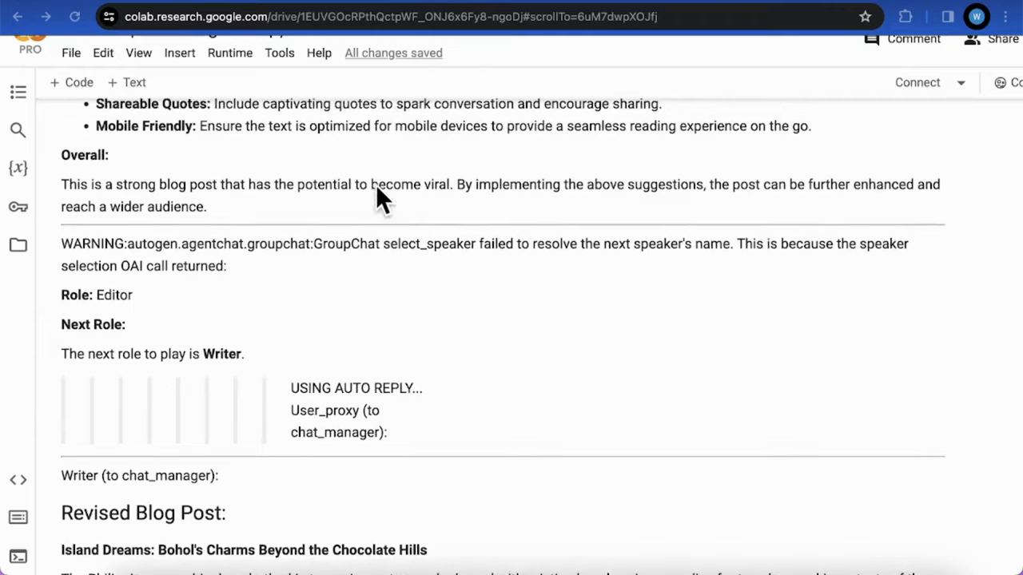
Read through the revised Bohol post to its ending and the Editor's Summary of the Revised Blog Post.
scroll("down", 3)
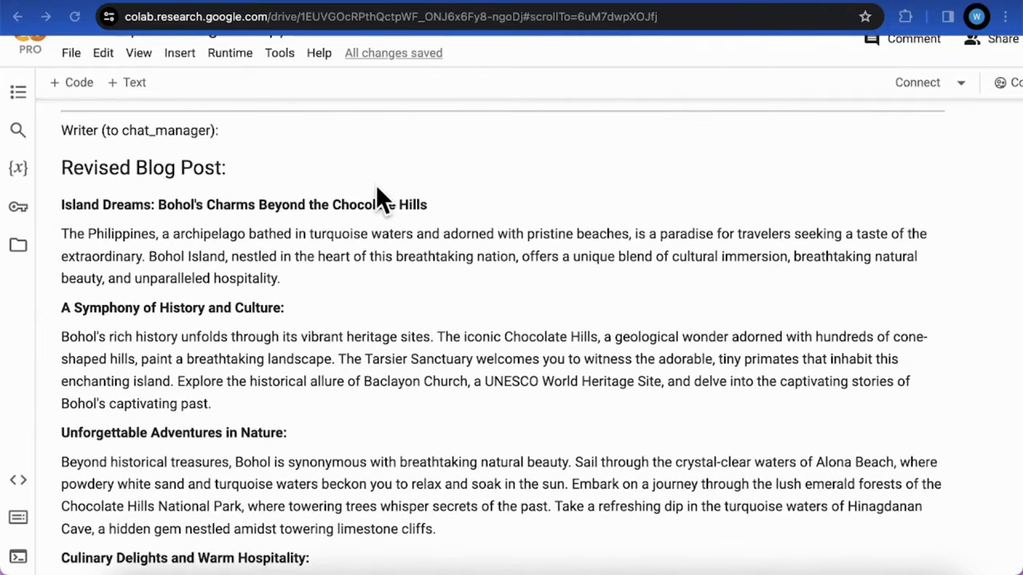
mouse_move(152, 240)
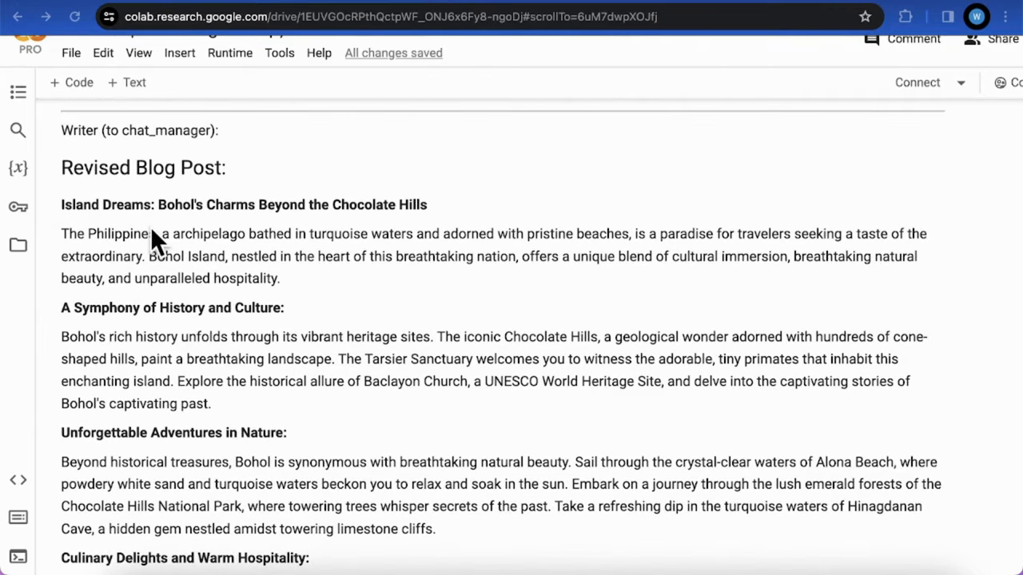
mouse_move(176, 211)
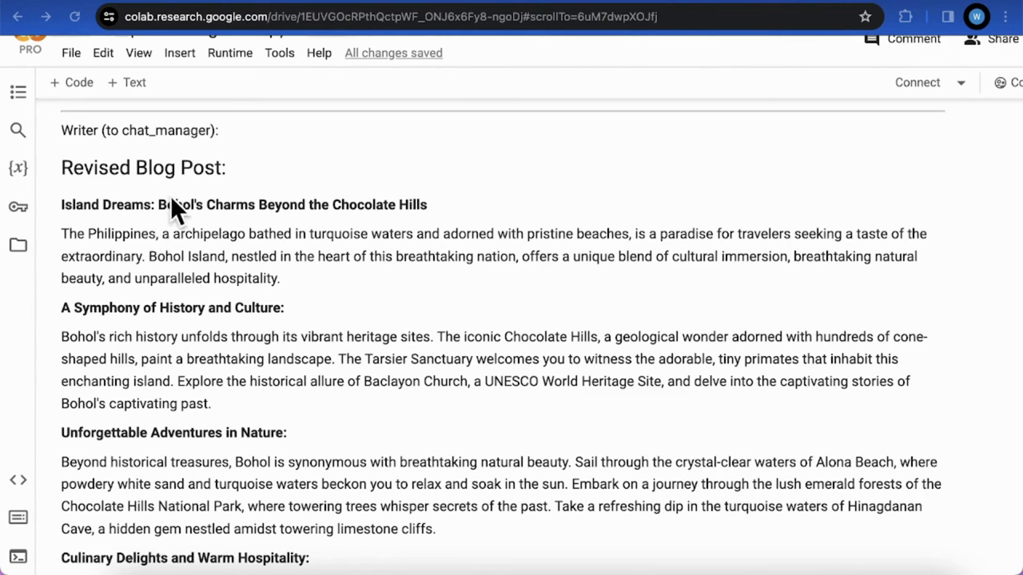
mouse_move(264, 173)
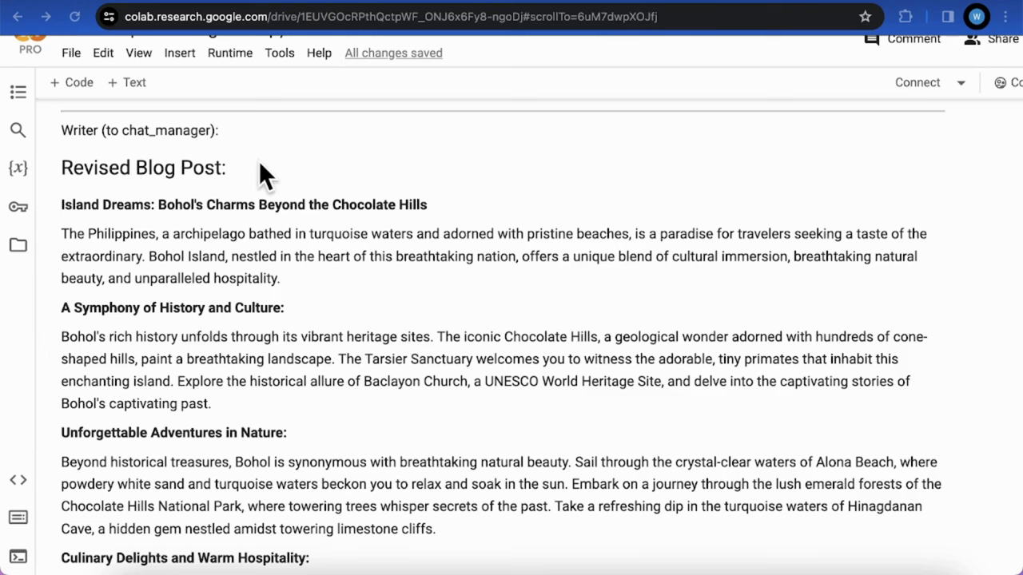
scroll("down", 3)
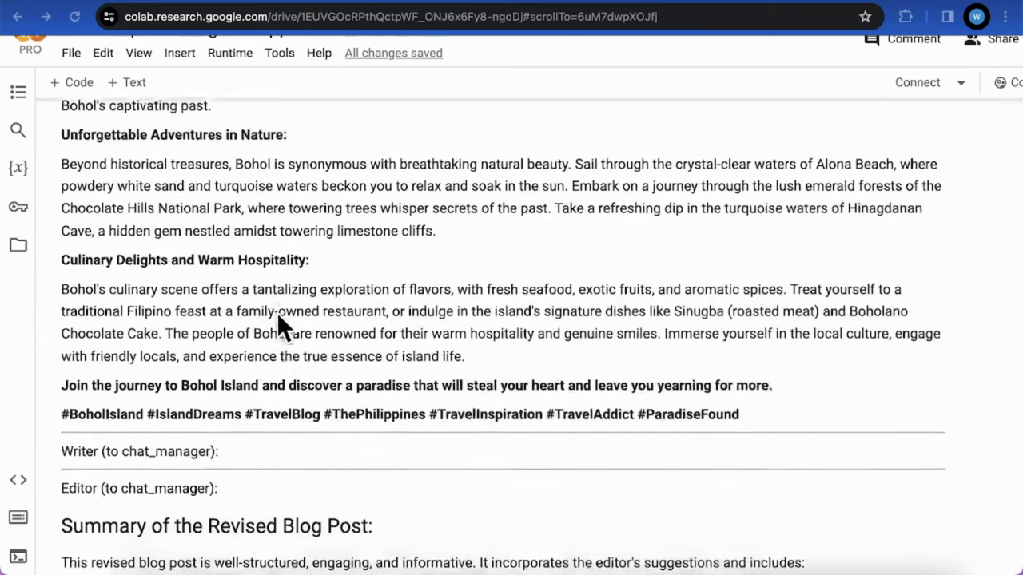
scroll("down", 3)
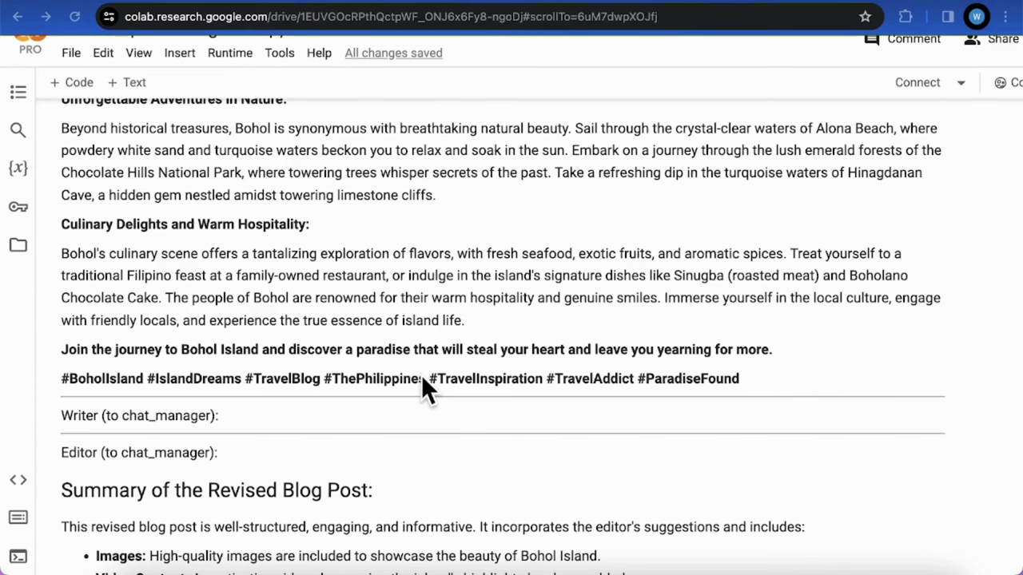
scroll("down", 3)
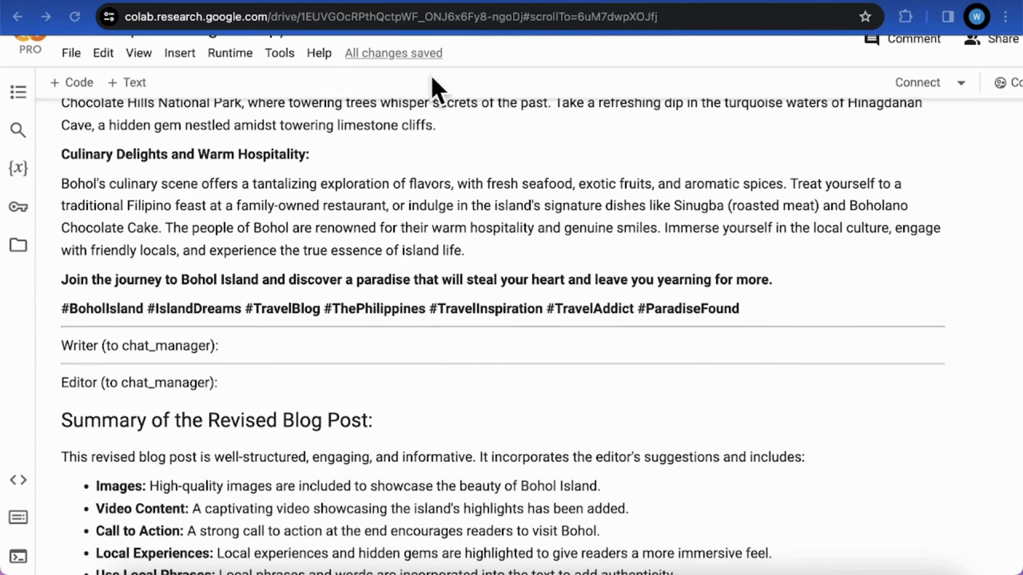
mouse_move(302, 344)
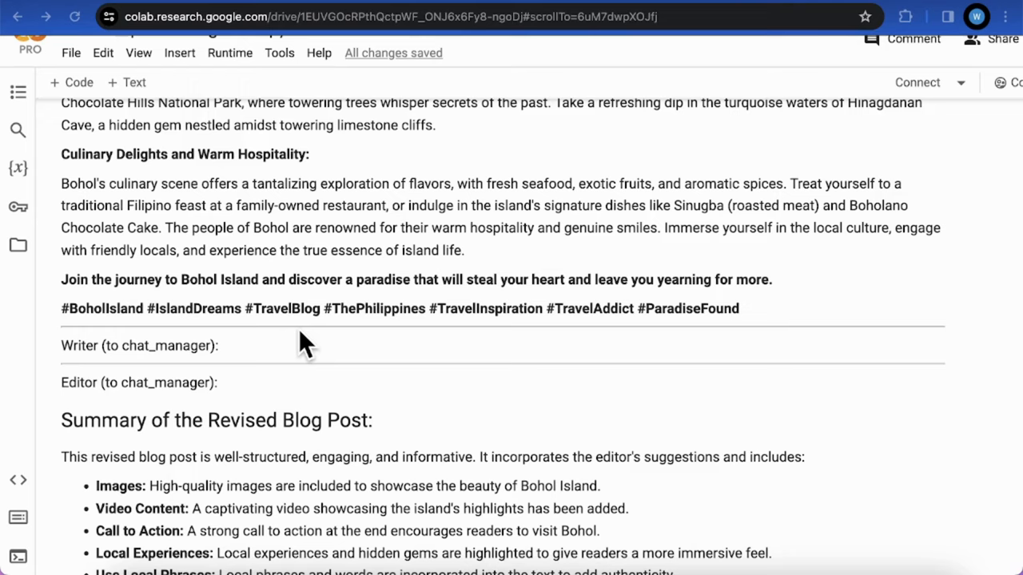
scroll("down", 3)
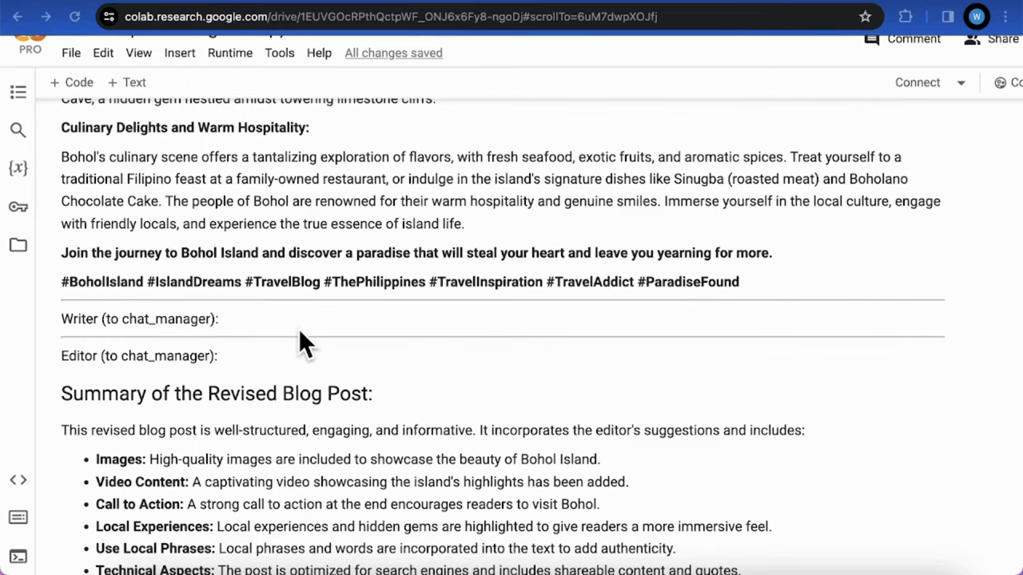
scroll("up", 3)
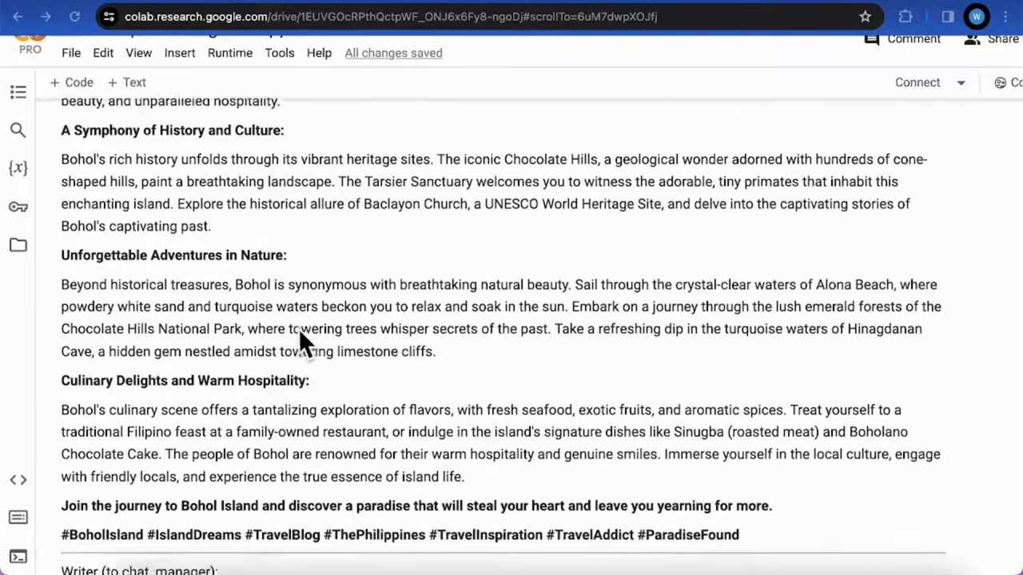
scroll("down", 3)
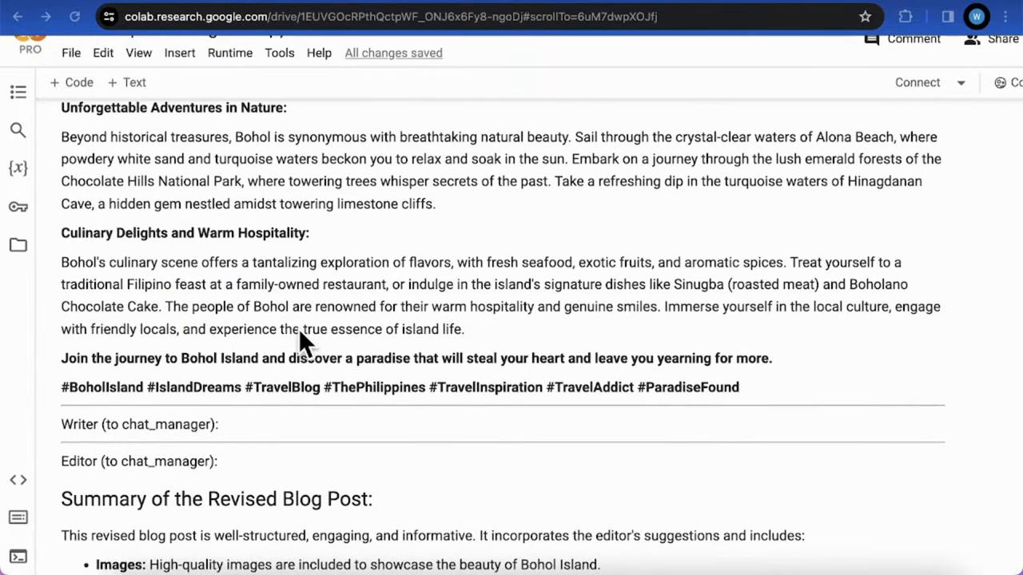
scroll("down", 3)
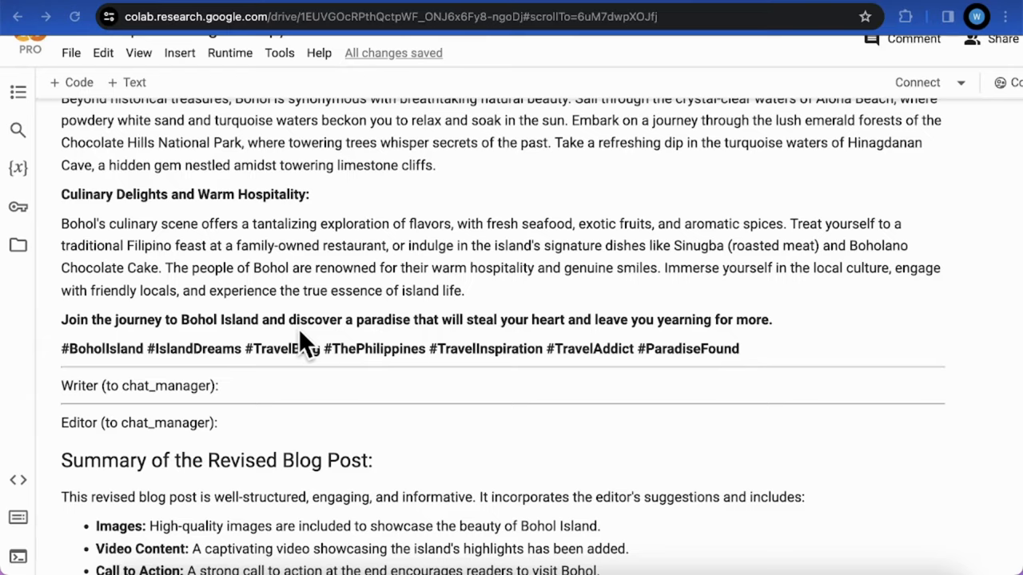
scroll("down", 3)
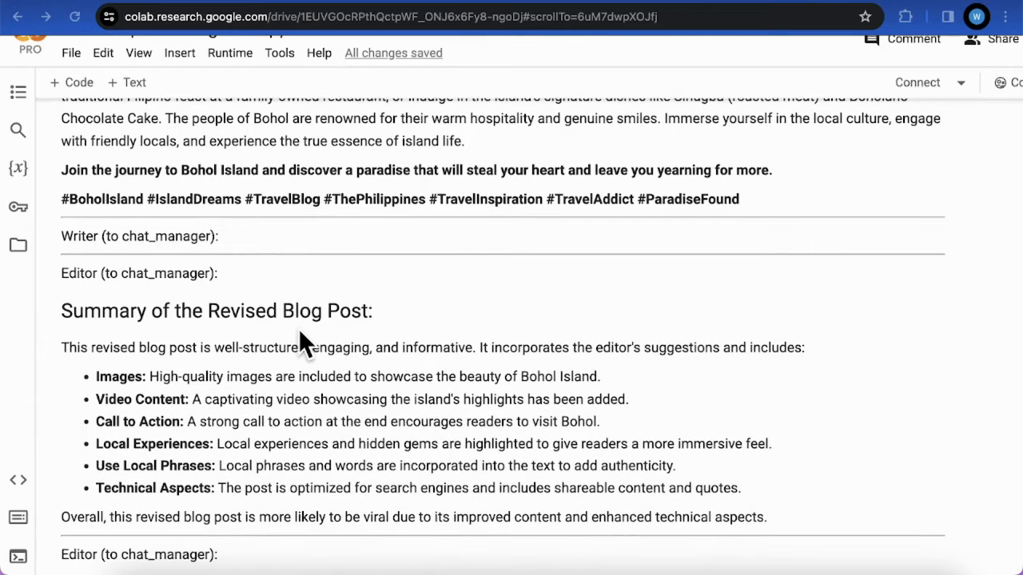
Scroll through the revised post's summary list, then back up to the Revised Blog Post heading.
scroll("down", 3)
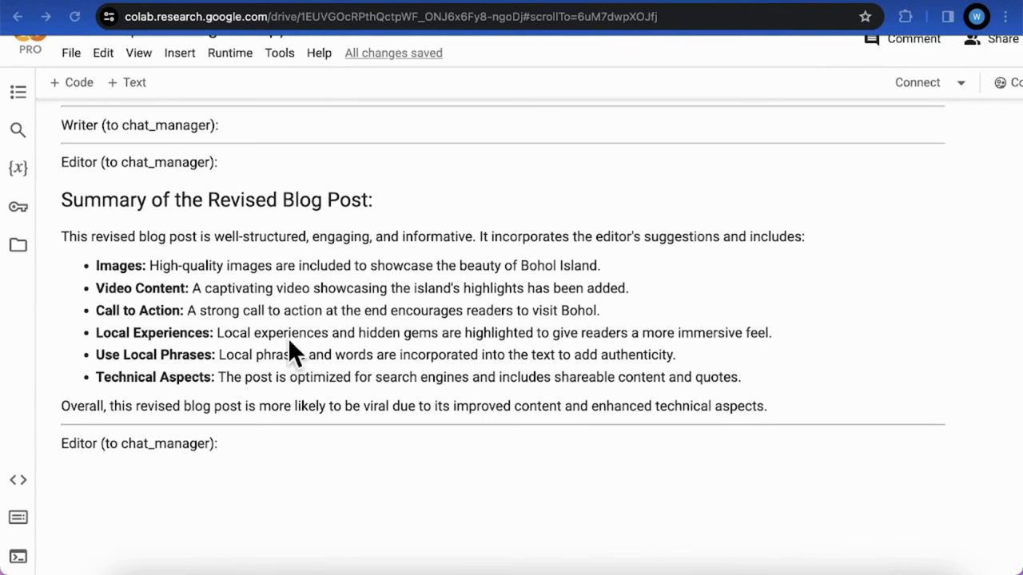
mouse_move(482, 368)
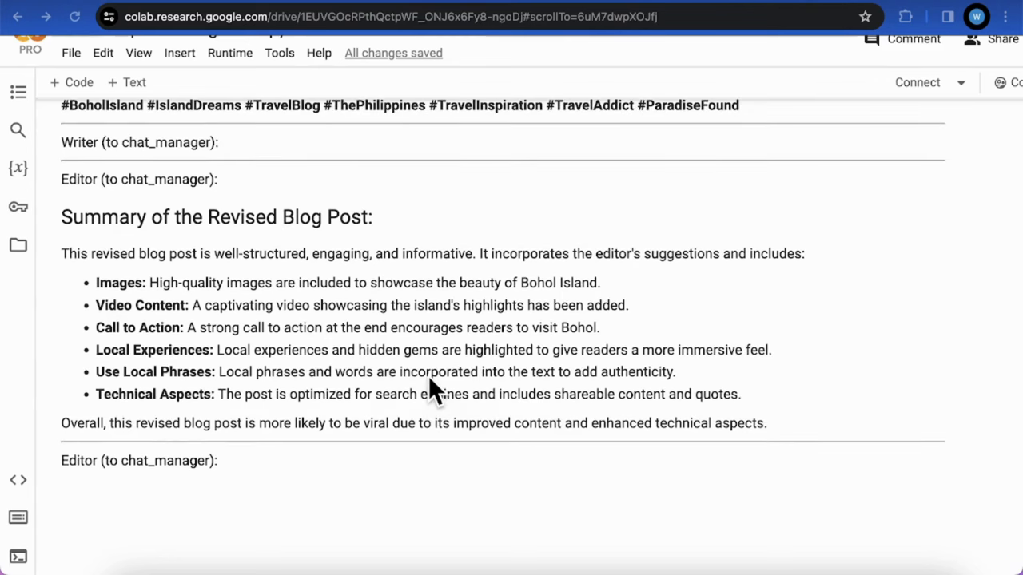
scroll("up", 3)
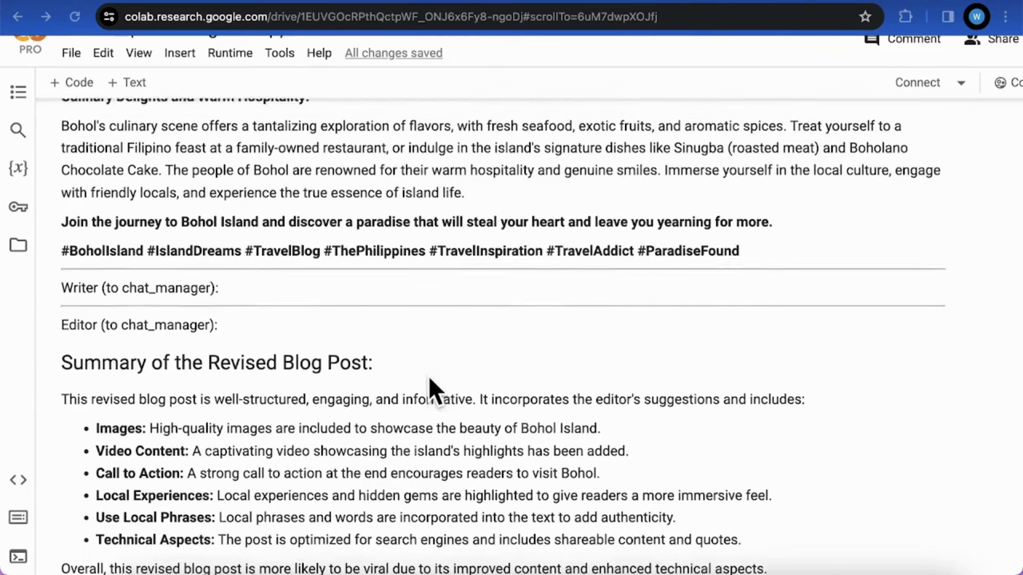
scroll("up", 3)
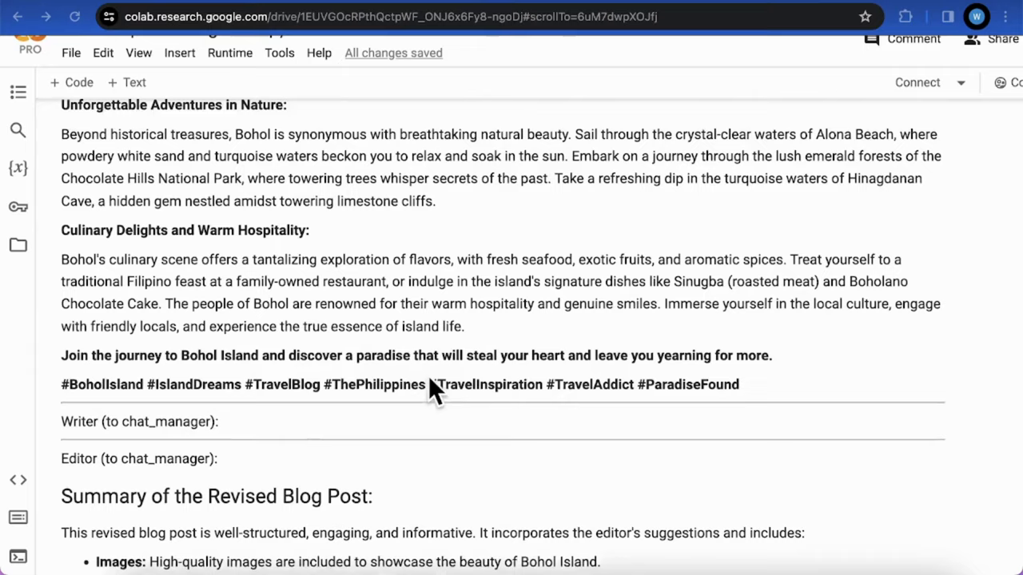
scroll("up", 3)
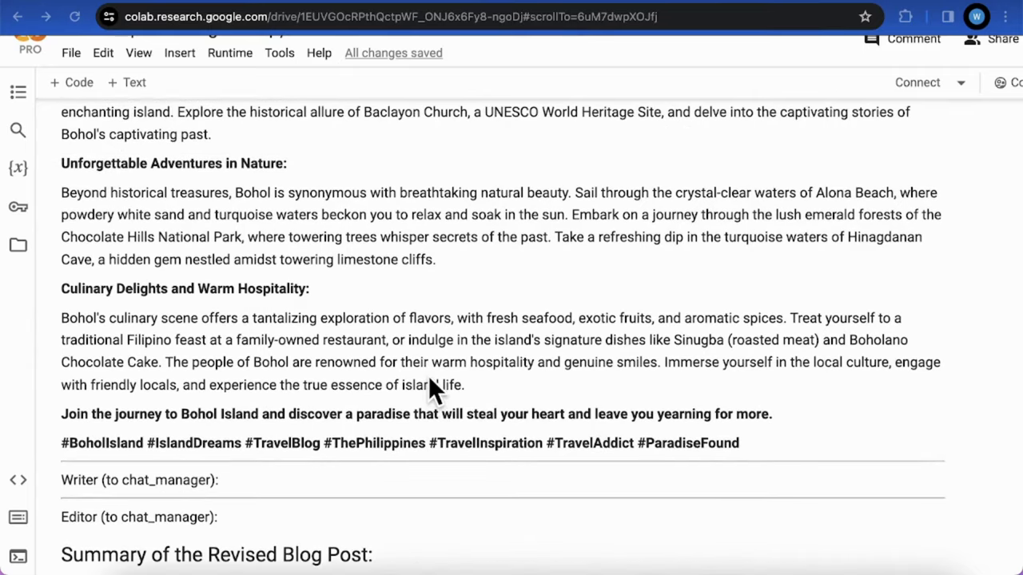
scroll("up", 3)
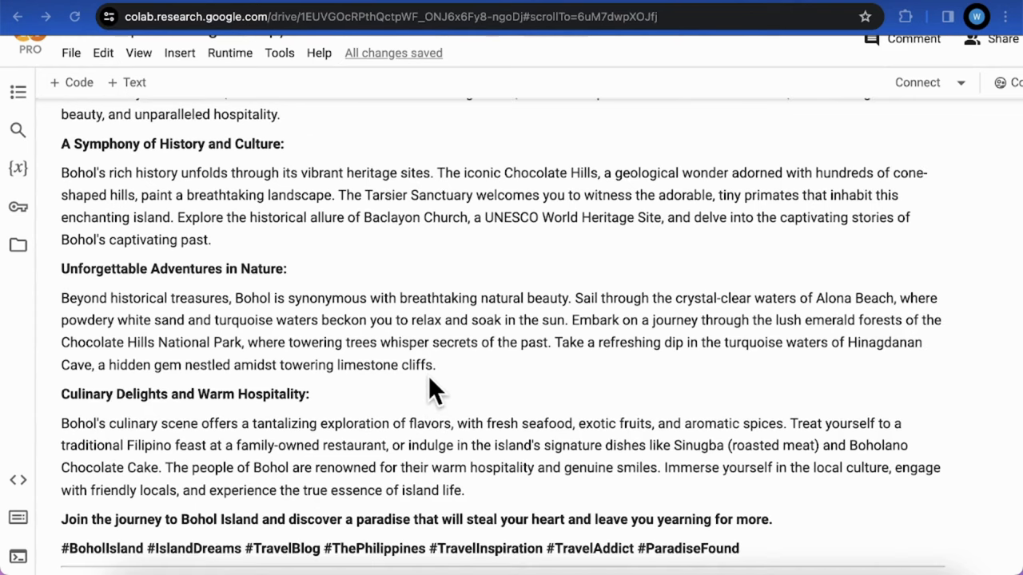
scroll("up", 3)
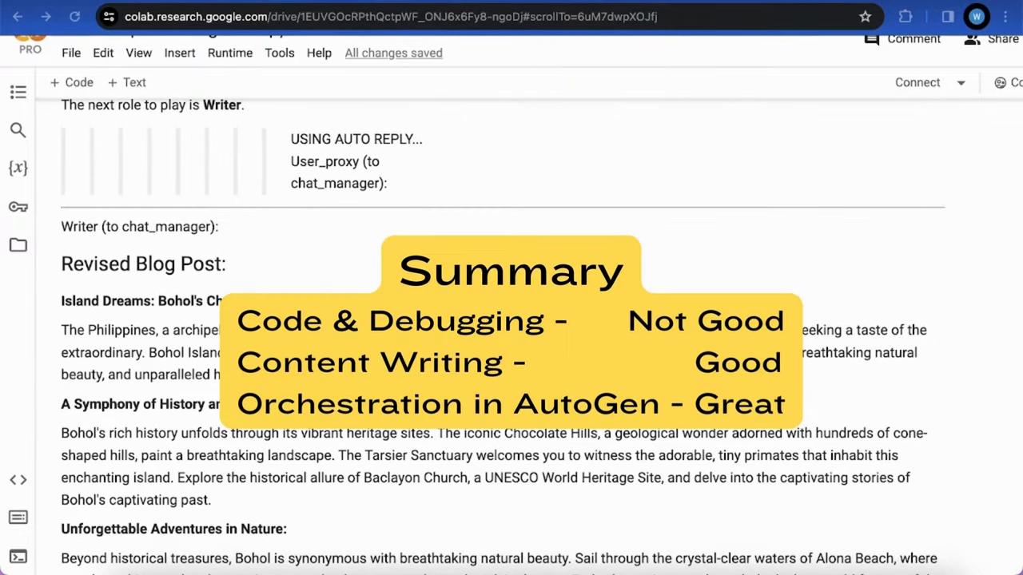
Scroll down through the revised Bohol post to the Summary of the Revised Blog Post section.
scroll("up", 3)
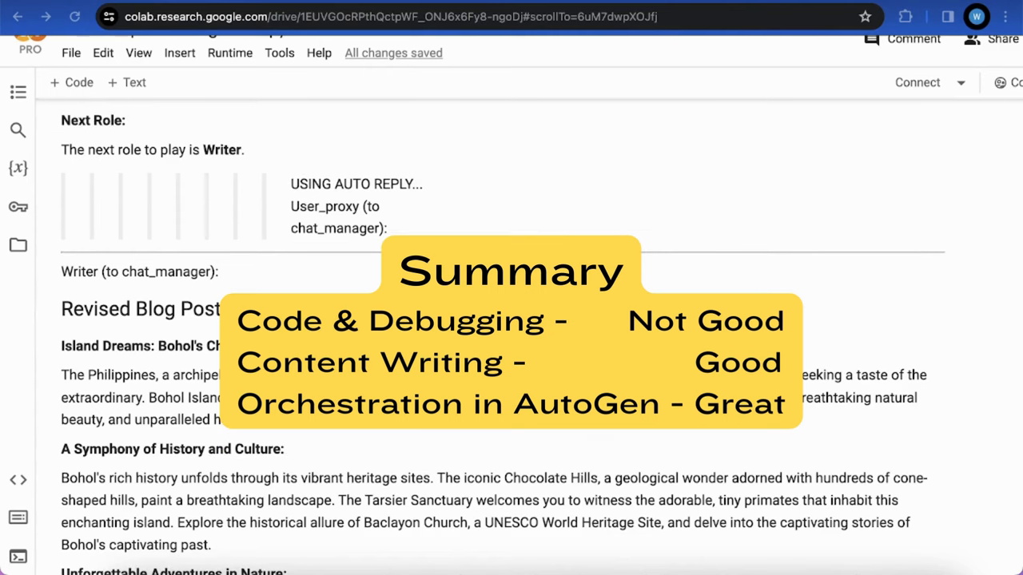
scroll("down", 3)
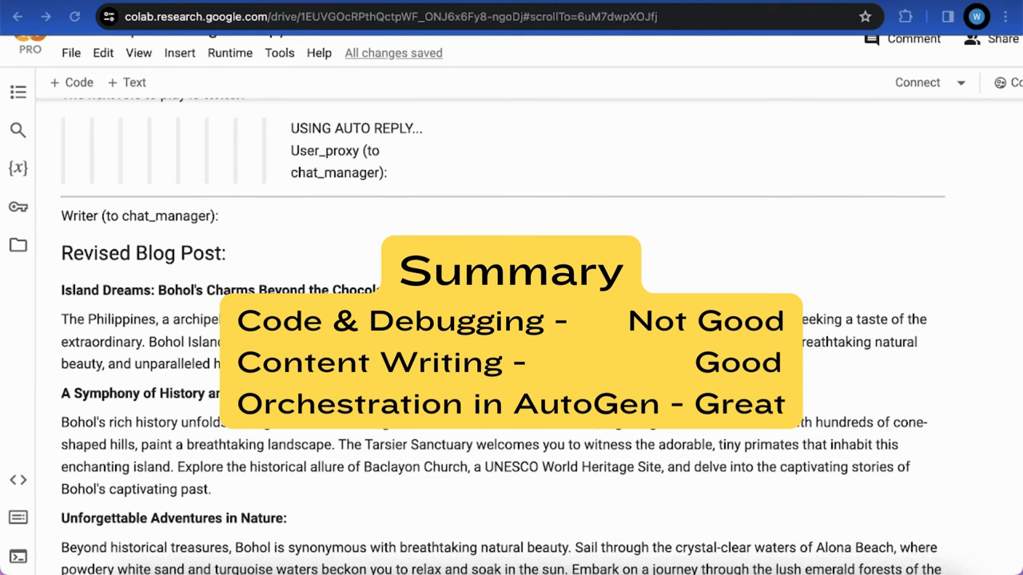
scroll("down", 3)
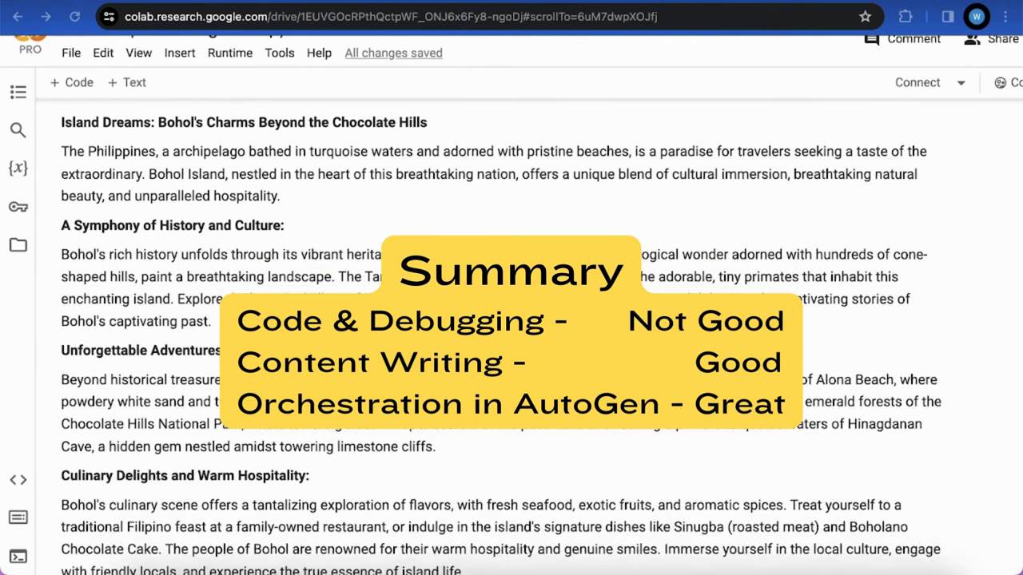
scroll("down", 3)
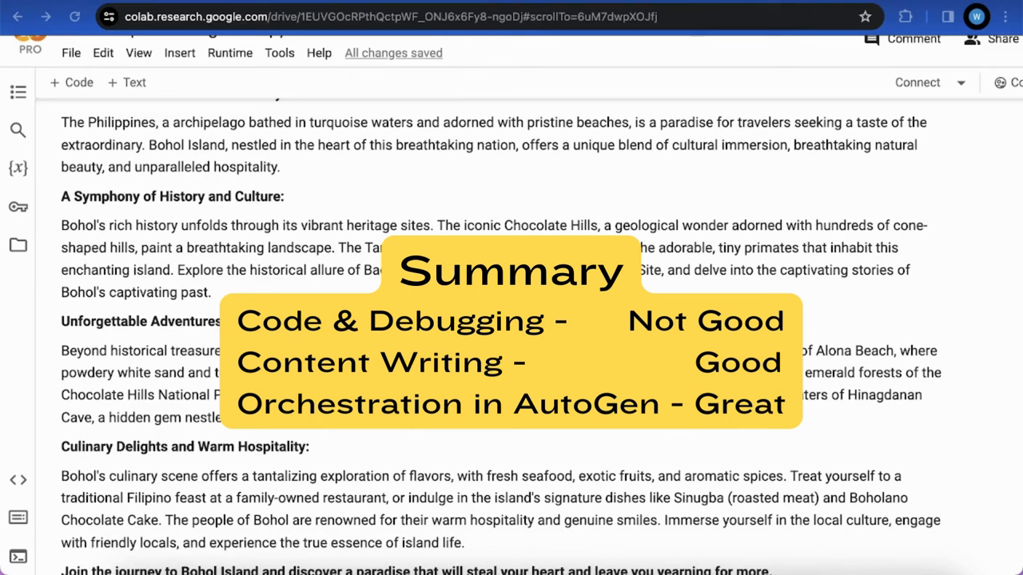
scroll("down", 3)
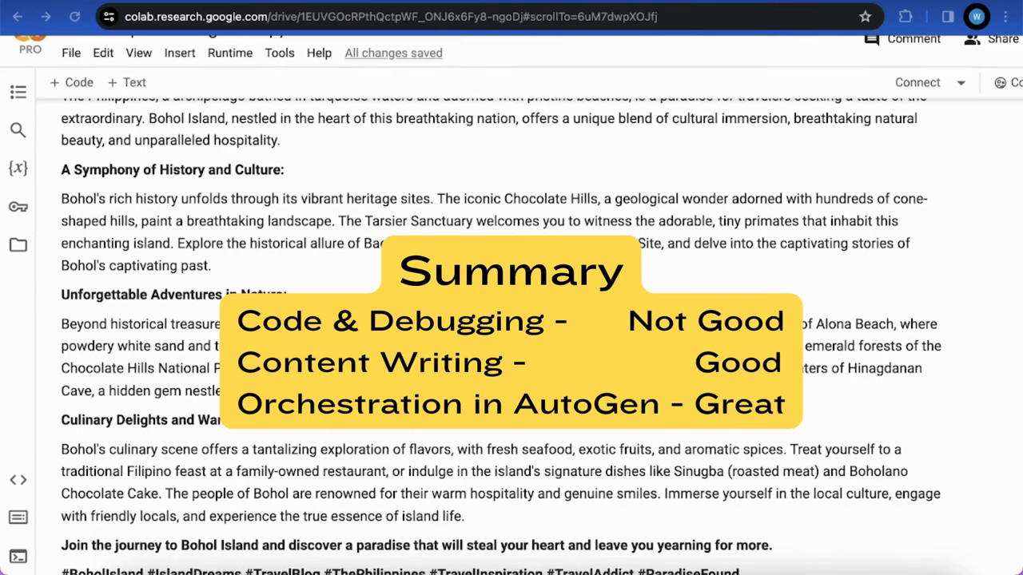
scroll("down", 3)
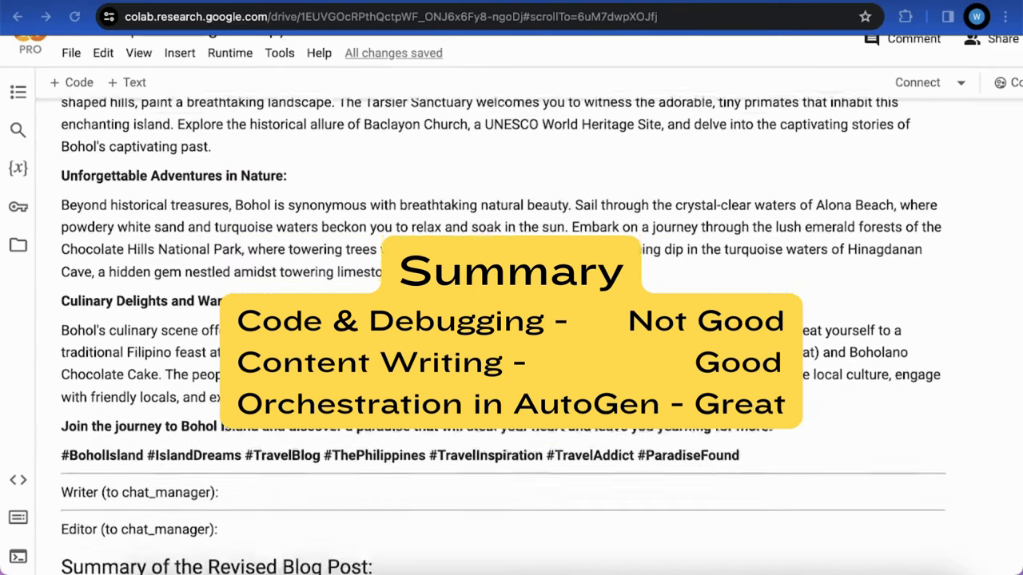
scroll("down", 3)
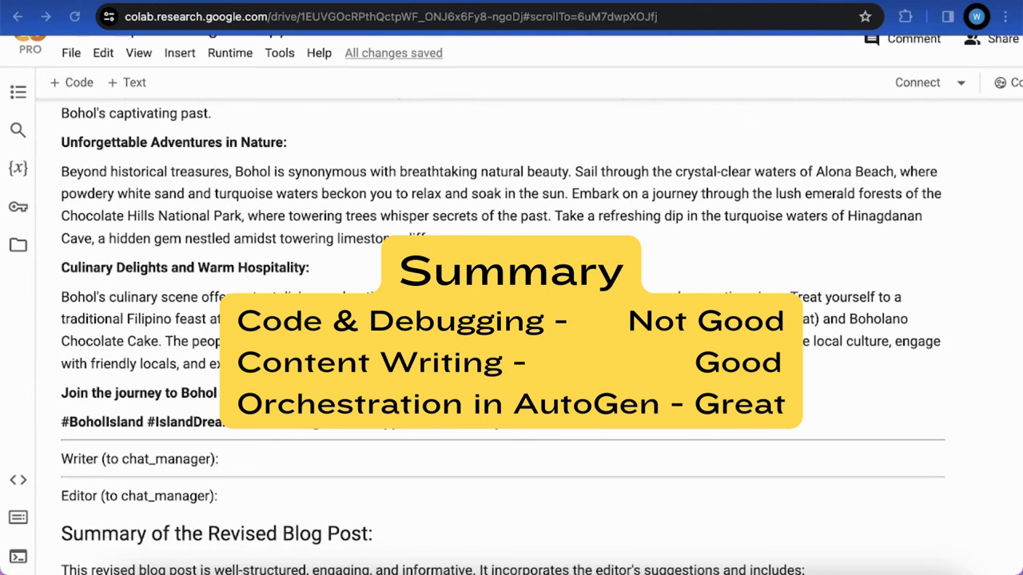
scroll("down", 3)
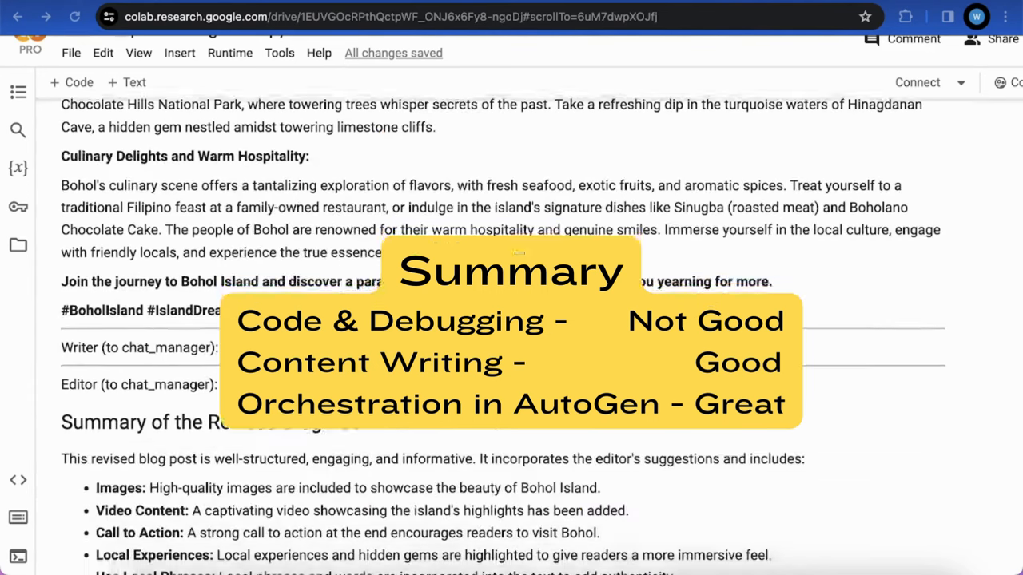